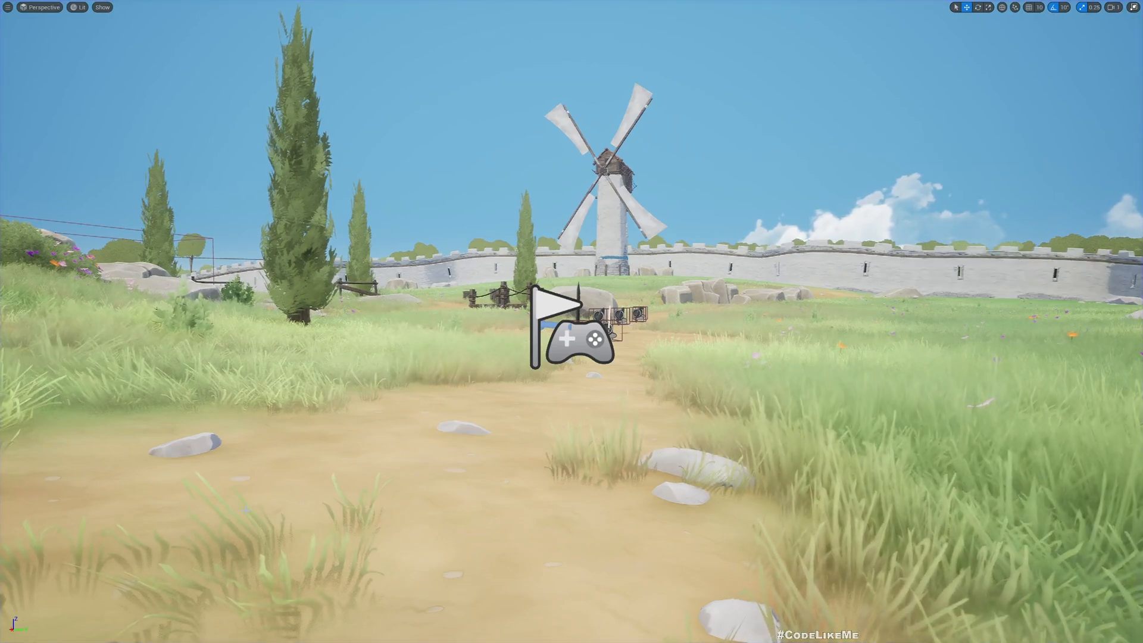
Scroll through the BP_Inventory event graph to the spot next to ResetMeshRotation
{"action": "left_click", "coordinate": [565, 324]}
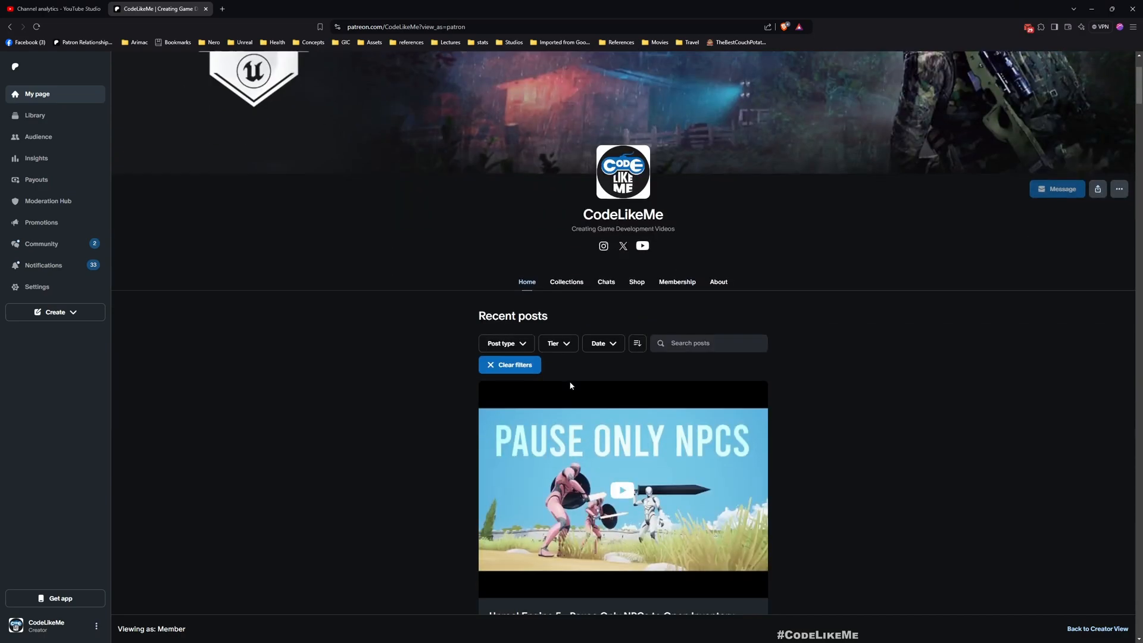
{"action": "scroll", "scroll_direction": "down", "scroll_amount": 3}
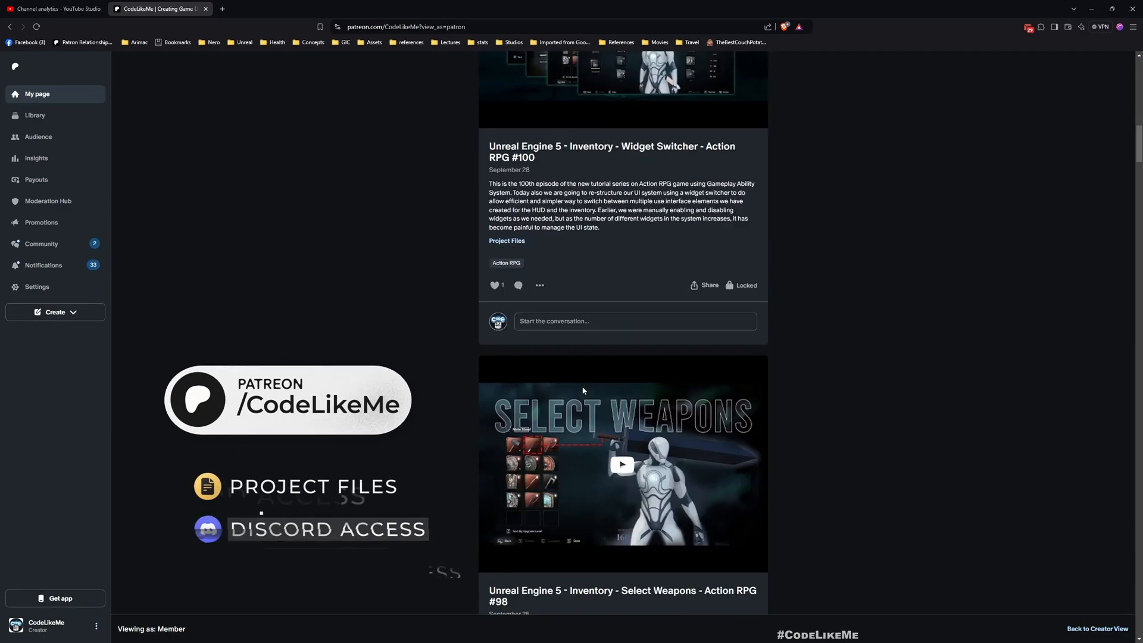
{"action": "scroll", "scroll_direction": "down", "scroll_amount": 3}
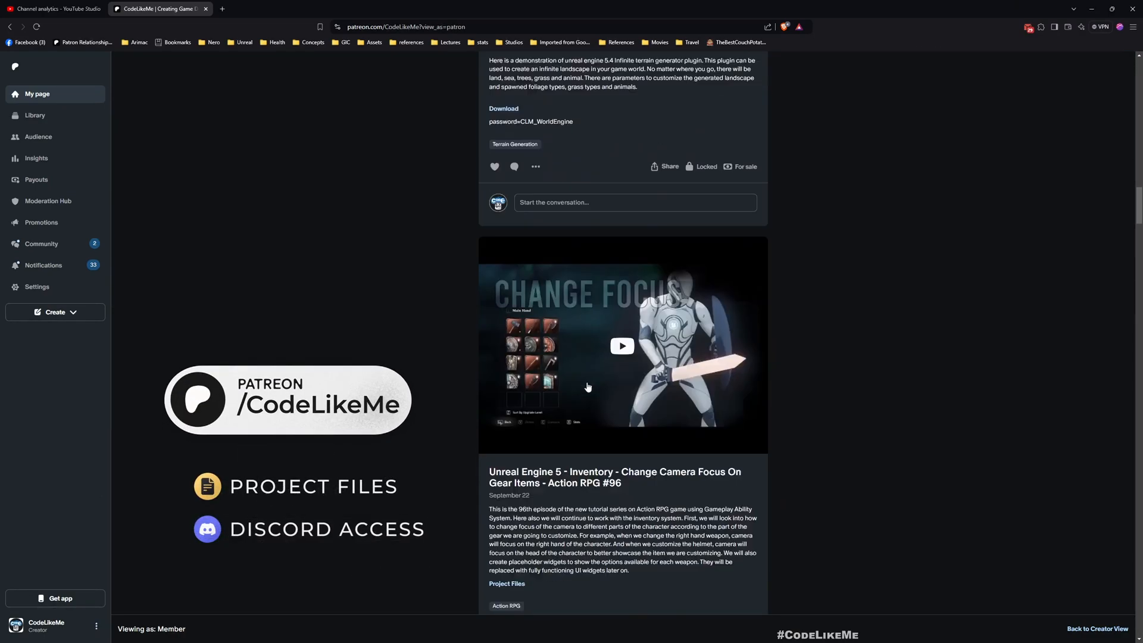
{"action": "scroll", "scroll_direction": "down", "scroll_amount": 3}
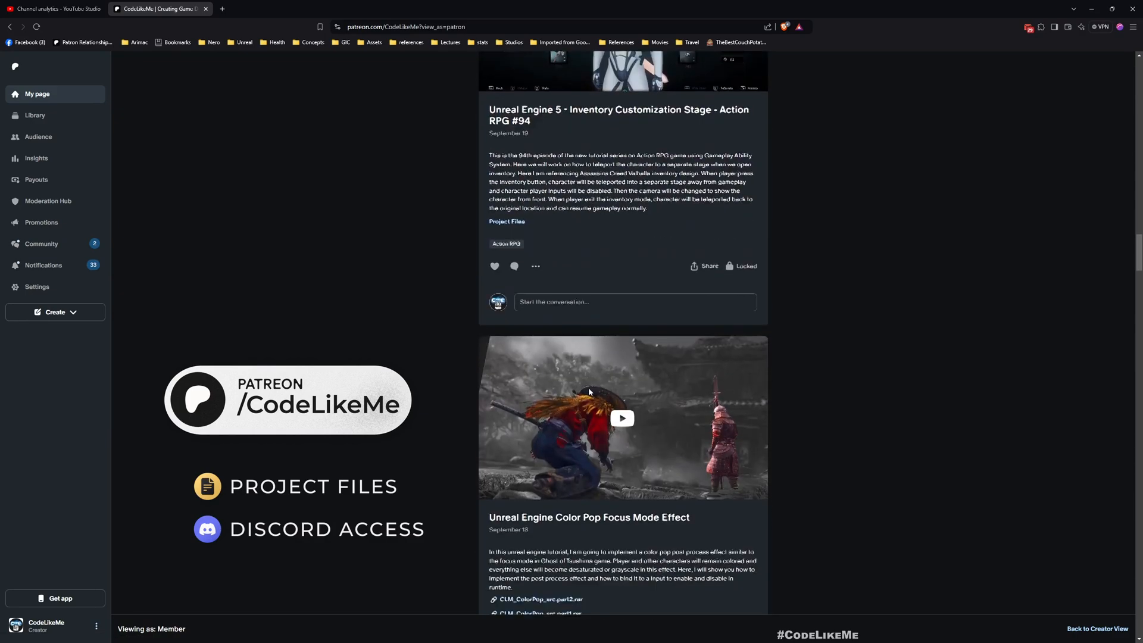
{"action": "scroll", "scroll_direction": "down", "scroll_amount": 3}
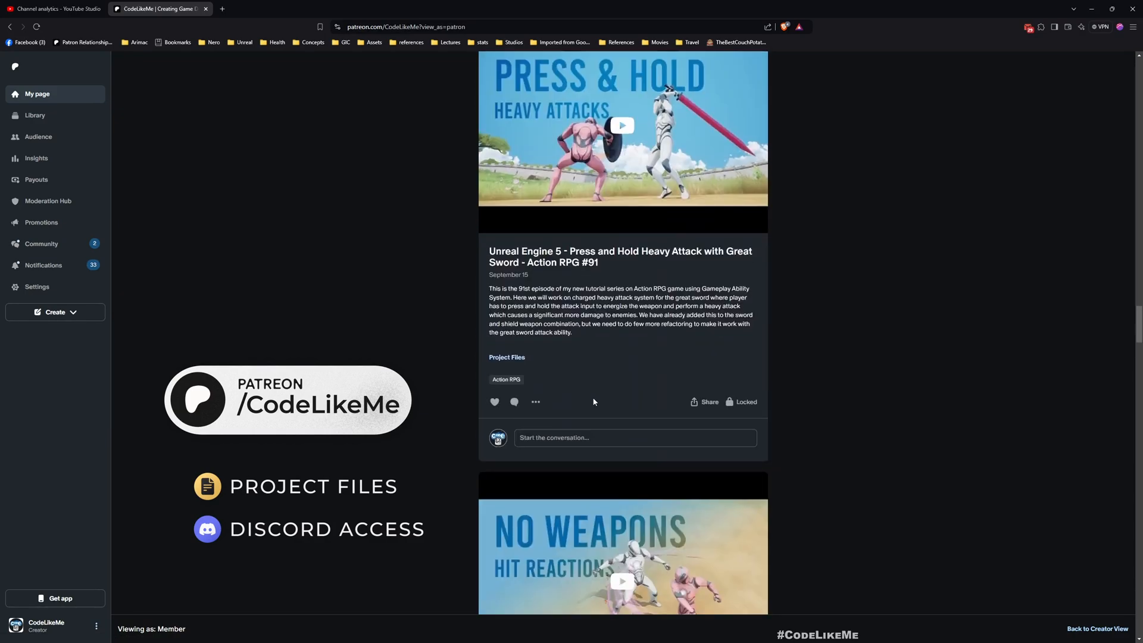
{"action": "scroll", "scroll_direction": "down", "scroll_amount": 3}
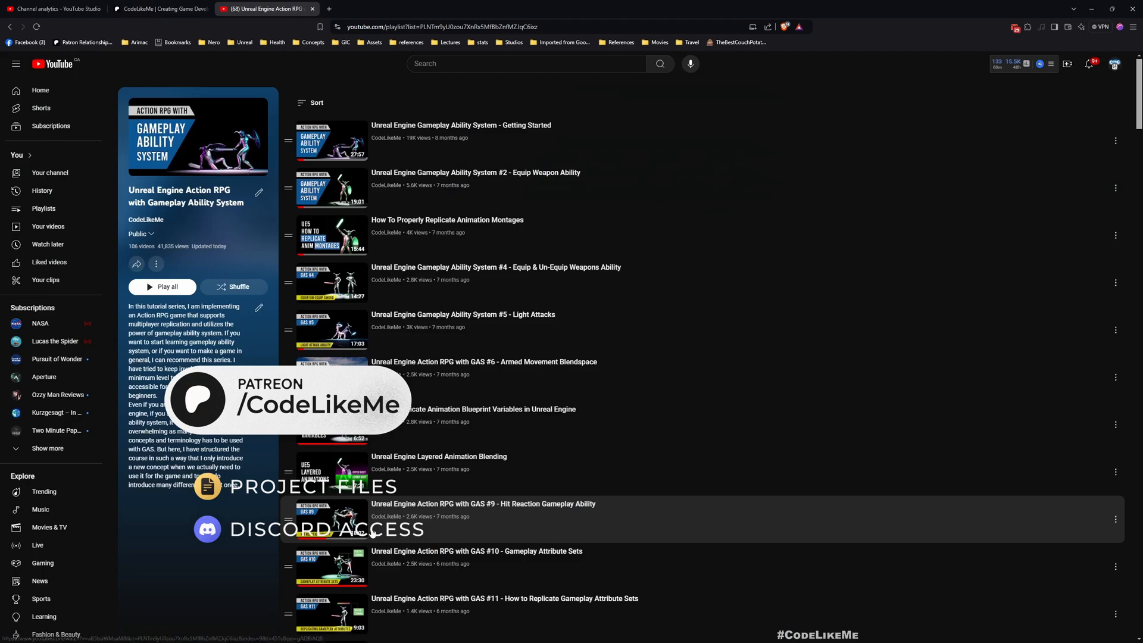
{"action": "scroll", "scroll_direction": "down", "scroll_amount": 3}
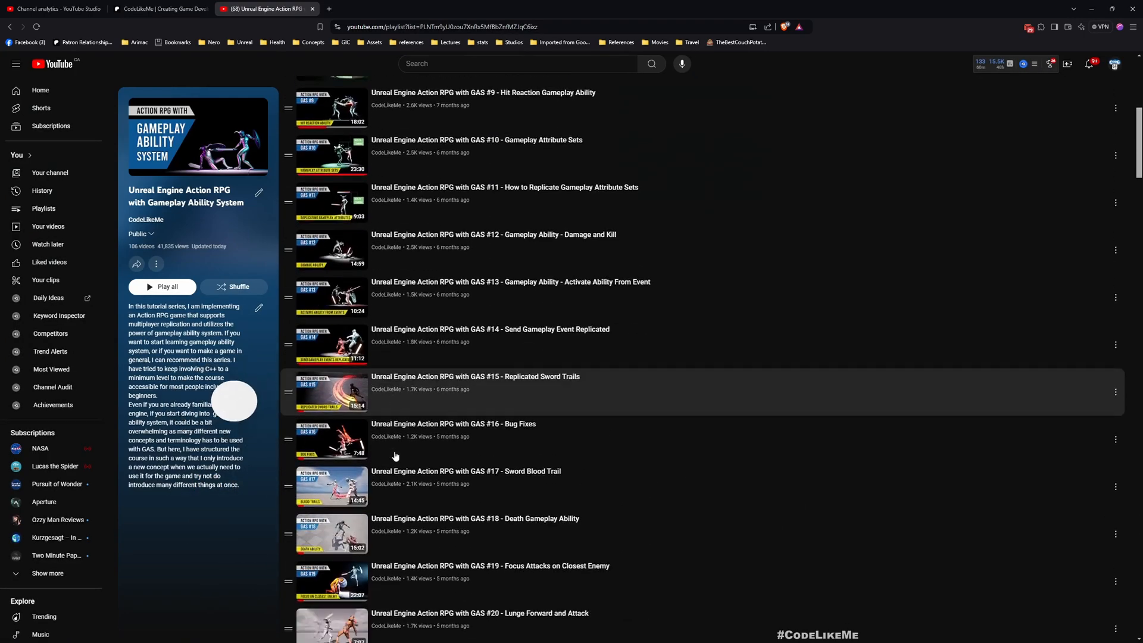
{"action": "scroll", "scroll_direction": "down", "scroll_amount": 3}
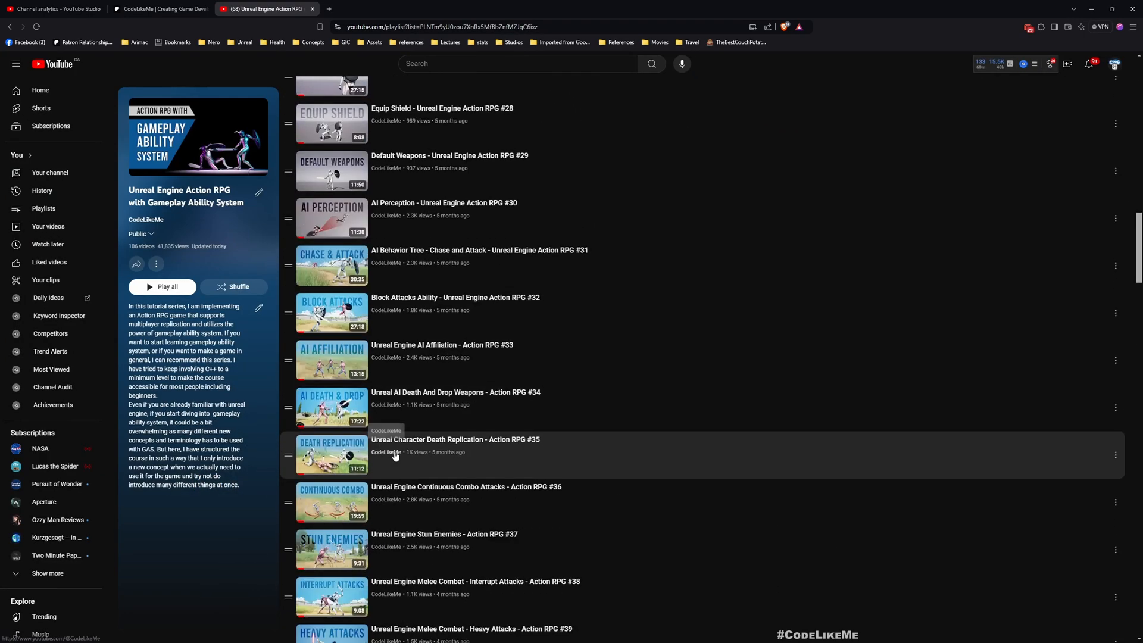
{"action": "scroll", "scroll_direction": "down", "scroll_amount": 3}
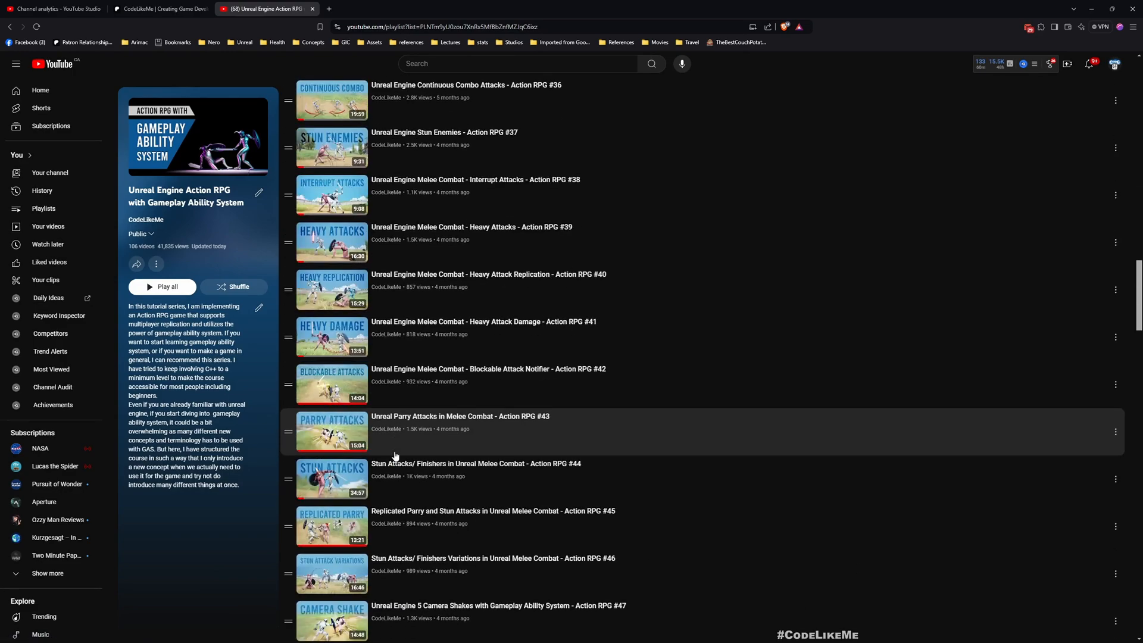
{"action": "scroll", "scroll_direction": "down", "scroll_amount": 3}
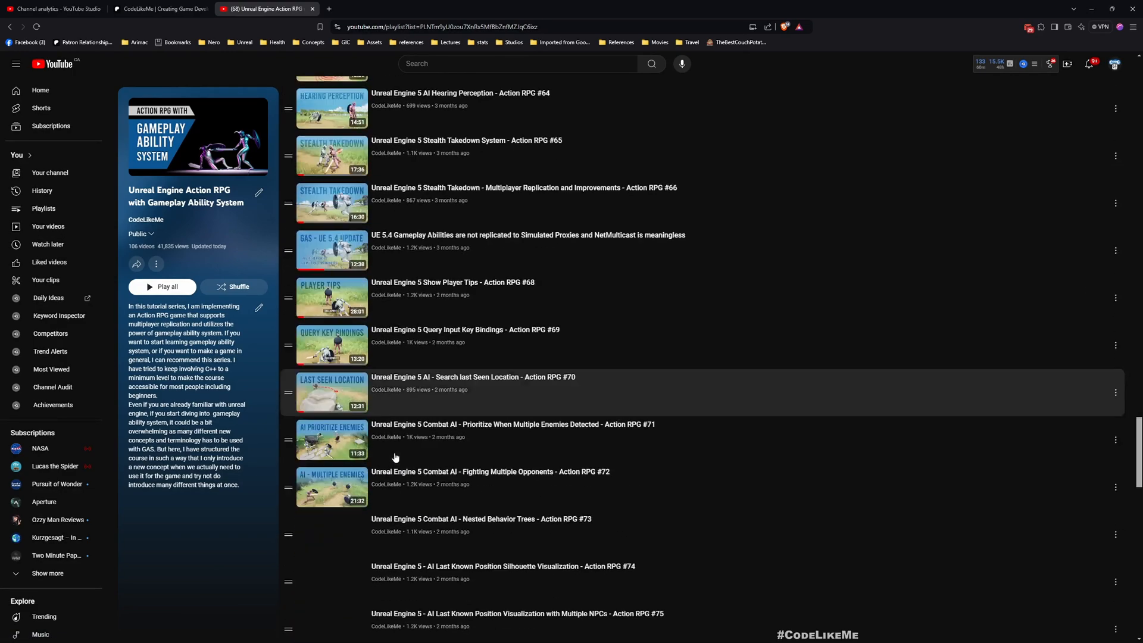
{"action": "scroll", "scroll_direction": "down", "scroll_amount": 3}
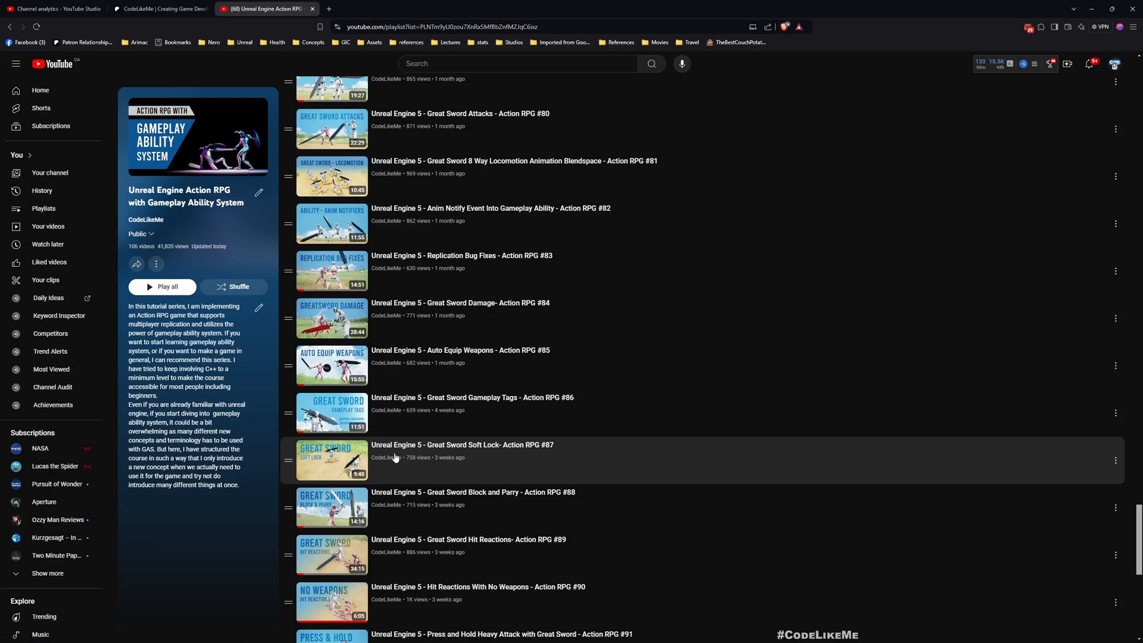
{"action": "scroll", "scroll_direction": "down", "scroll_amount": 3}
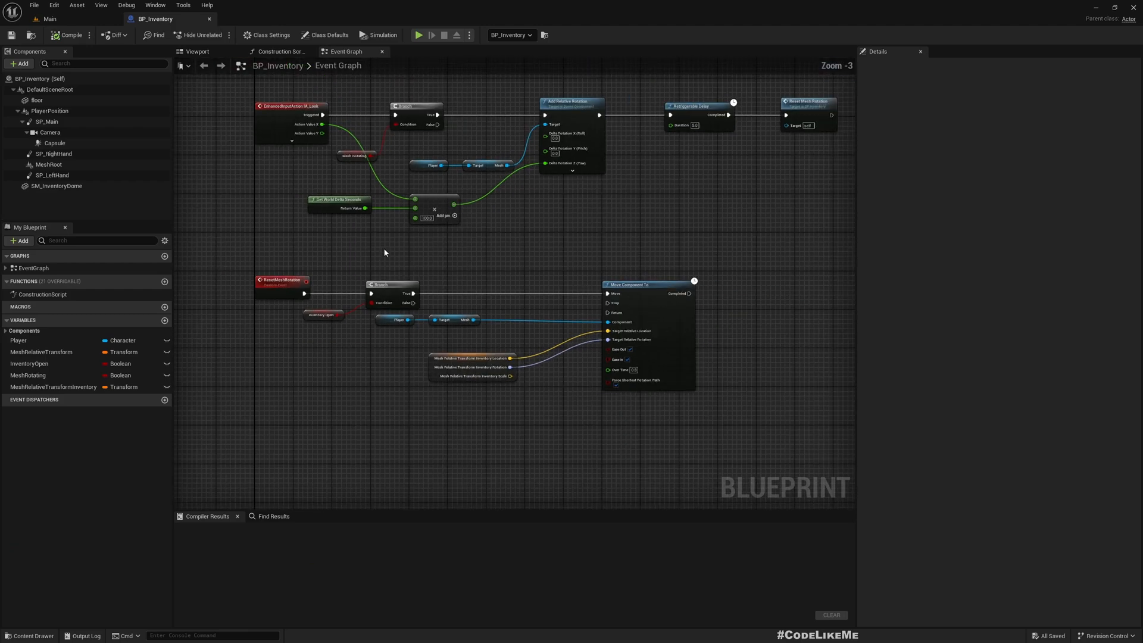
{"action": "mouse_move", "coordinate": [397, 320]}
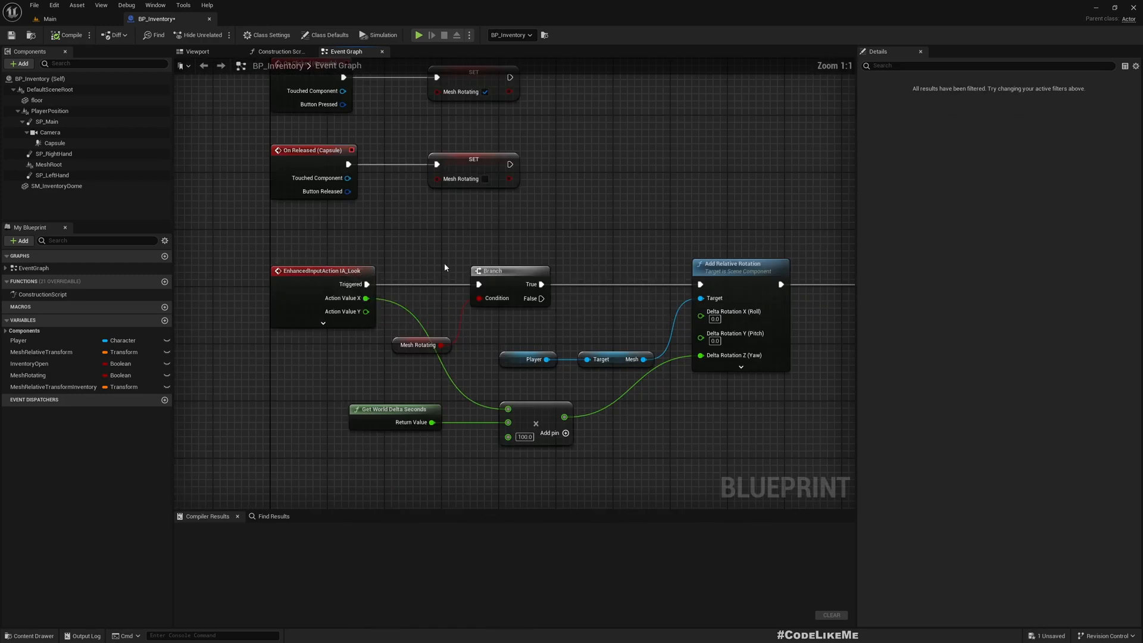
{"action": "scroll", "scroll_direction": "down", "scroll_amount": 3}
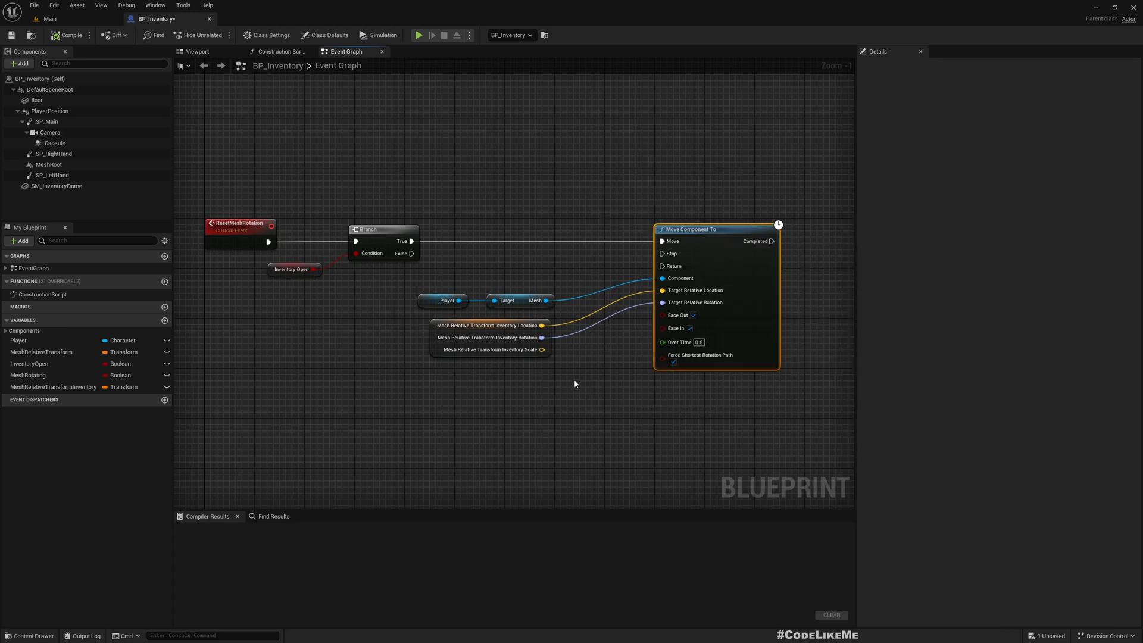
{"action": "scroll", "scroll_direction": "down", "scroll_amount": 3}
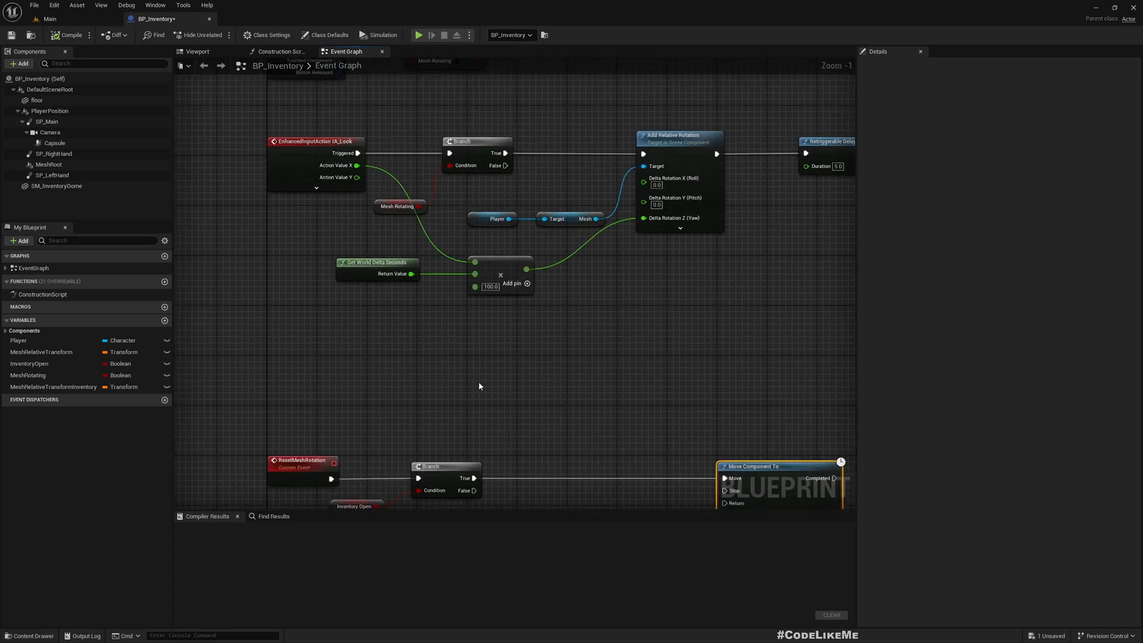
{"action": "scroll", "scroll_direction": "down", "scroll_amount": 3}
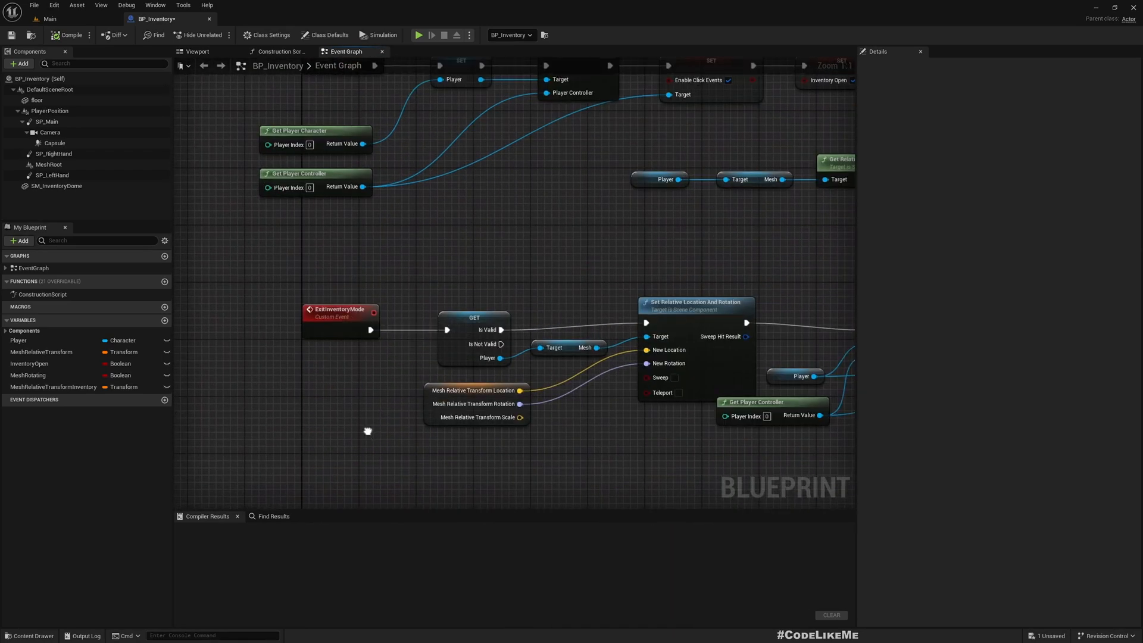
{"action": "scroll", "scroll_direction": "down", "scroll_amount": 3}
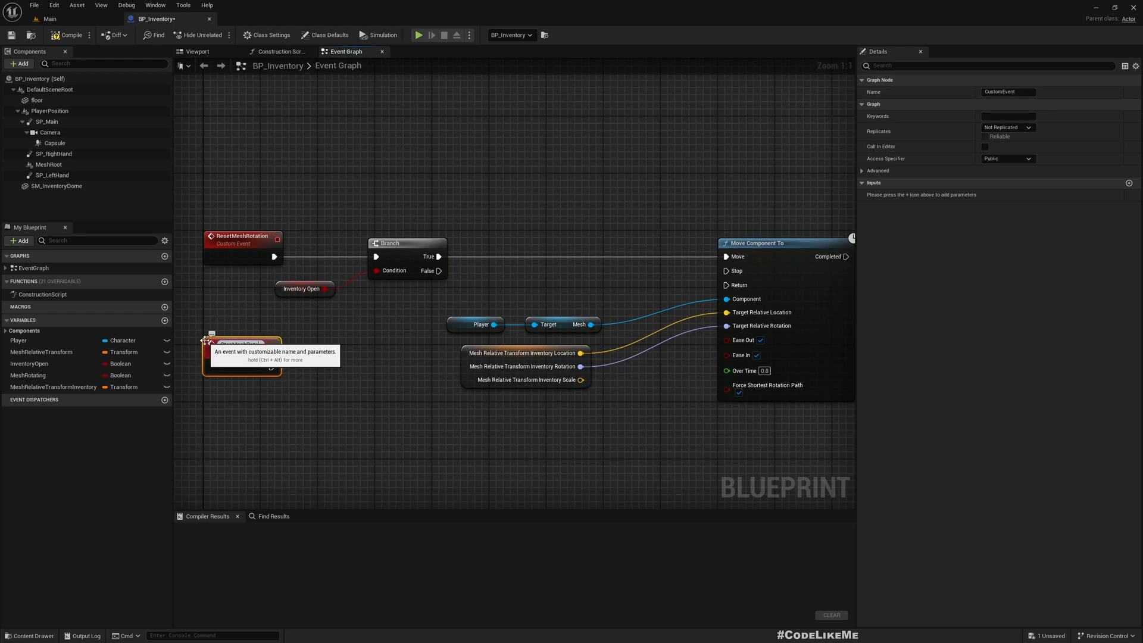
Add a custom event named StopMeshRotation beside ResetMeshRotation
{"action": "left_click", "coordinate": [241, 347]}
{"action": "type", "text": "StopMeshRotation"}
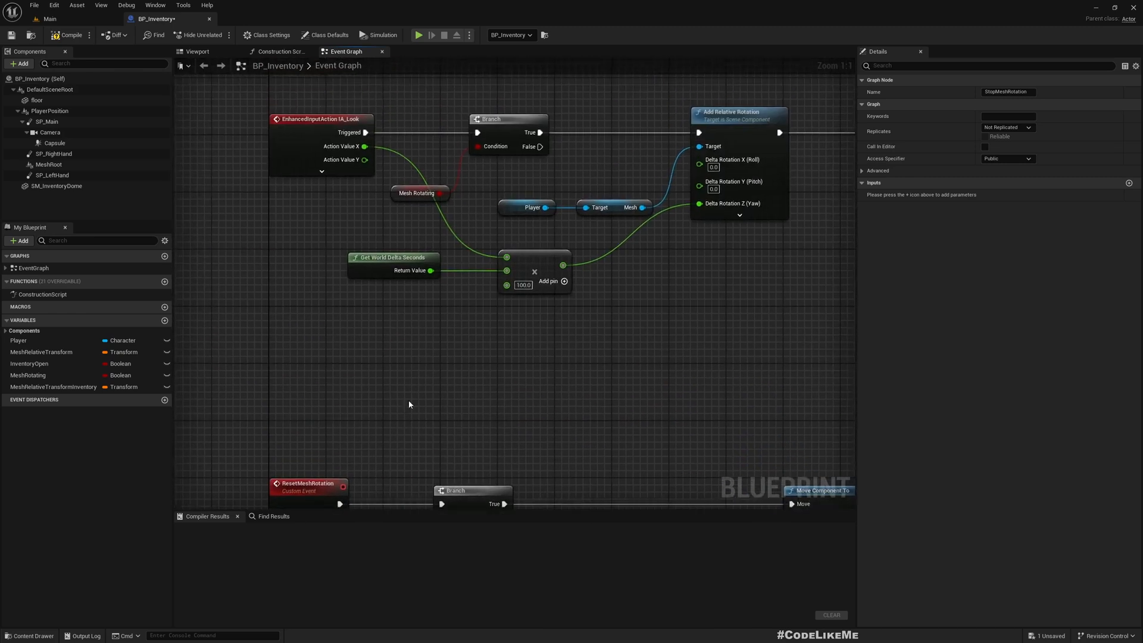
{"action": "scroll", "scroll_direction": "down", "scroll_amount": 3}
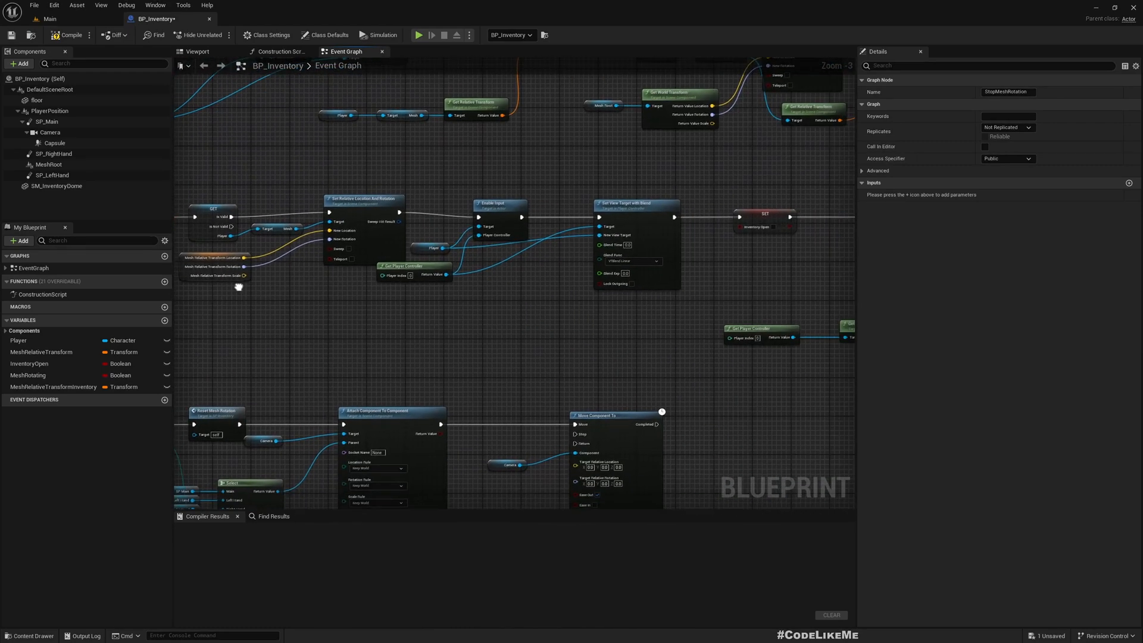
Call Stop Mesh Rotation in ExitInventoryMode right after the Is Valid check
{"action": "scroll", "scroll_direction": "down", "scroll_amount": 3}
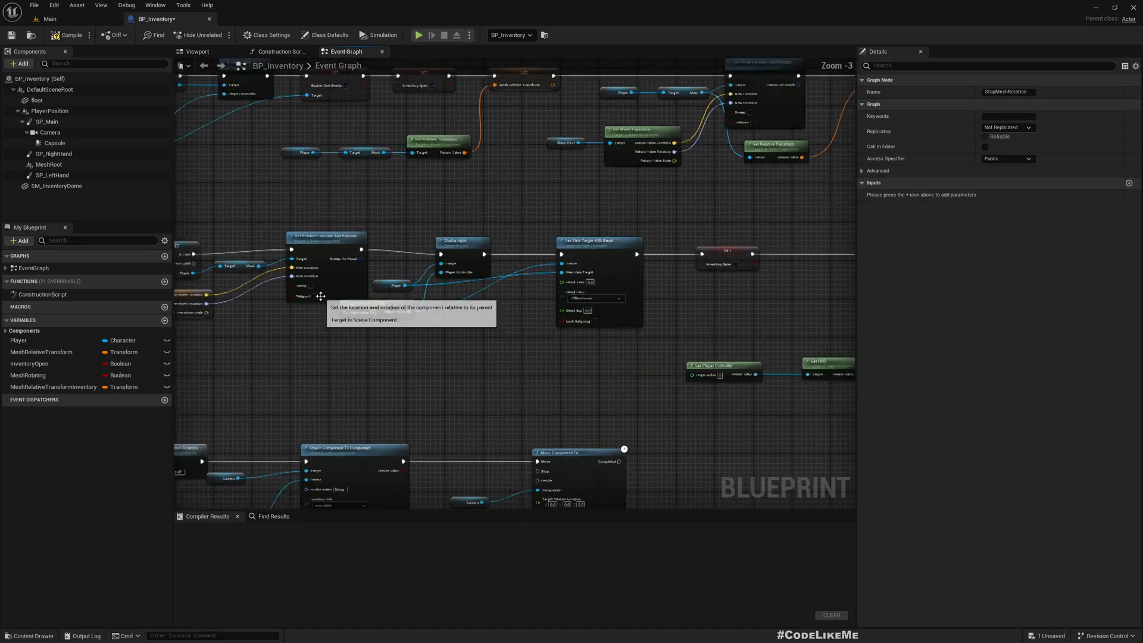
{"action": "scroll", "scroll_direction": "down", "scroll_amount": 3}
{"action": "type", "text": "stopm"}
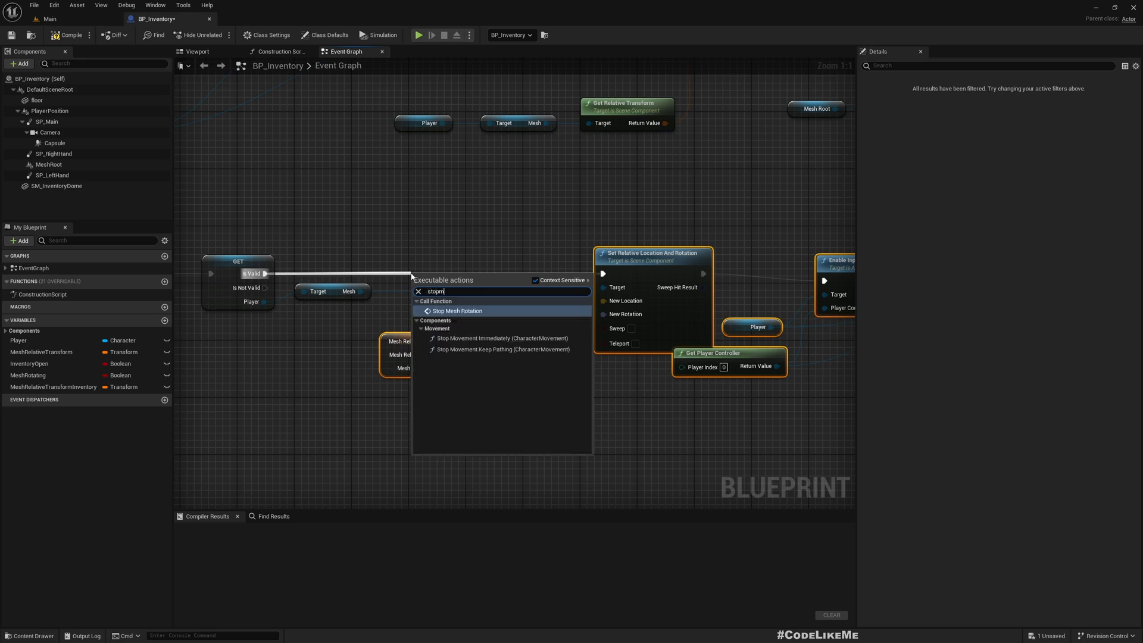
{"action": "left_click", "coordinate": [456, 311]}
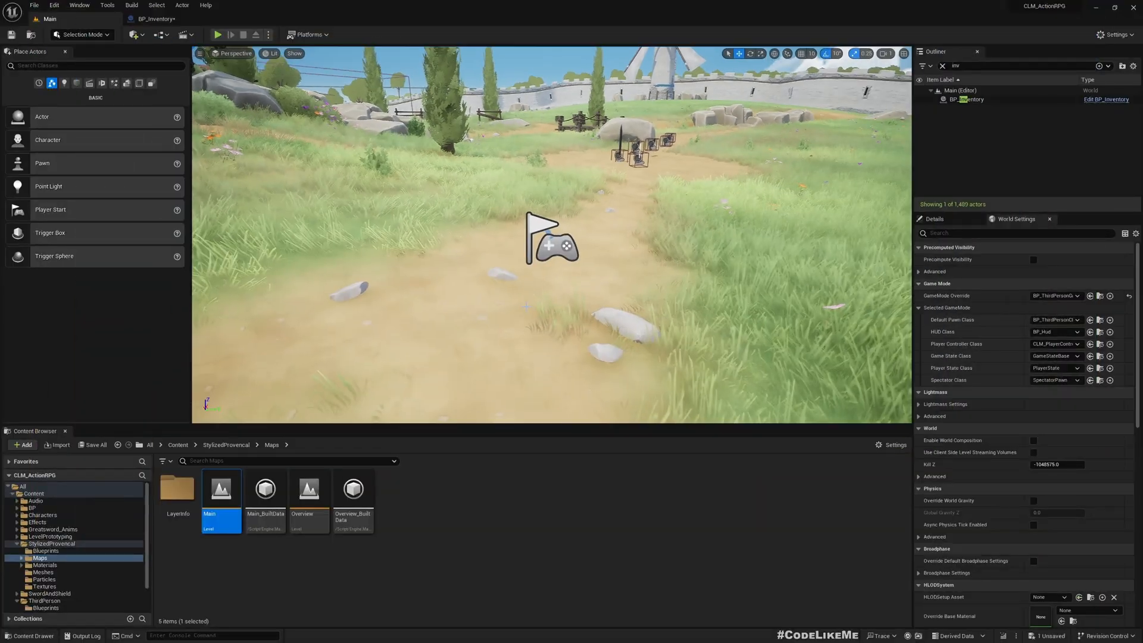
Run a play session in the level viewport, then stop it
{"action": "left_click", "coordinate": [217, 35]}
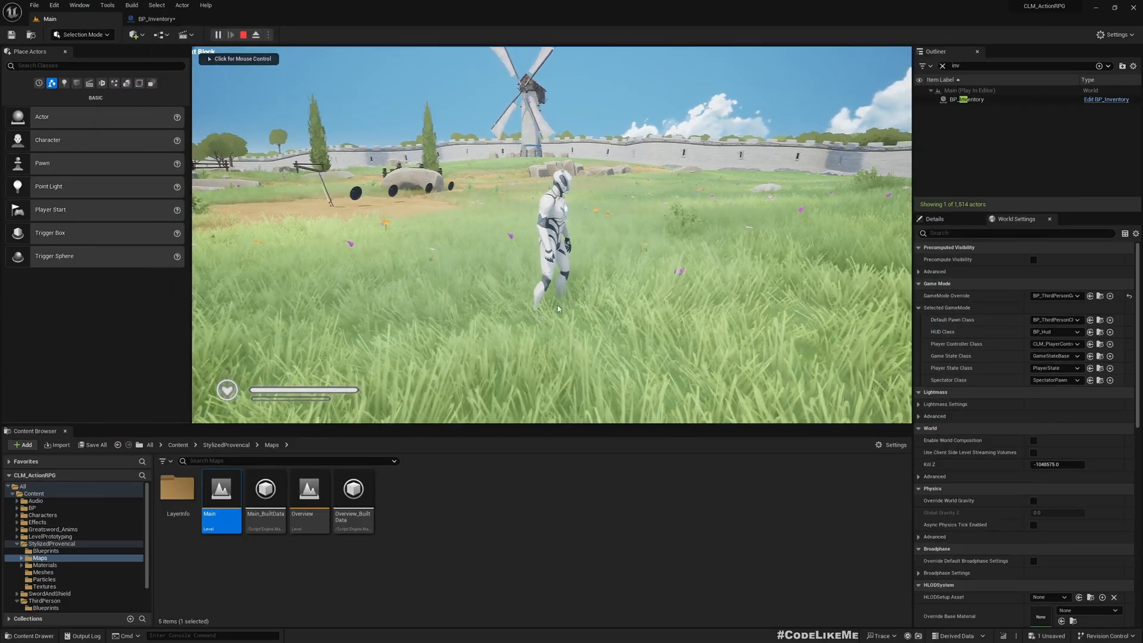
{"action": "left_click", "coordinate": [256, 35]}
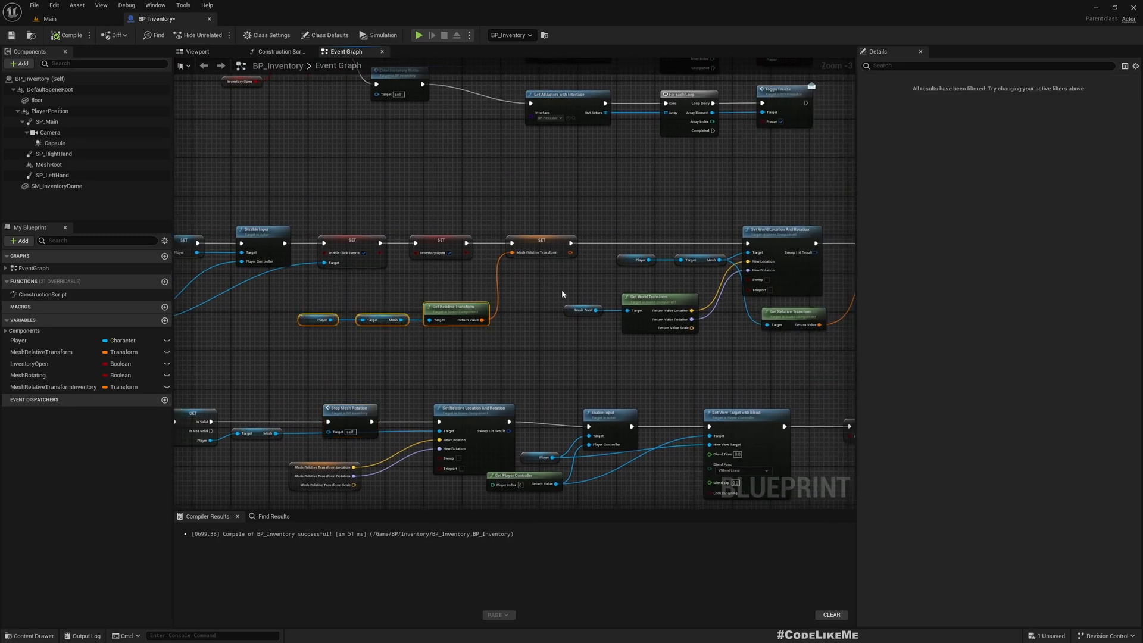
{"action": "mouse_move", "coordinate": [539, 243]}
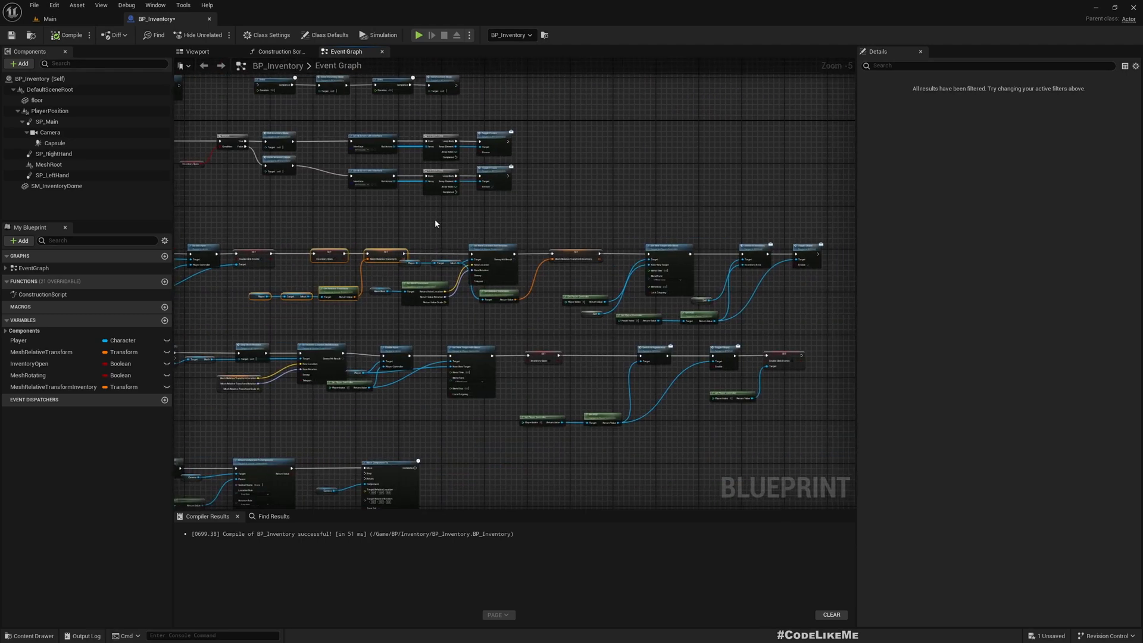
Add a Disable Movement call on the Player before SET Inventory Open
{"action": "left_click_drag", "start_coordinate": [436, 222], "coordinate": [828, 330]}
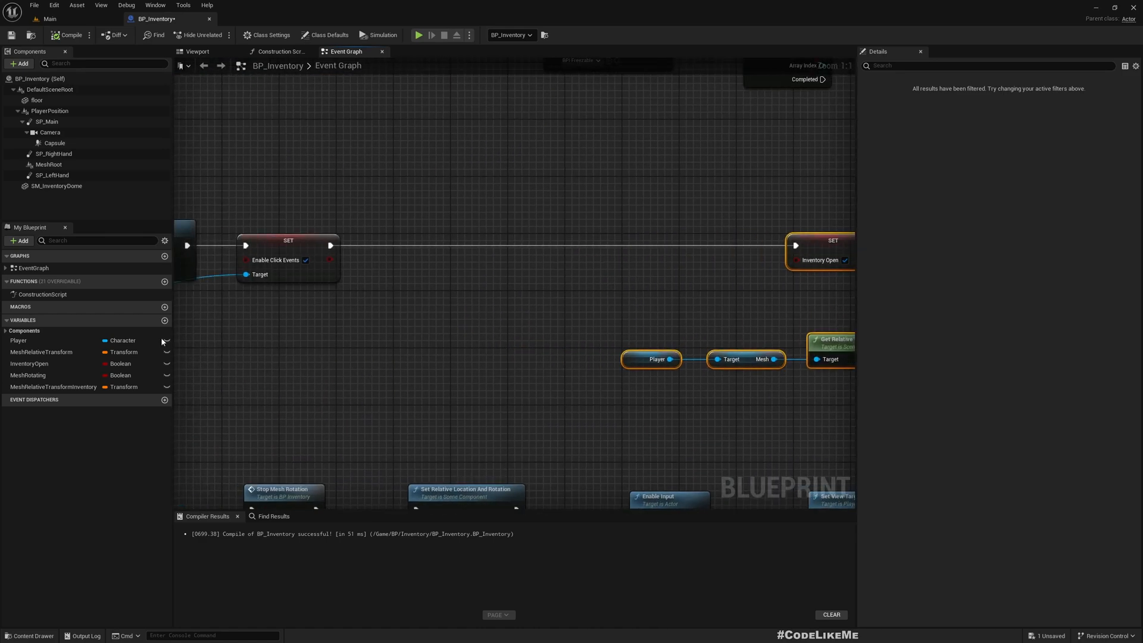
{"action": "left_click", "coordinate": [17, 340]}
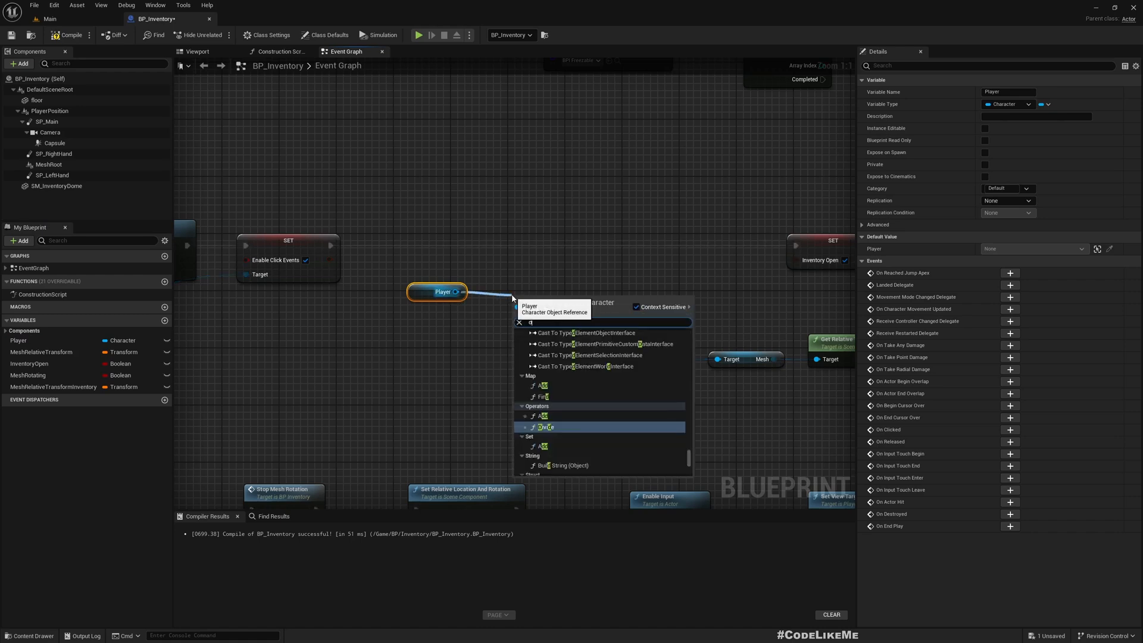
{"action": "type", "text": "disablem"}
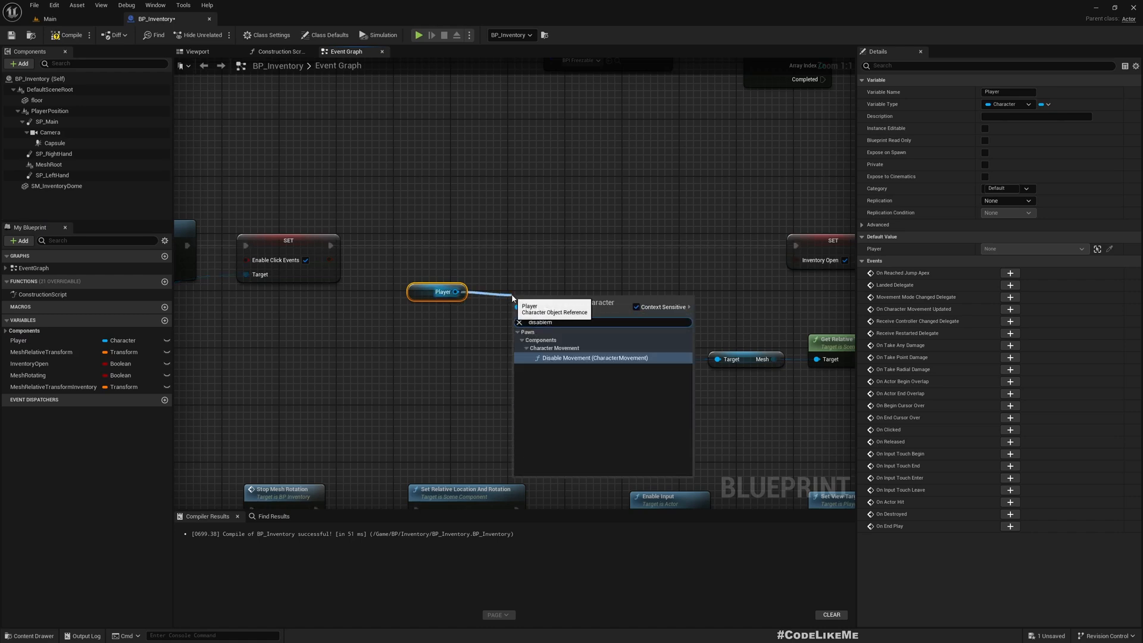
{"action": "mouse_move", "coordinate": [594, 358]}
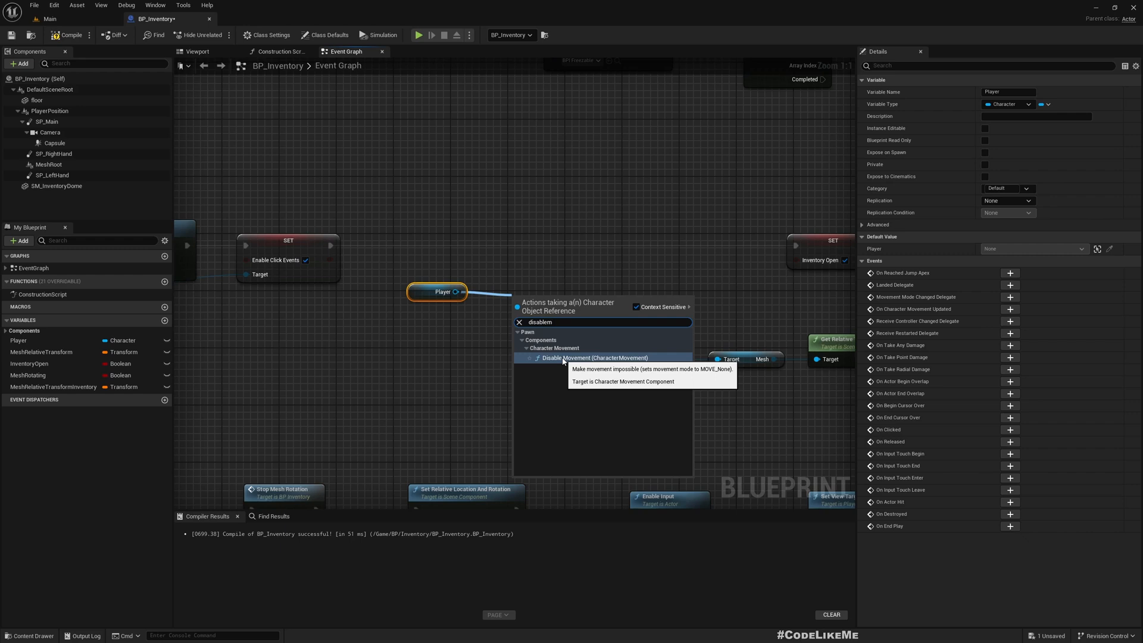
{"action": "left_click", "coordinate": [597, 358]}
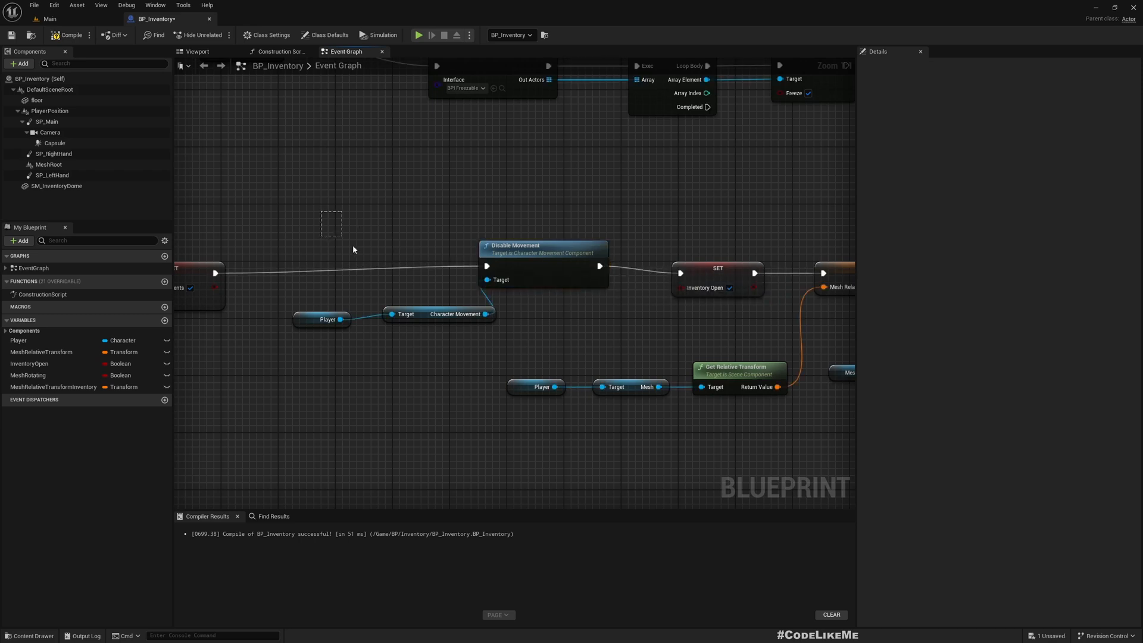
Collapse the movement nodes into one graph node named Stop Movement
{"action": "right_click", "coordinate": [543, 247]}
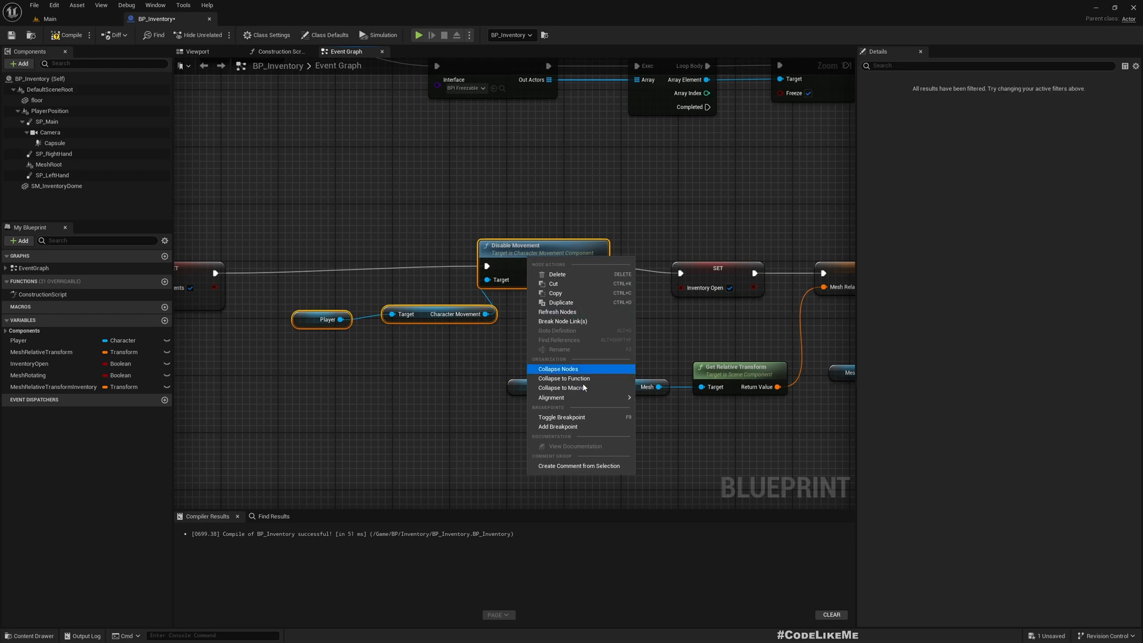
{"action": "left_click", "coordinate": [557, 369]}
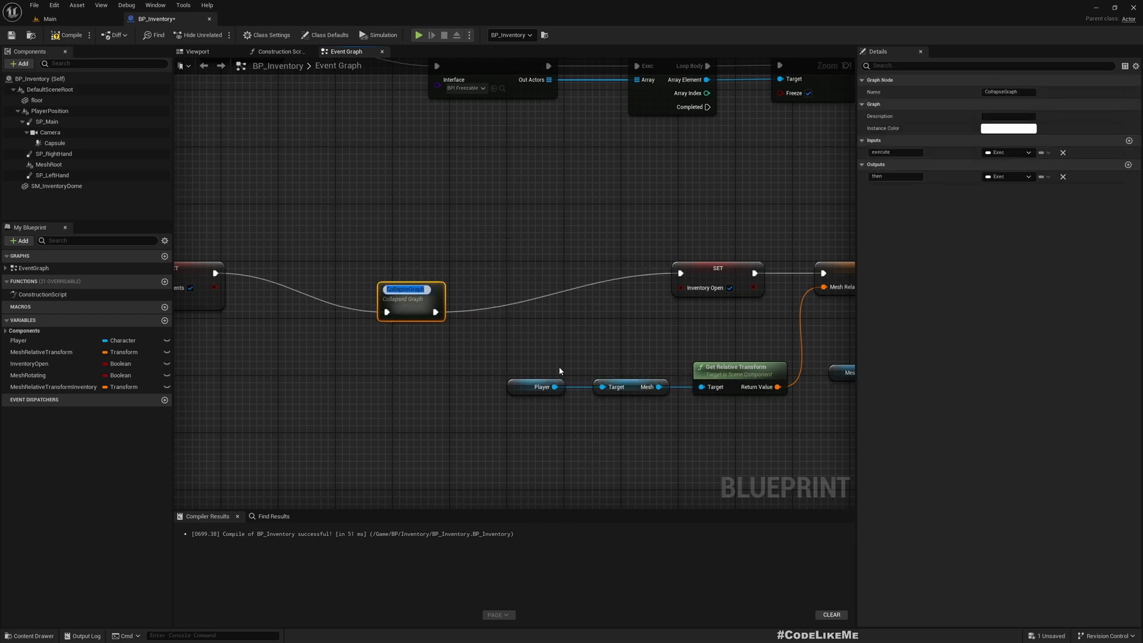
{"action": "type", "text": "Stop Mo"}
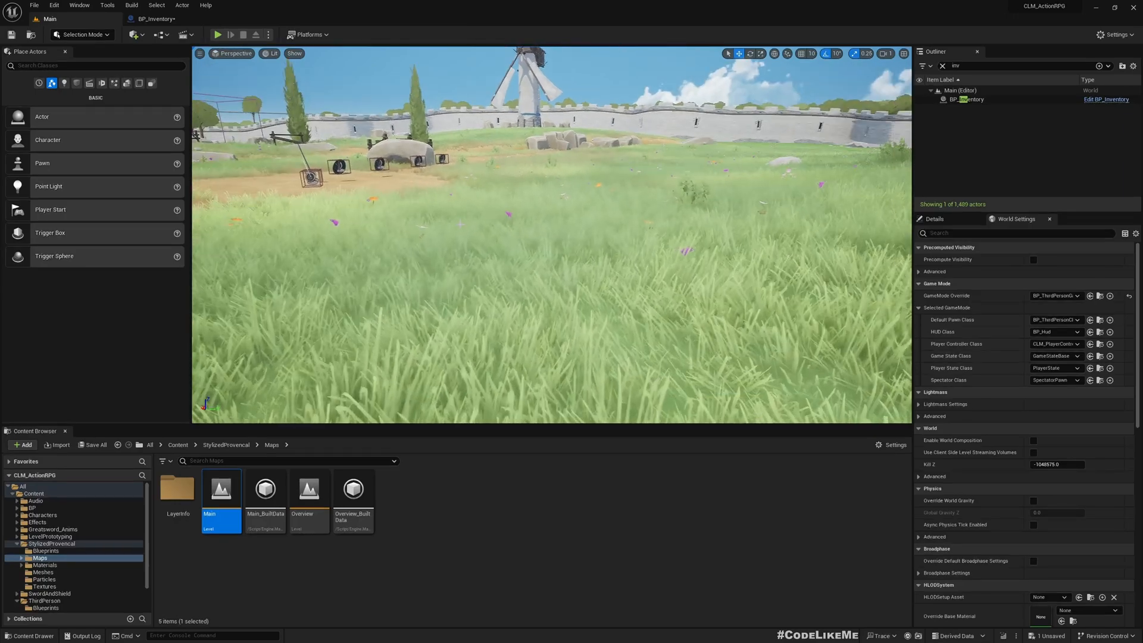
{"action": "left_click", "coordinate": [216, 34]}
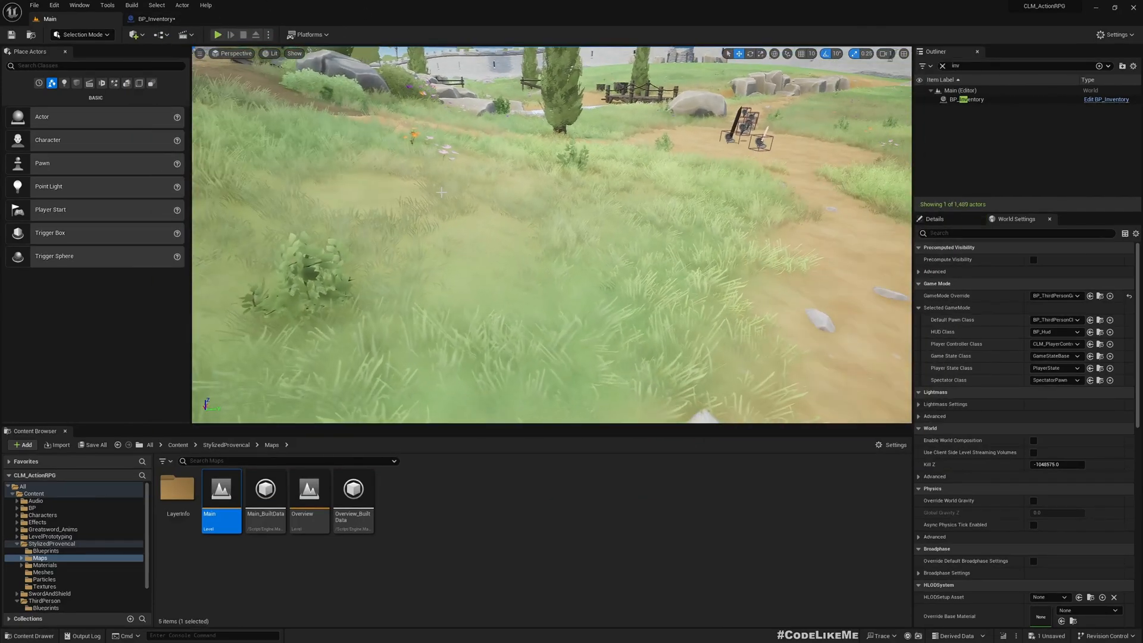
{"action": "left_click", "coordinate": [217, 34]}
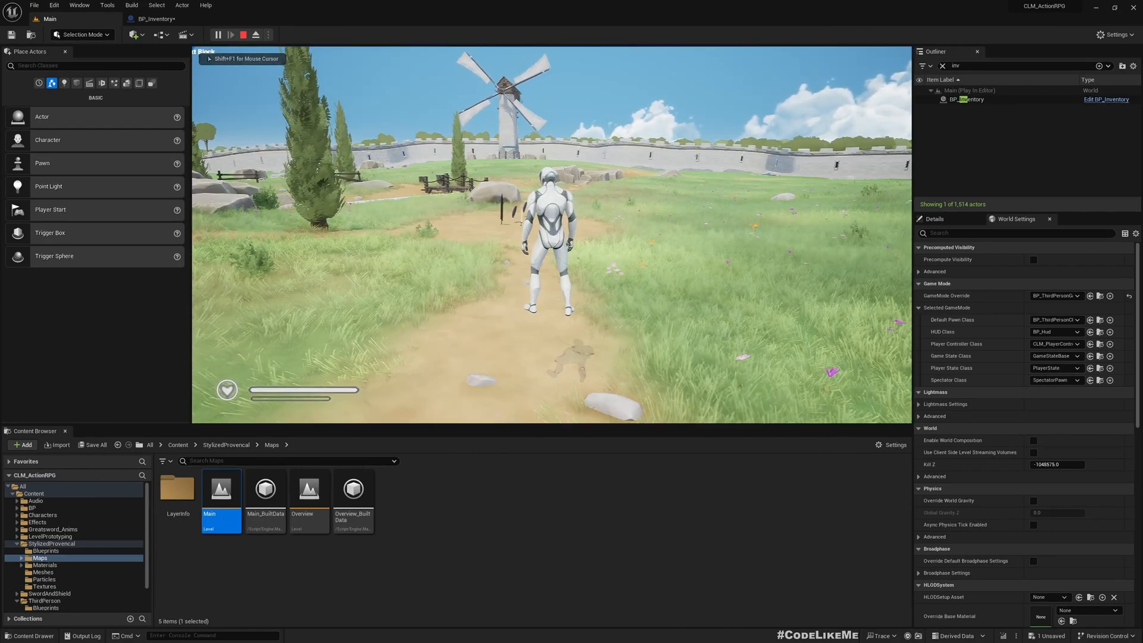
{"action": "left_click", "coordinate": [244, 35]}
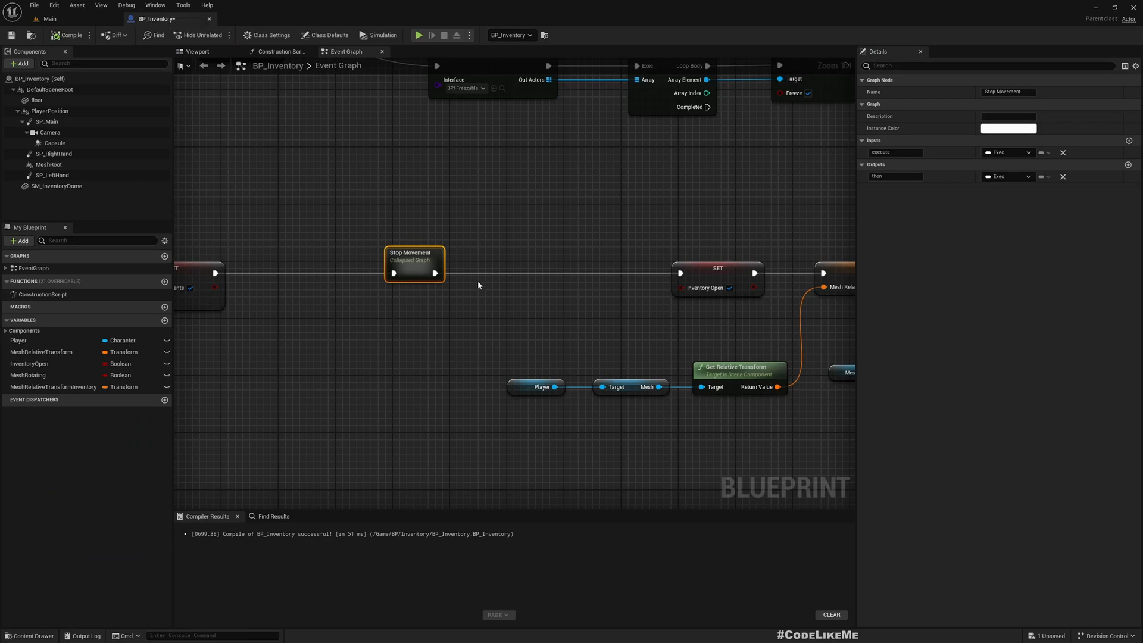
Add a Set Movement Mode call on the Player's Character Movement after SET Inventory Open is cleared
{"action": "scroll", "scroll_direction": "down", "scroll_amount": 3}
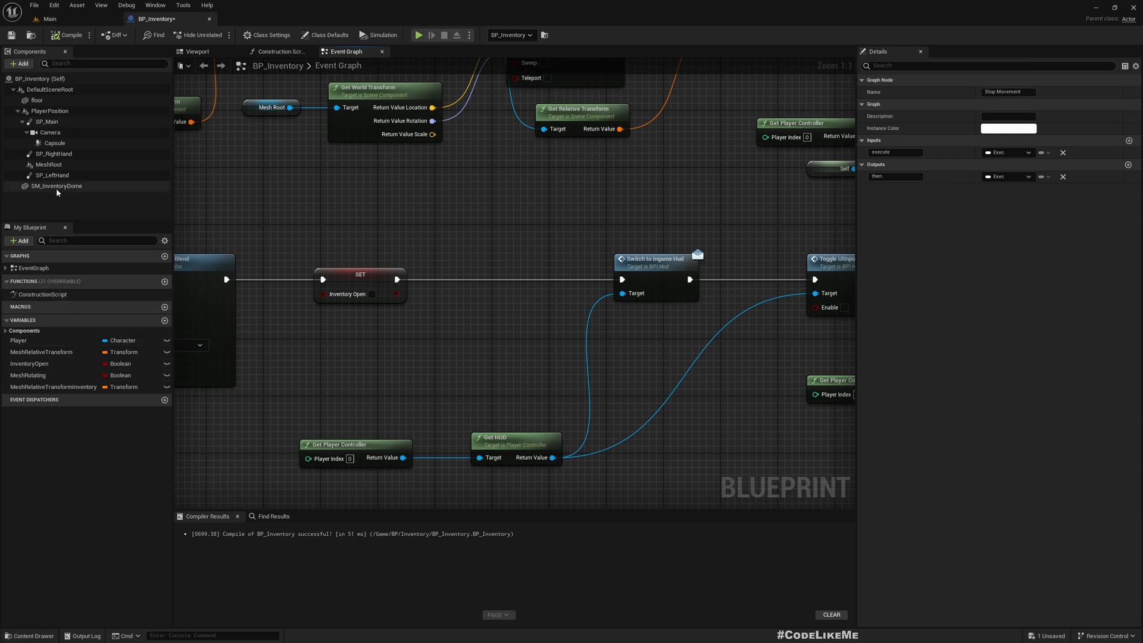
{"action": "left_click", "coordinate": [18, 341]}
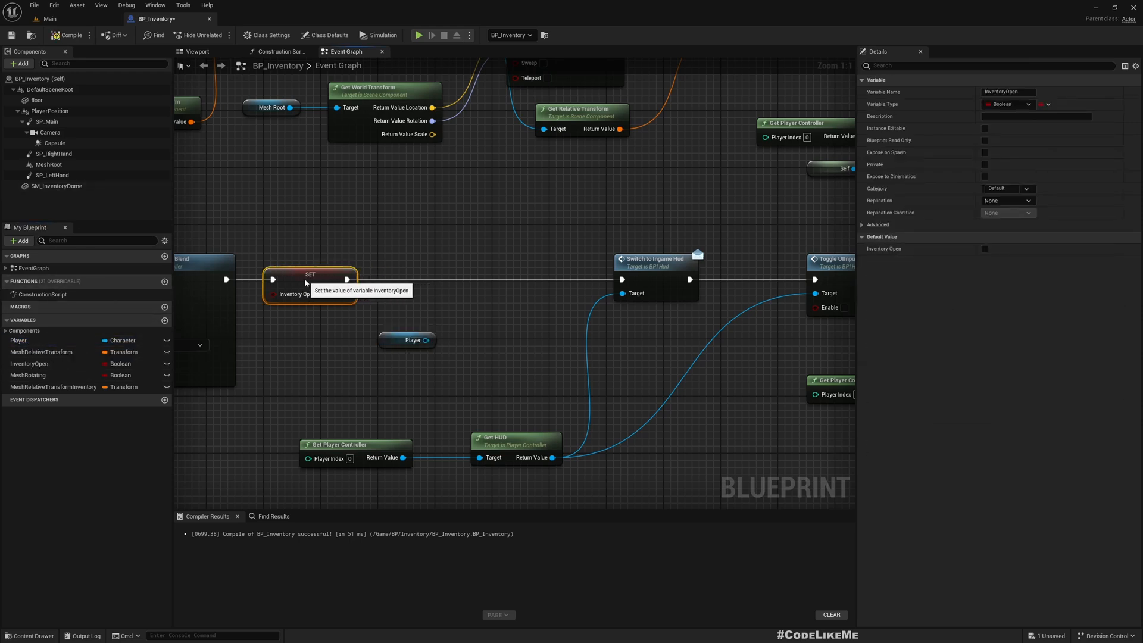
{"action": "left_click", "coordinate": [407, 340]}
{"action": "type", "text": "set"}
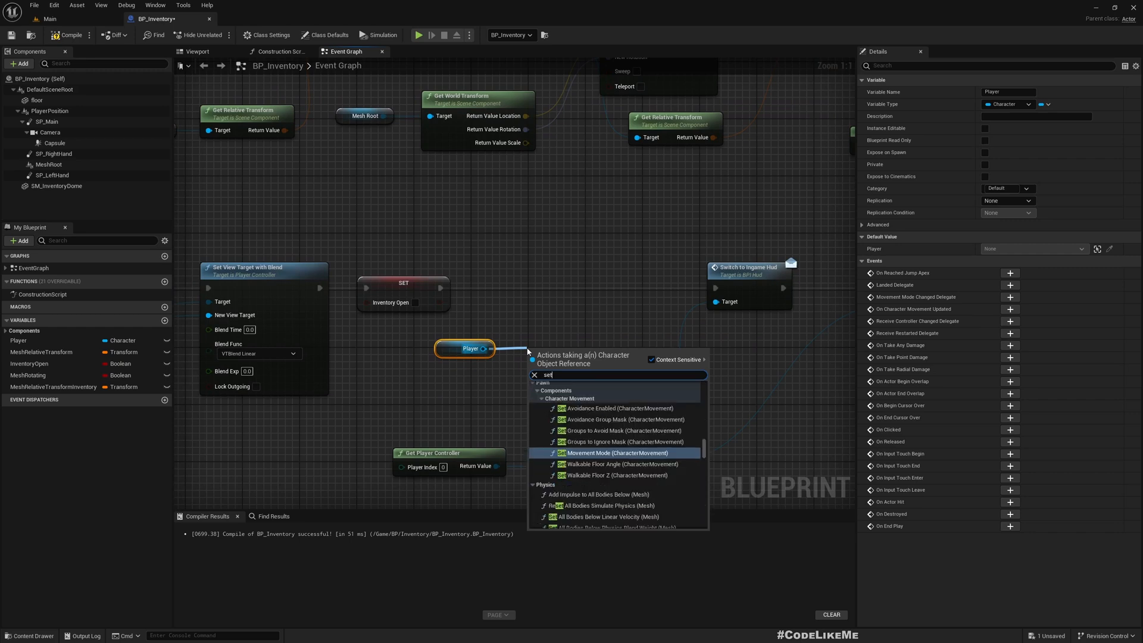
{"action": "type", "text": "movement"}
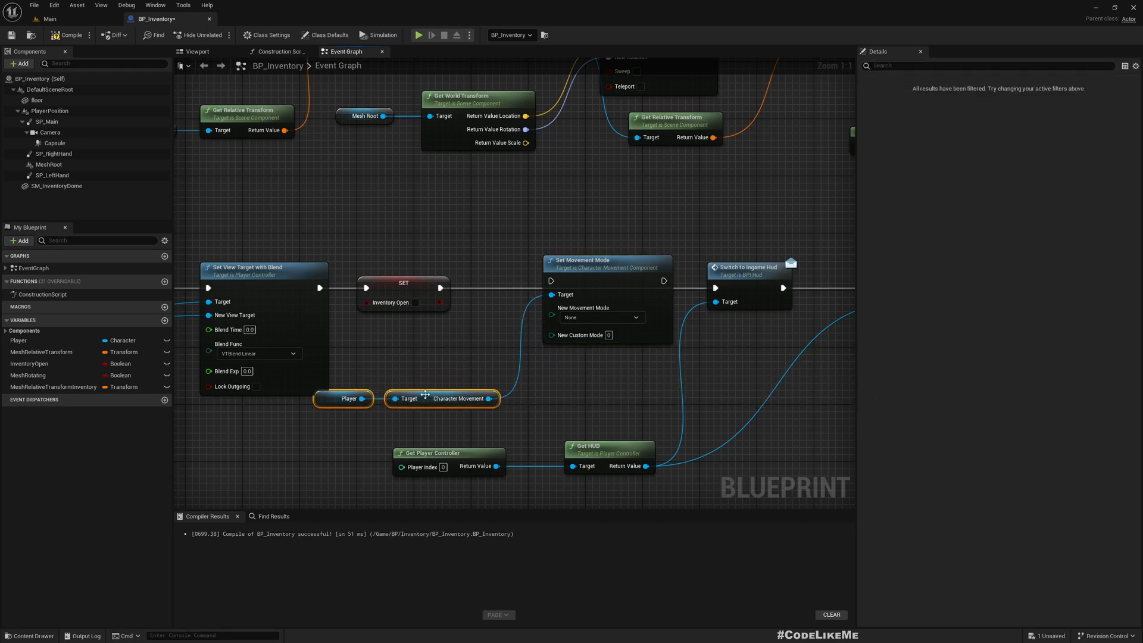
{"action": "left_click", "coordinate": [601, 318]}
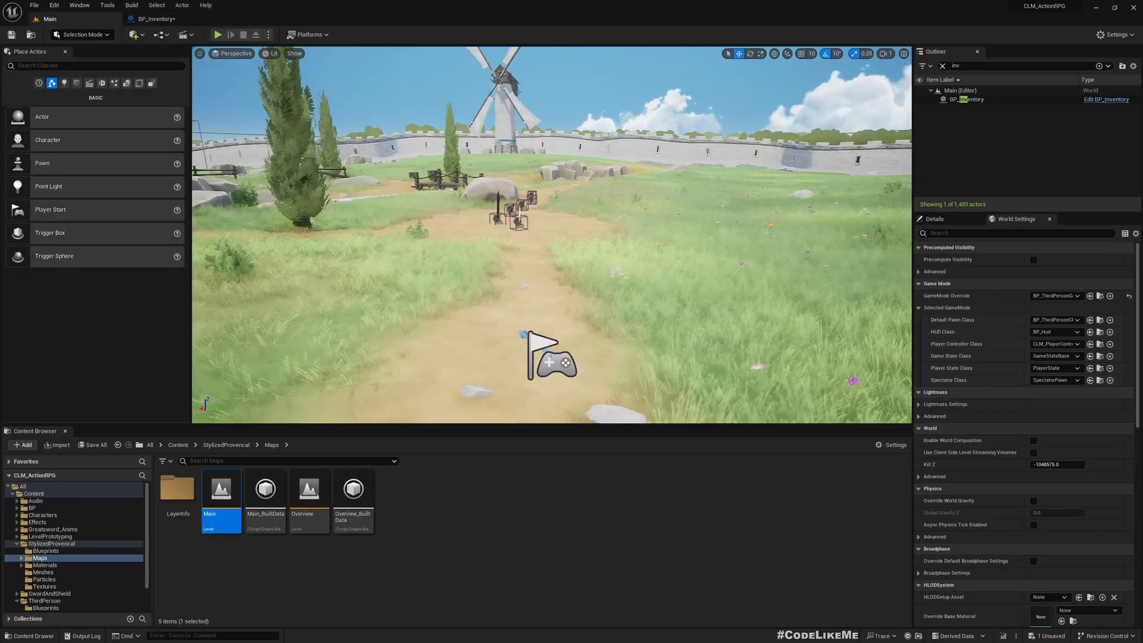
{"action": "left_click", "coordinate": [217, 35]}
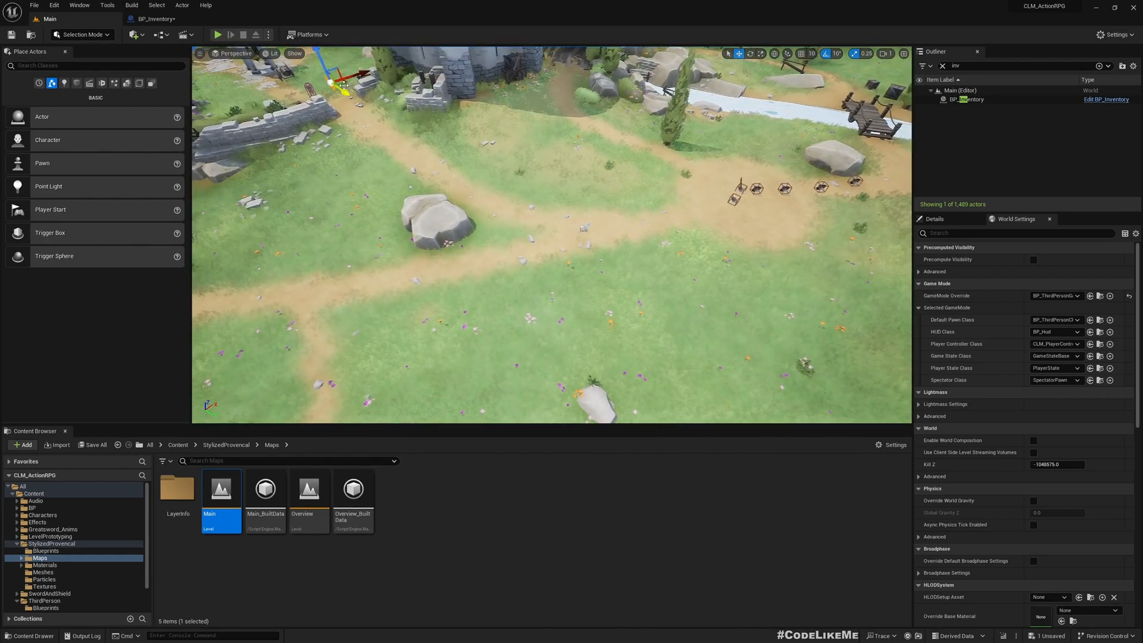
Select the actors beside the training dummies in the Main level viewport
{"action": "left_click_drag", "start_coordinate": [343, 77], "coordinate": [736, 175]}
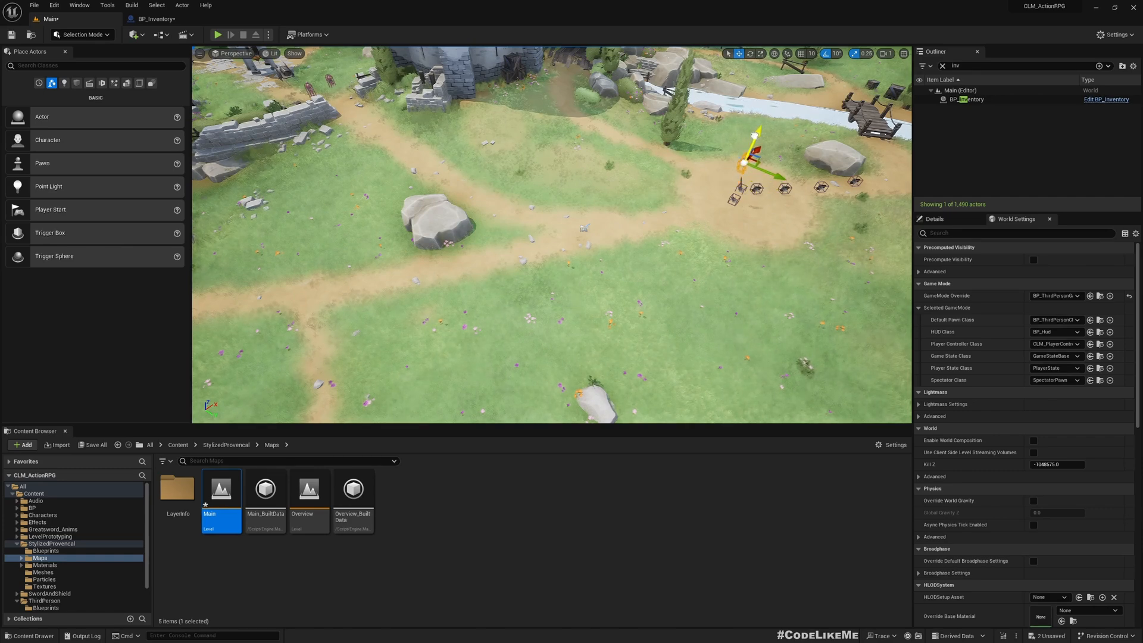
{"action": "left_click", "coordinate": [217, 34]}
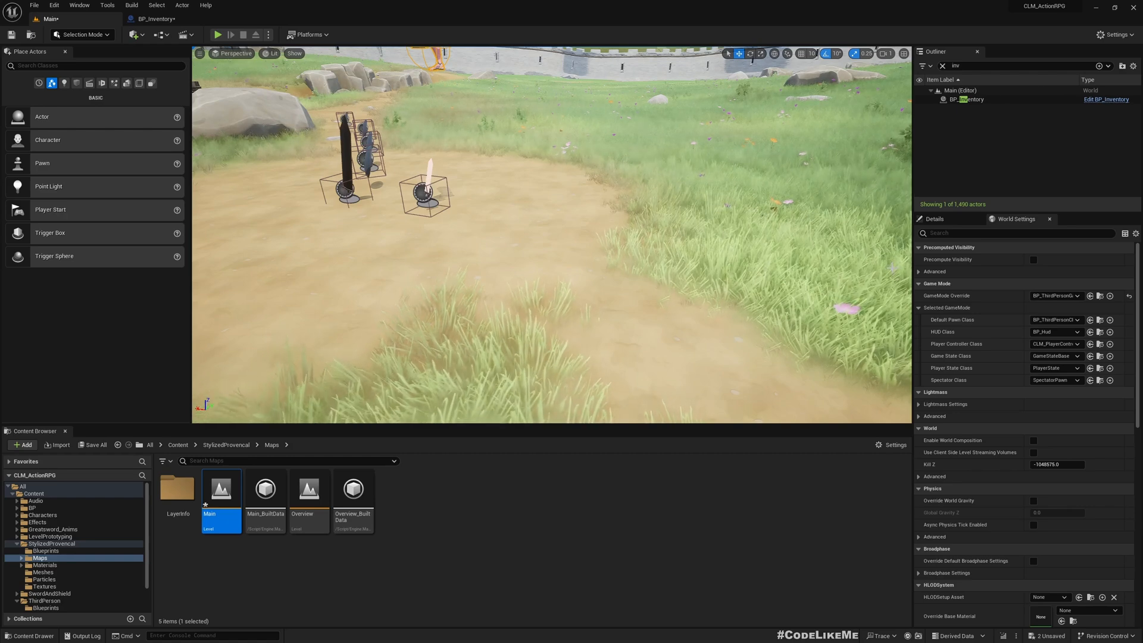
{"action": "mouse_move", "coordinate": [156, 18]}
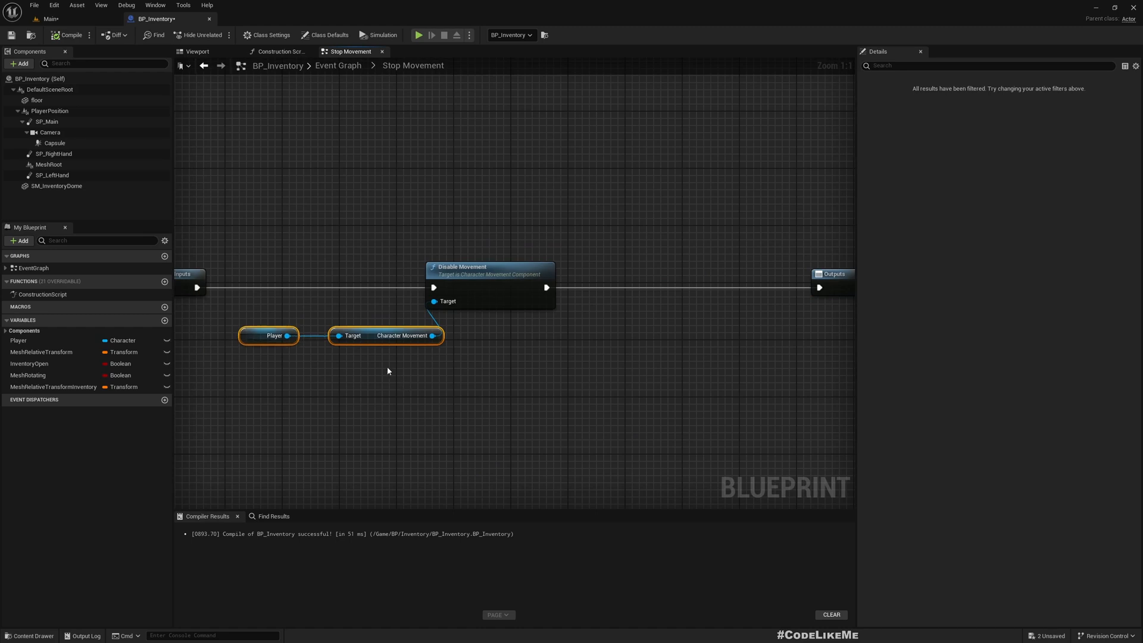
Add a Has Any Root Motion check on the Player in the Stop Movement graph
{"action": "left_click_drag", "start_coordinate": [268, 335], "coordinate": [218, 348]}
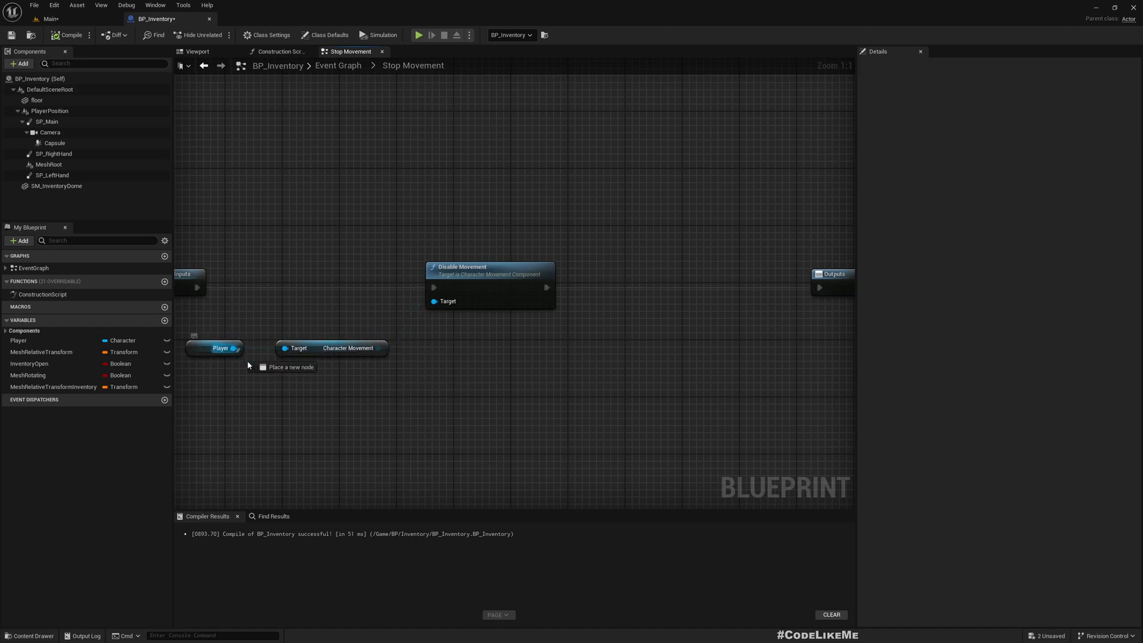
{"action": "left_click_drag", "start_coordinate": [237, 347], "coordinate": [318, 399]}
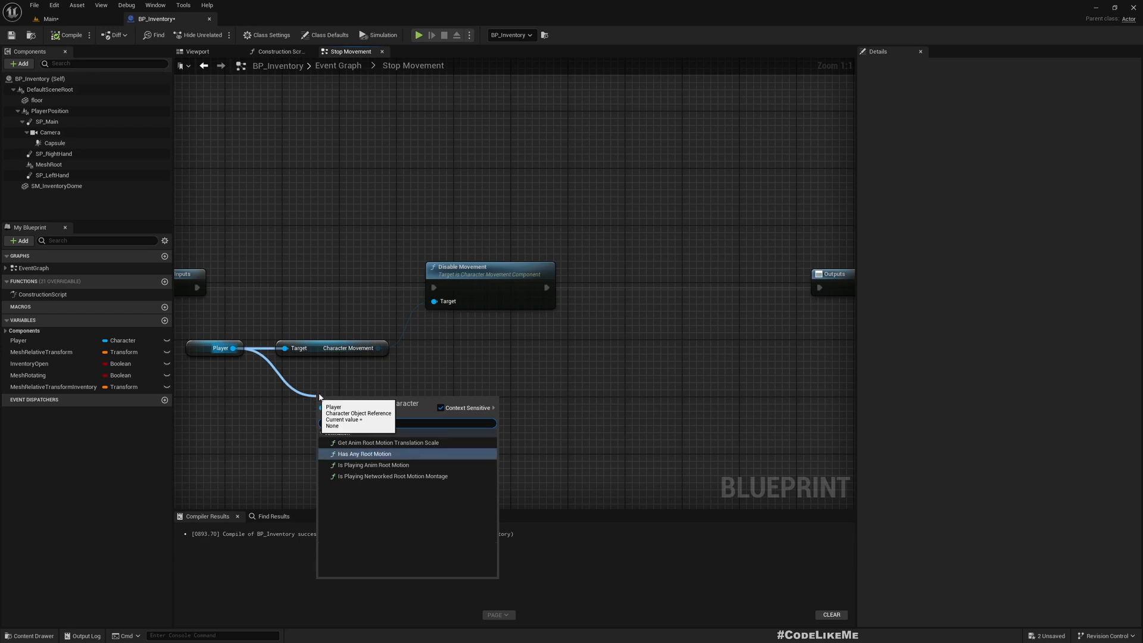
{"action": "type", "text": "rootmo"}
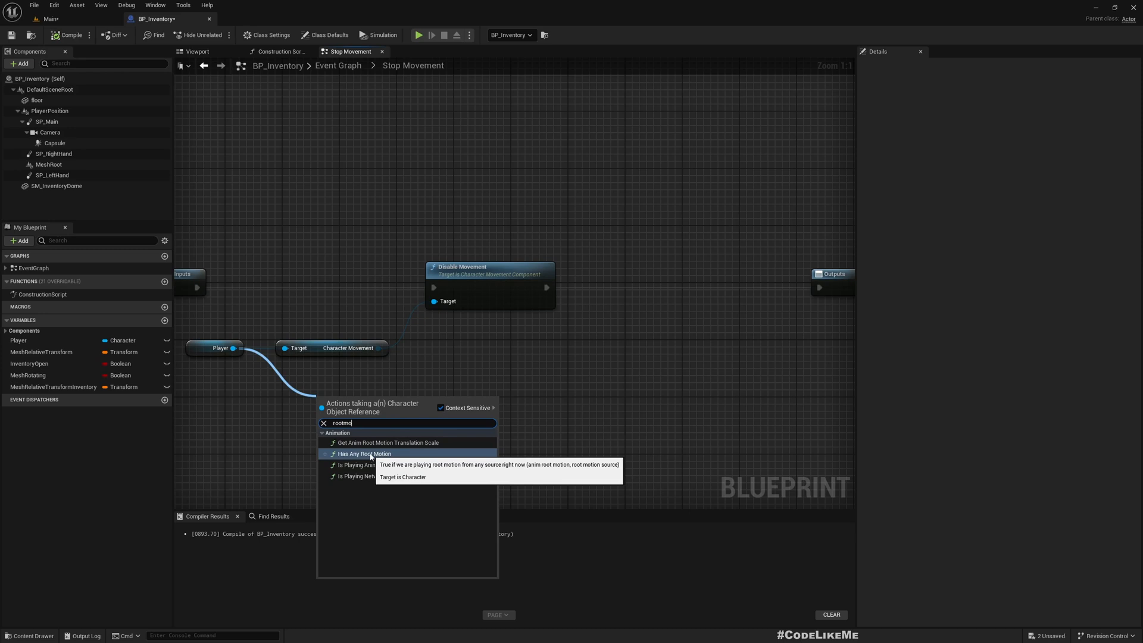
{"action": "left_click", "coordinate": [363, 454]}
{"action": "type", "text": "0.4"}
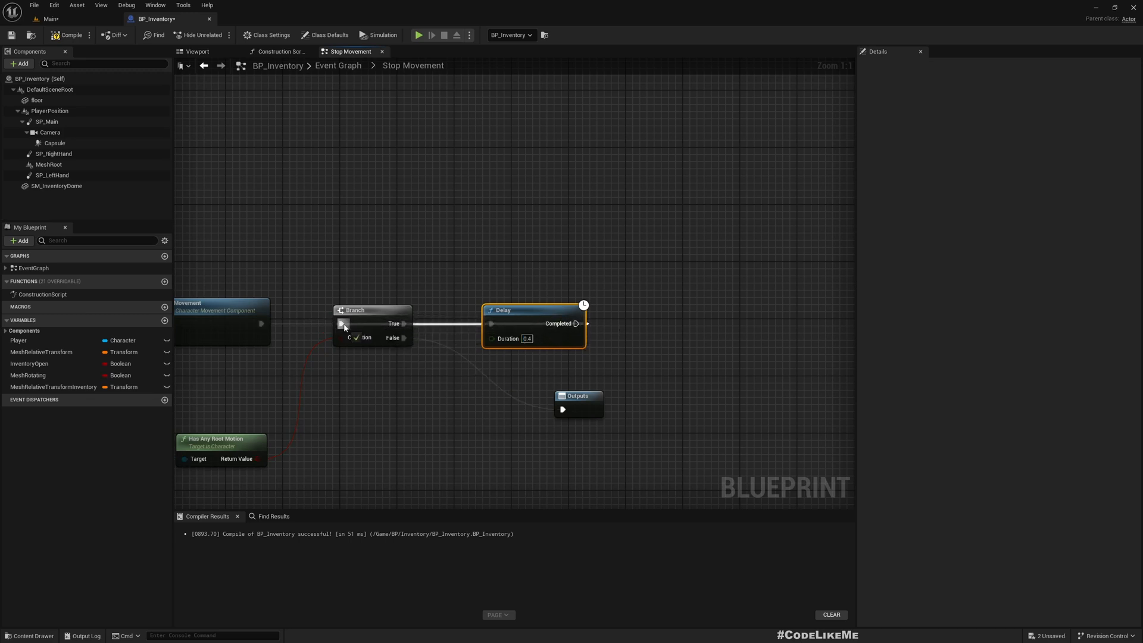
Wire Disable Movement into the Branch and loop the Delay's Completed back into it, rerouted above
{"action": "left_click_drag", "start_coordinate": [533, 309], "coordinate": [532, 270]}
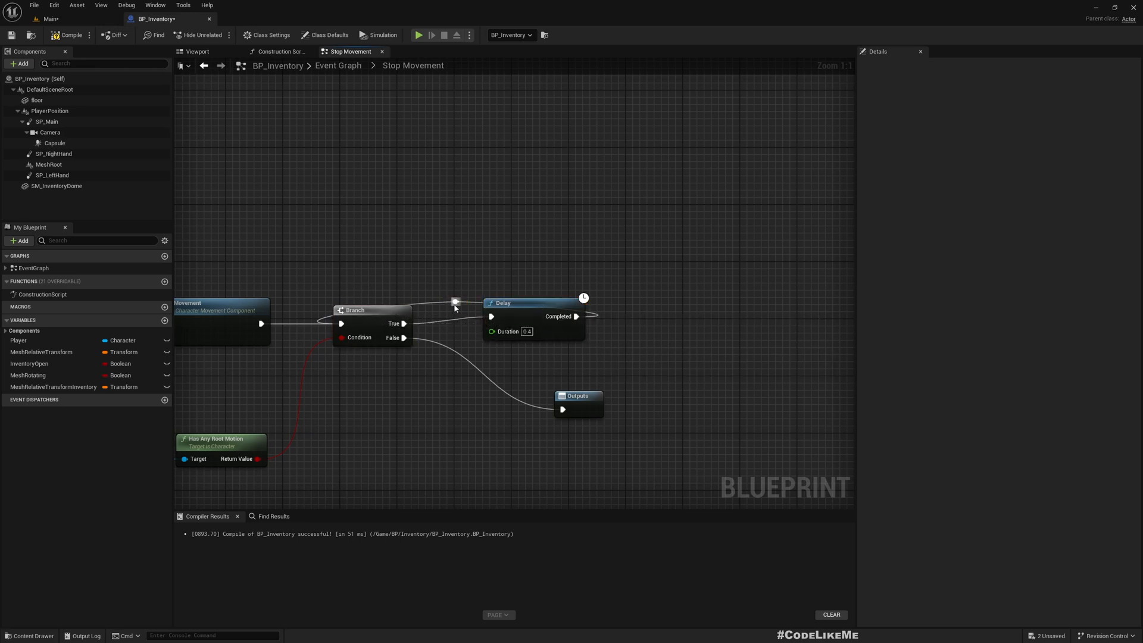
{"action": "left_click_drag", "start_coordinate": [454, 301], "coordinate": [584, 259]}
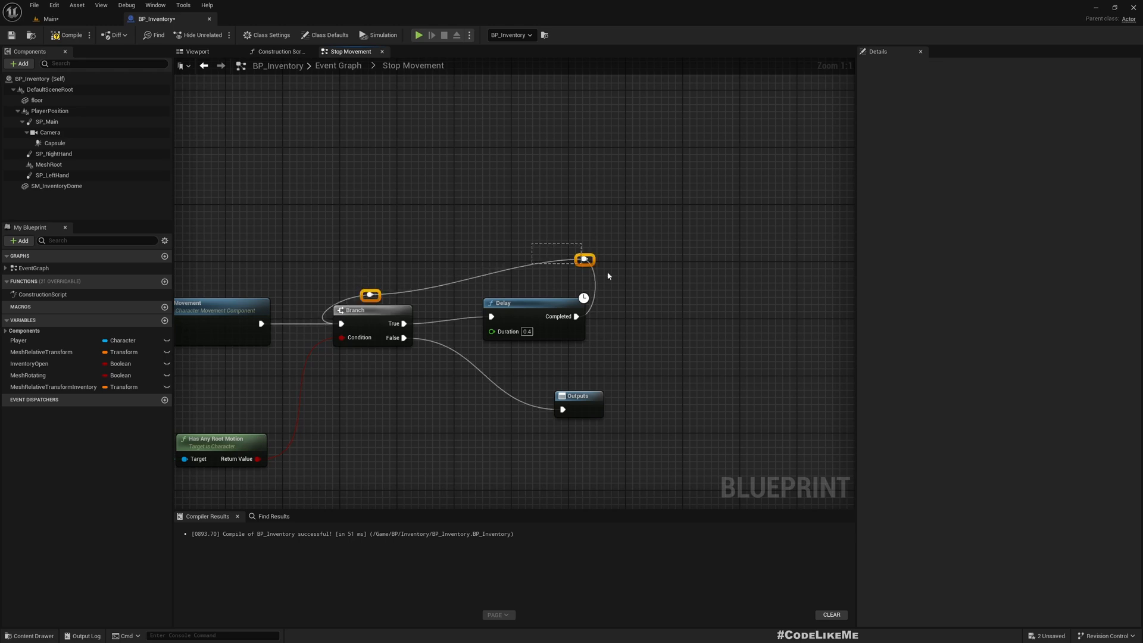
{"action": "left_click_drag", "start_coordinate": [585, 259], "coordinate": [370, 259]}
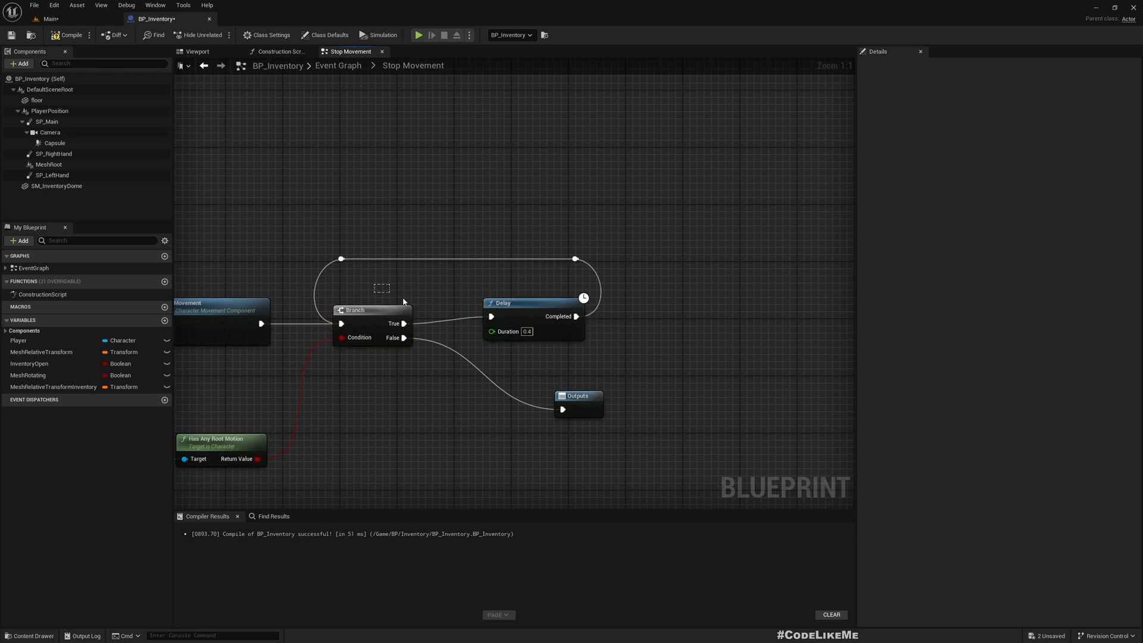
{"action": "mouse_move", "coordinate": [388, 313]}
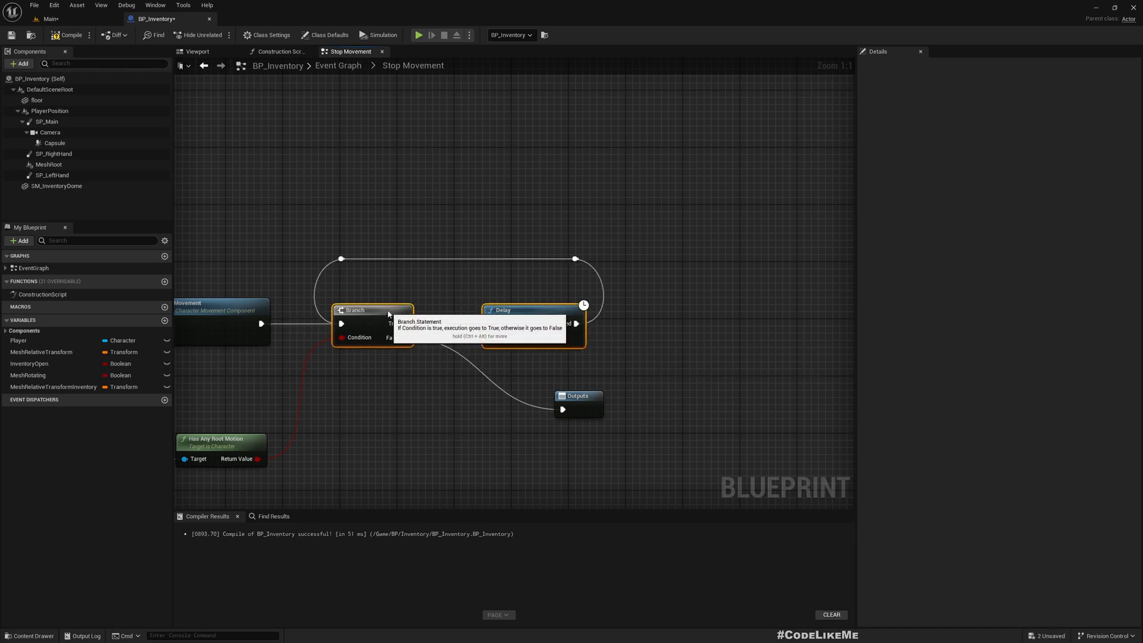
{"action": "mouse_move", "coordinate": [399, 479]}
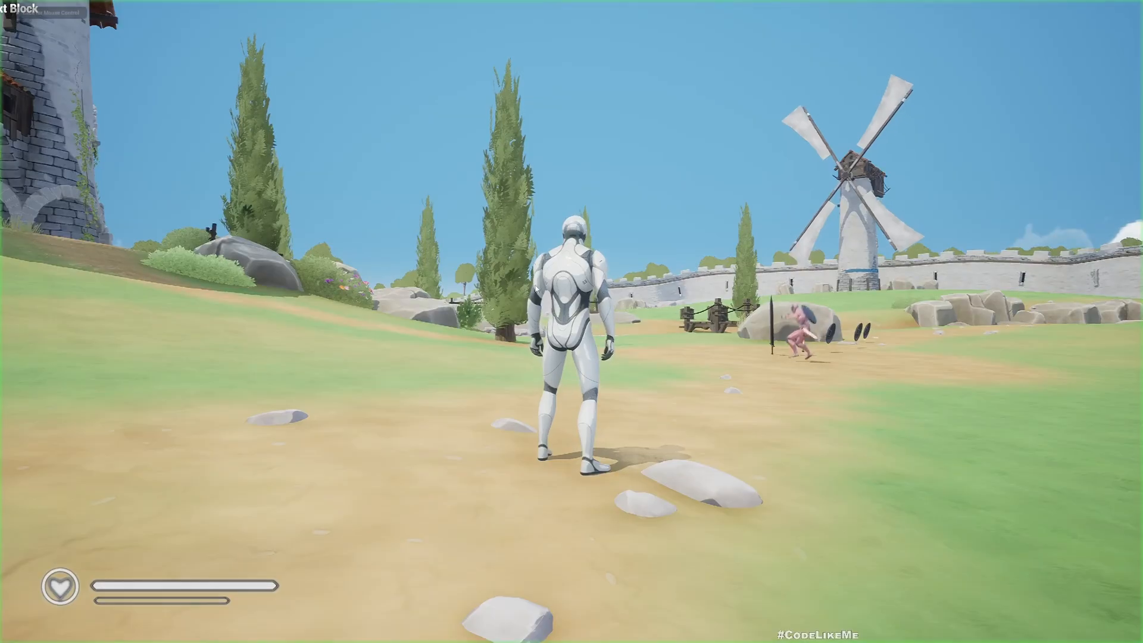
Move the character during the play-test session
{"action": "key", "text": "w"}
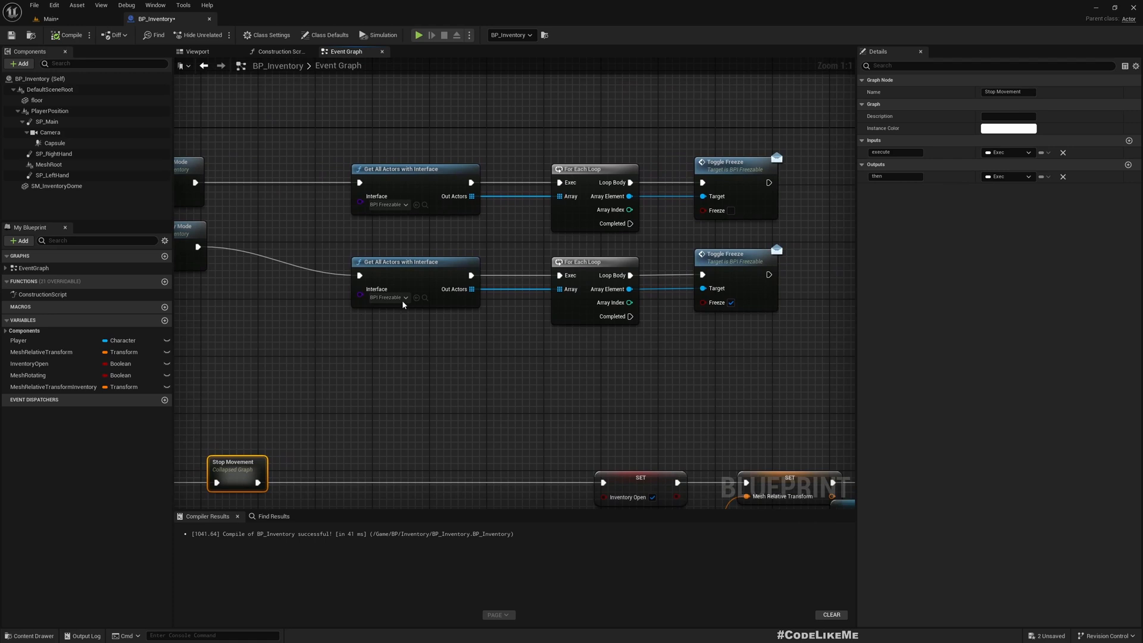
Collapse Get All Actors, For Each Loop and Toggle Freeze into a macro named FreezeNPCs
{"action": "left_click_drag", "start_coordinate": [335, 246], "coordinate": [756, 354]}
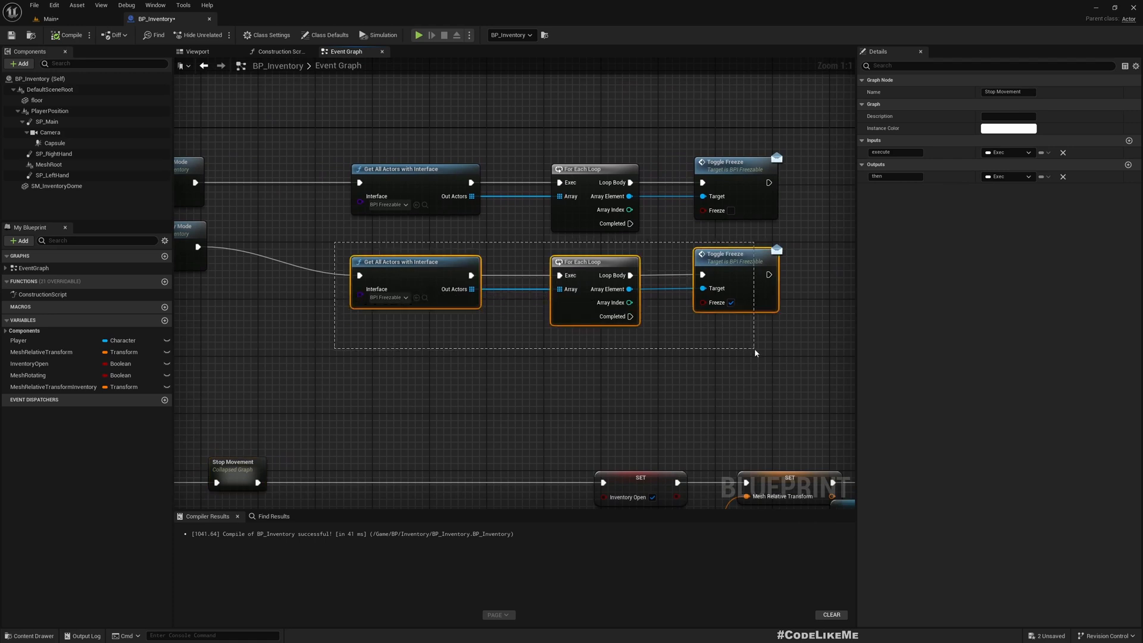
{"action": "right_click", "coordinate": [414, 266]}
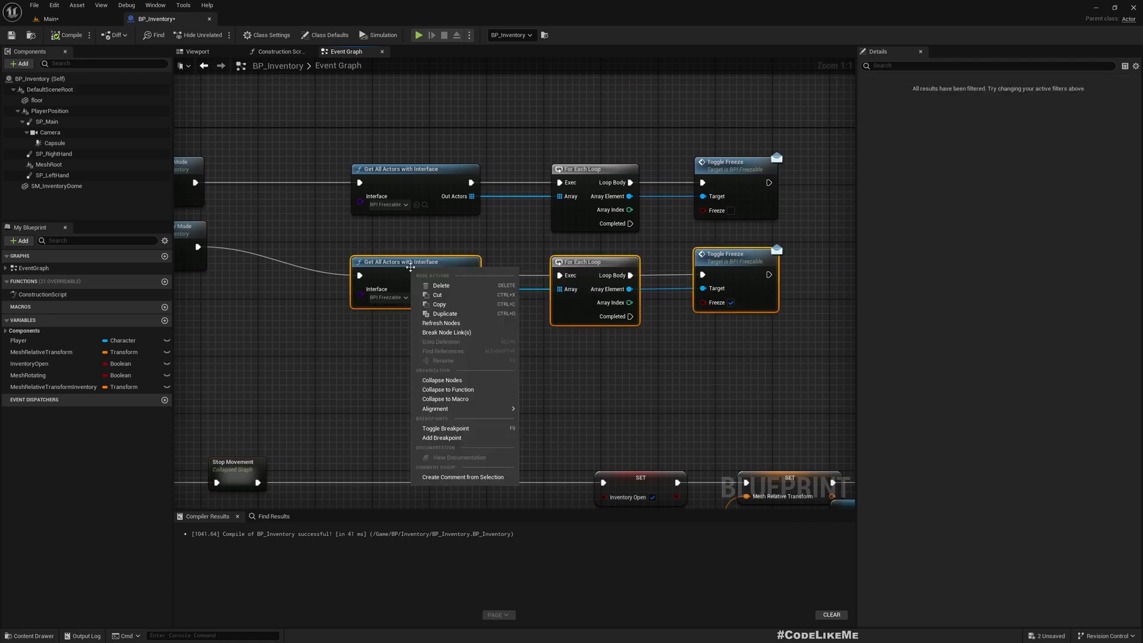
{"action": "mouse_move", "coordinate": [445, 399]}
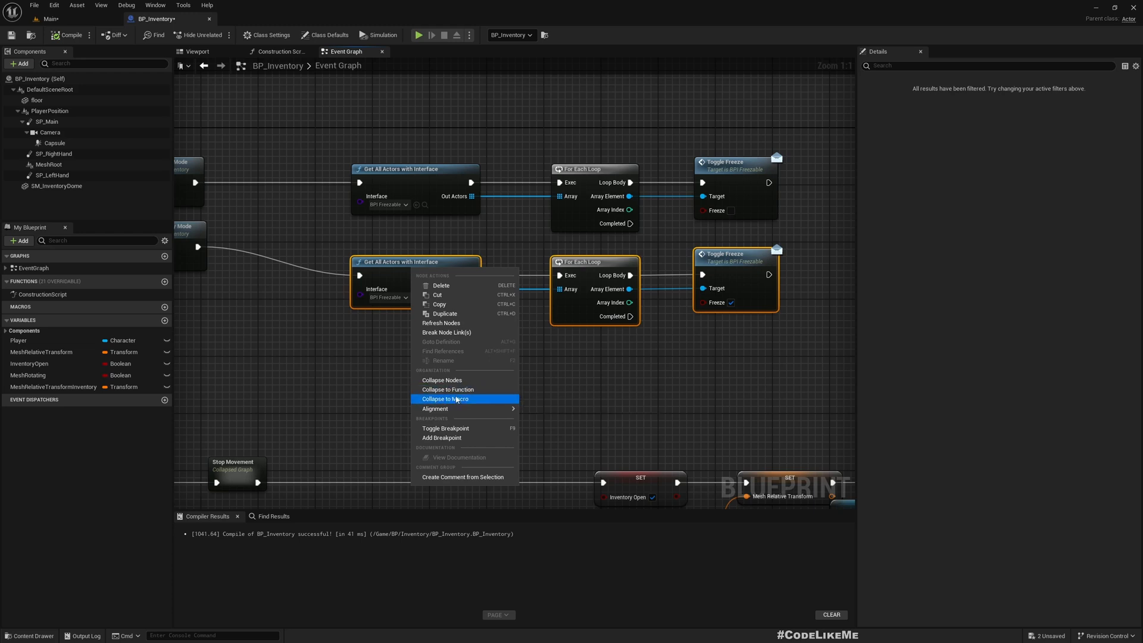
{"action": "left_click", "coordinate": [445, 399]}
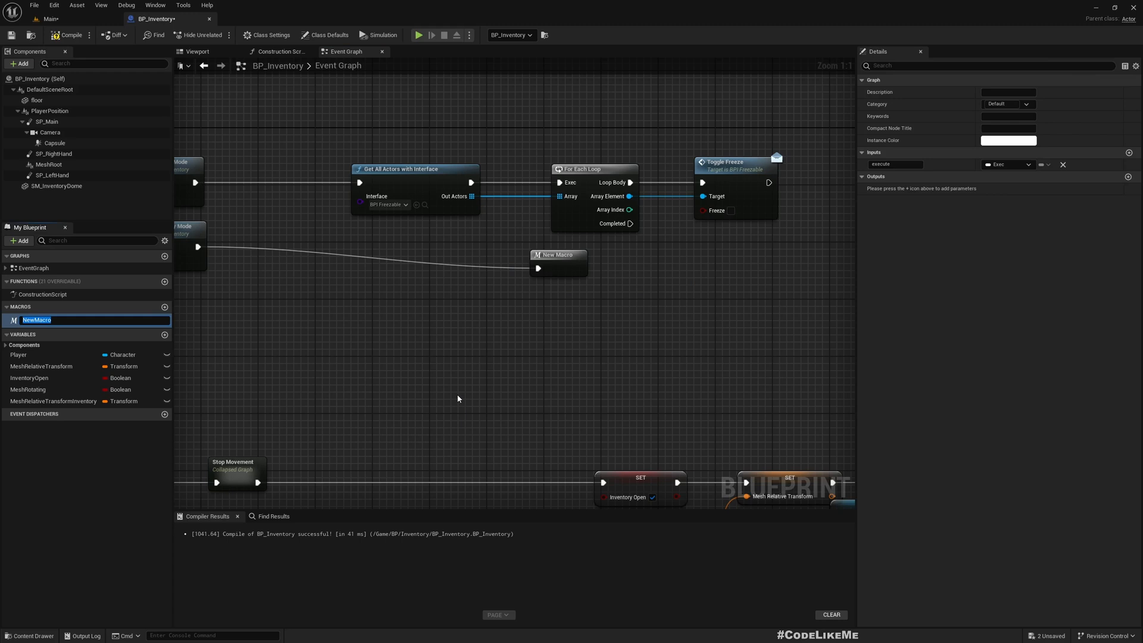
{"action": "type", "text": "FreezeEnem"}
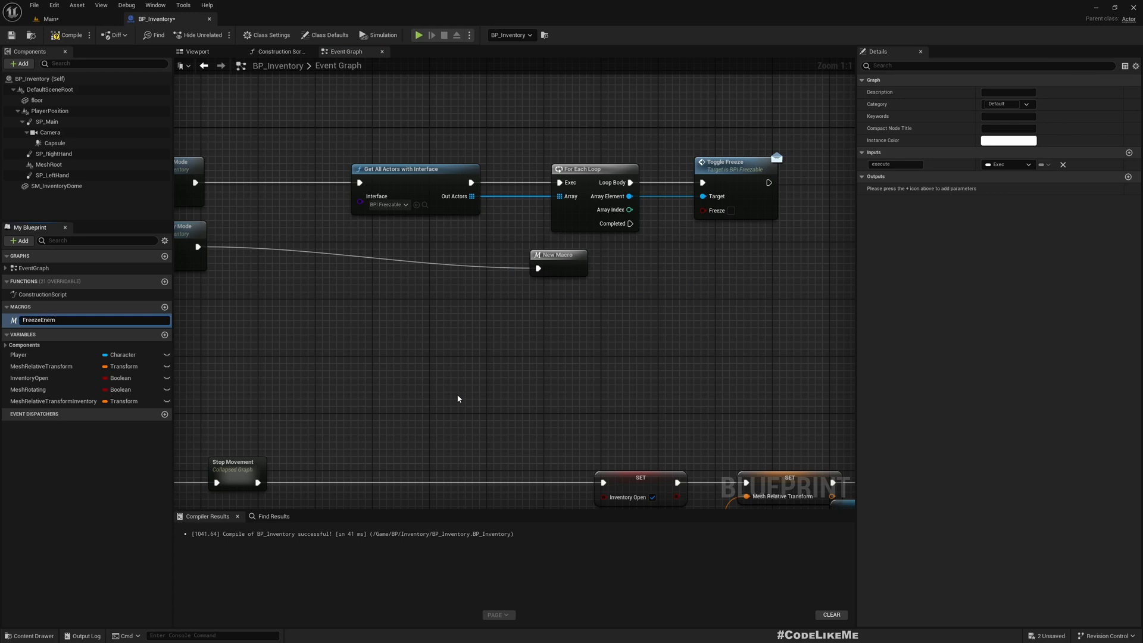
{"action": "type", "text": "FreezeNPCs"}
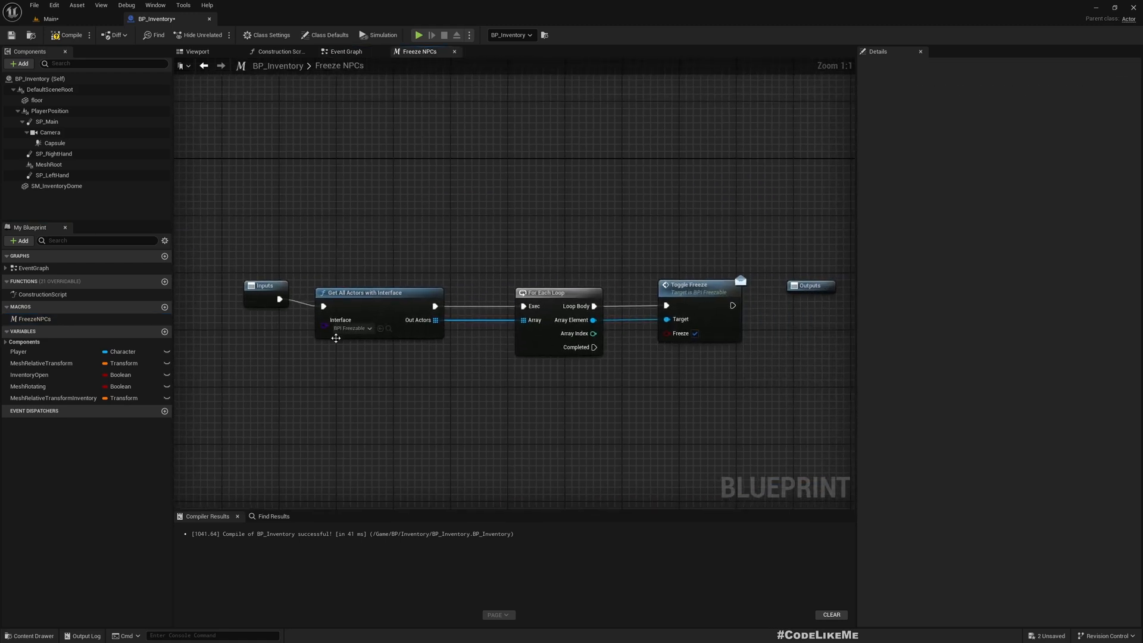
Give the FreezeNPCs macro a Completed output and wire its Freeze input into Toggle Freeze
{"action": "left_click", "coordinate": [809, 285]}
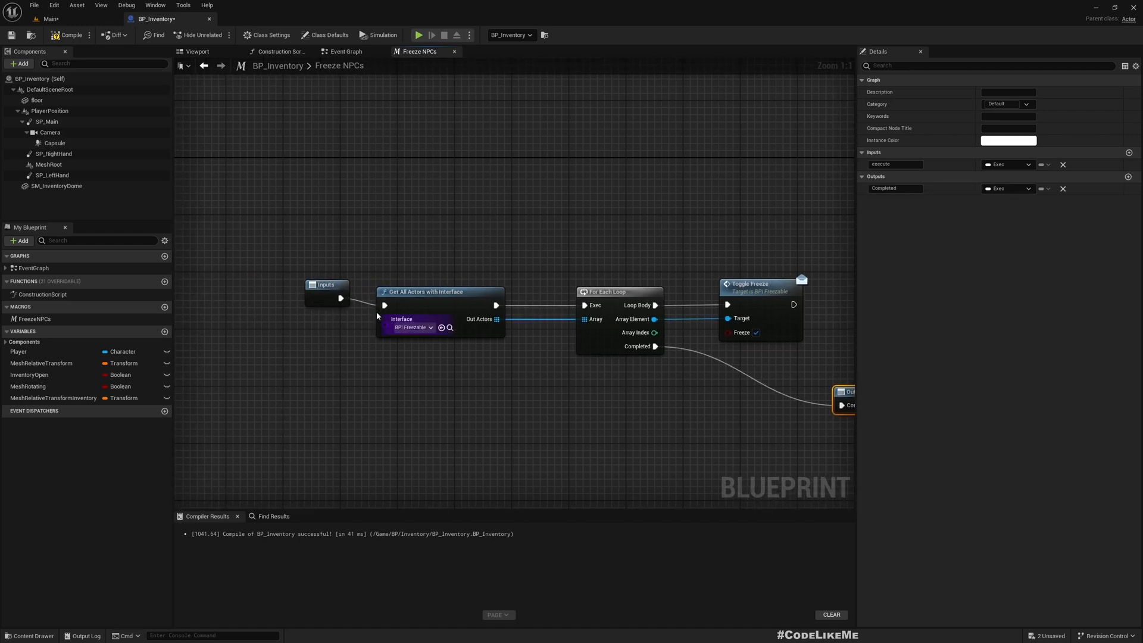
{"action": "left_click_drag", "start_coordinate": [326, 284], "coordinate": [305, 299]}
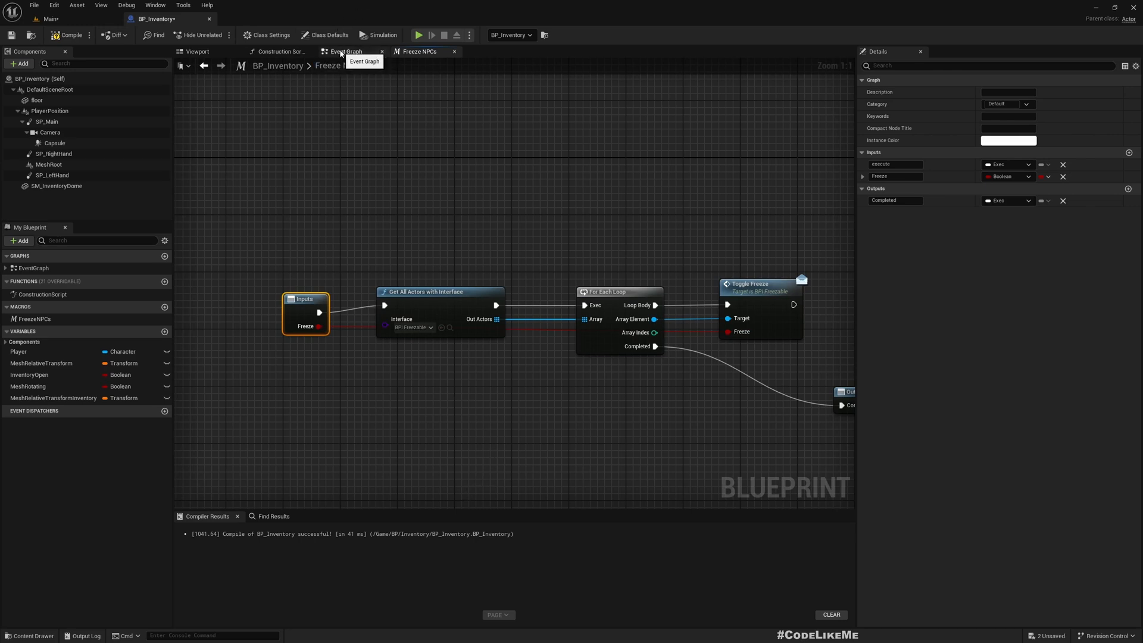
{"action": "left_click", "coordinate": [346, 51]}
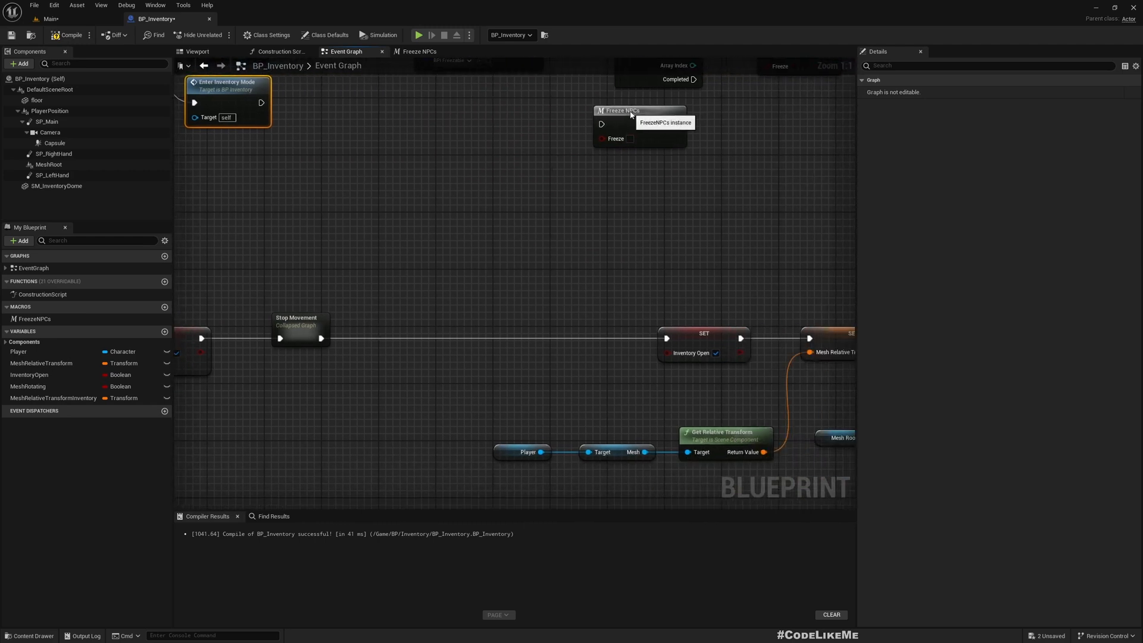
Insert FreezeNPCs after Stop Movement in the Event Graph with Freeze ticked
{"action": "left_click_drag", "start_coordinate": [640, 110], "coordinate": [475, 339]}
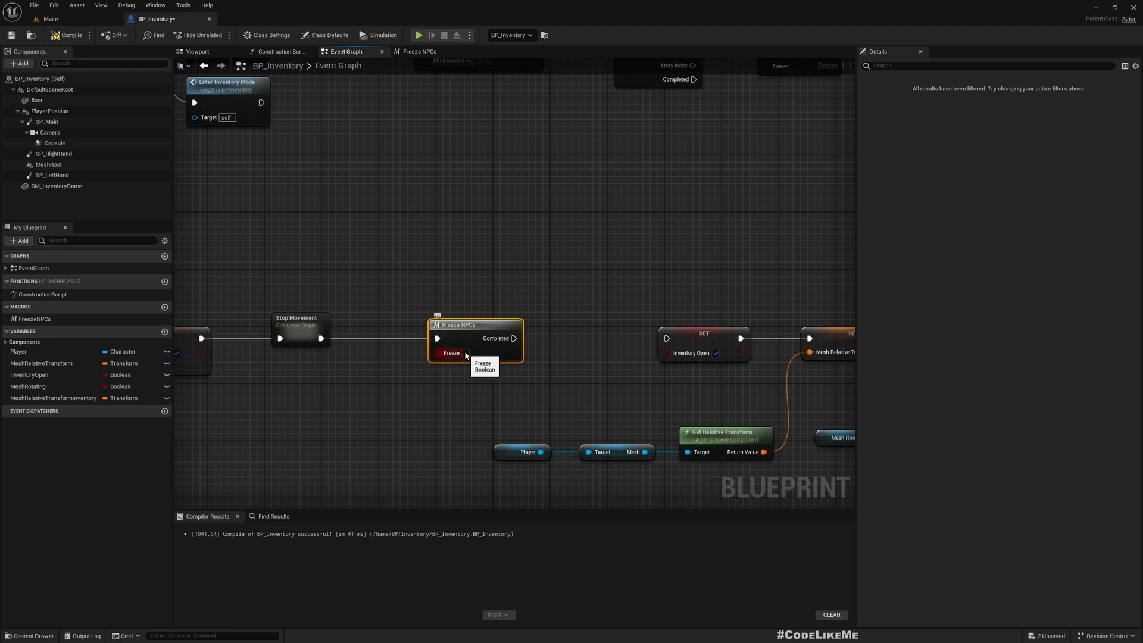
{"action": "left_click", "coordinate": [419, 51]}
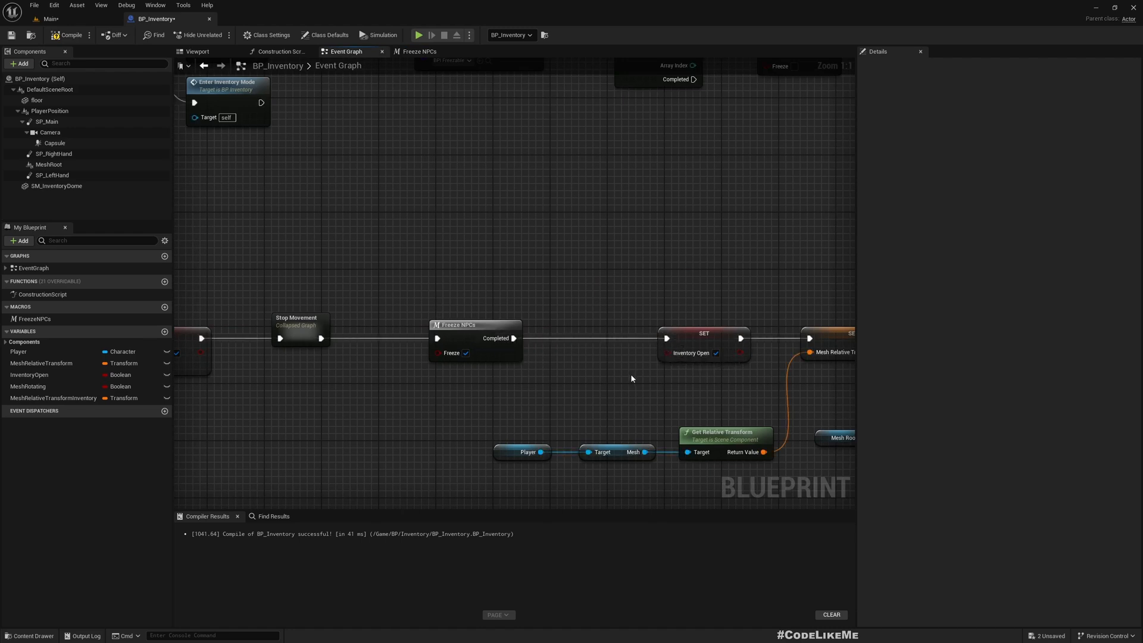
{"action": "scroll", "scroll_direction": "down", "scroll_amount": 3}
{"action": "type", "text": "freeze"}
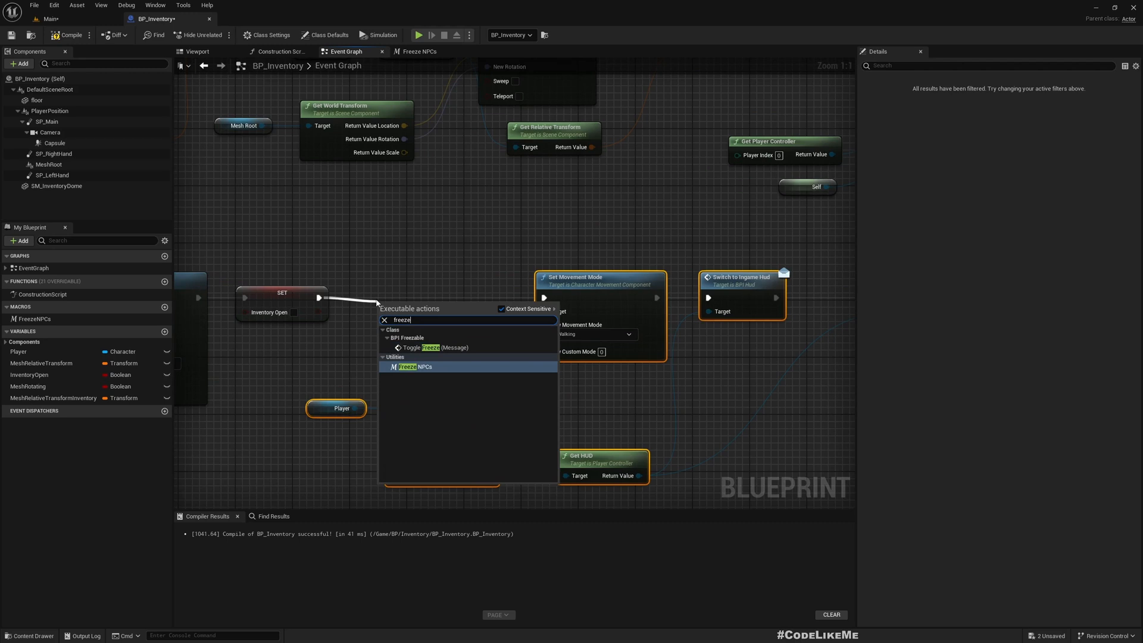
Add the FreezeNPCs macro after the SET Inventory Open node on the exit path
{"action": "left_click", "coordinate": [413, 366]}
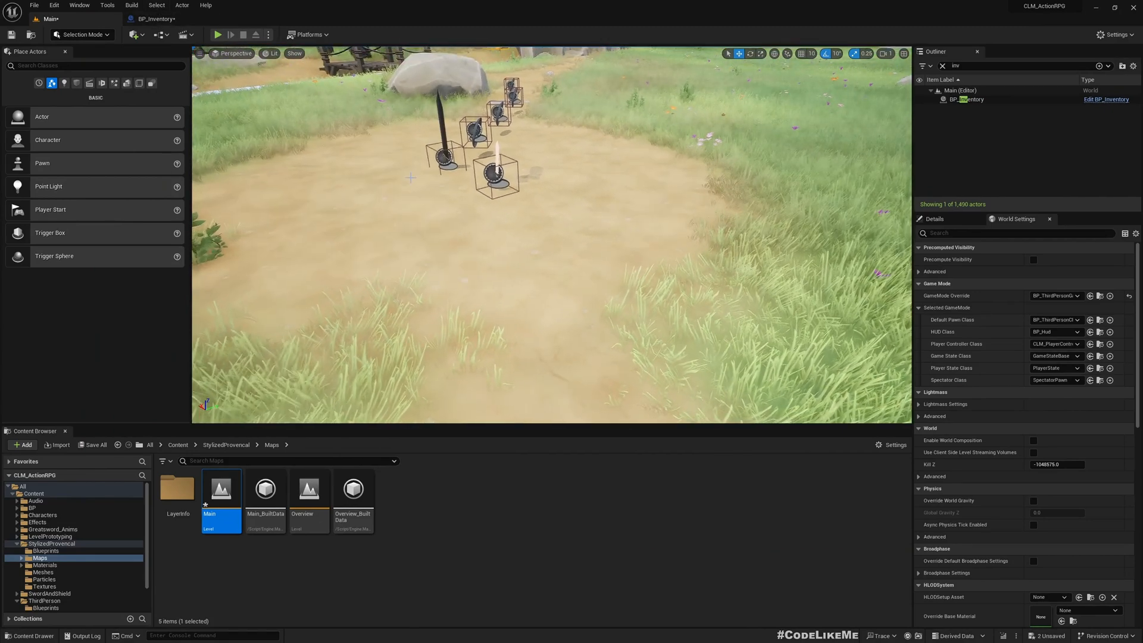
{"action": "left_click", "coordinate": [217, 34]}
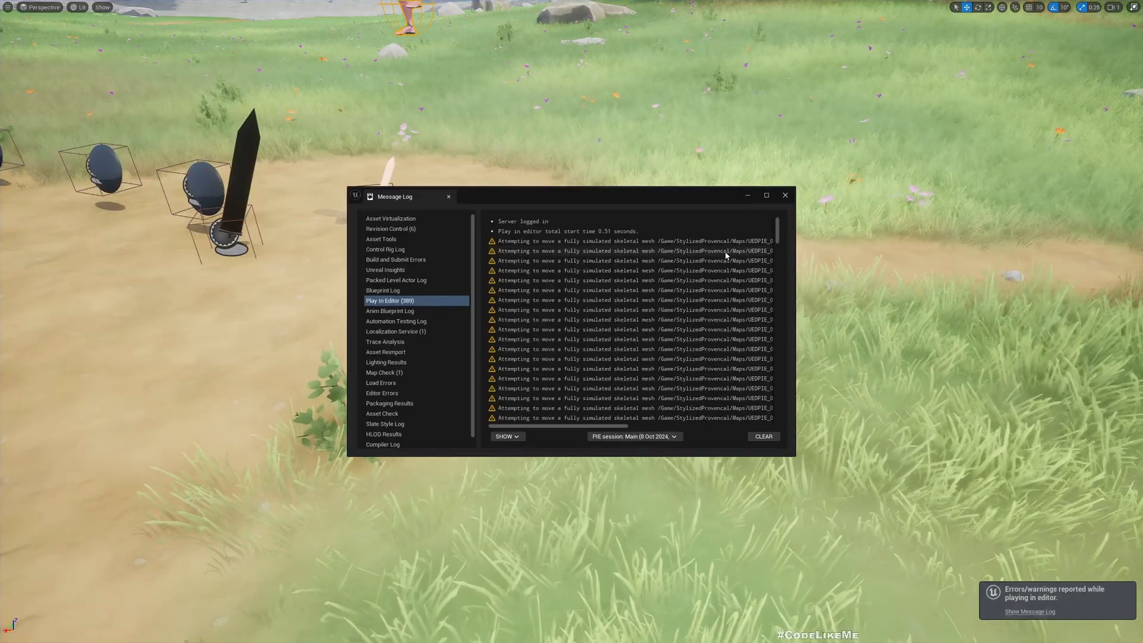
{"action": "left_click", "coordinate": [785, 196]}
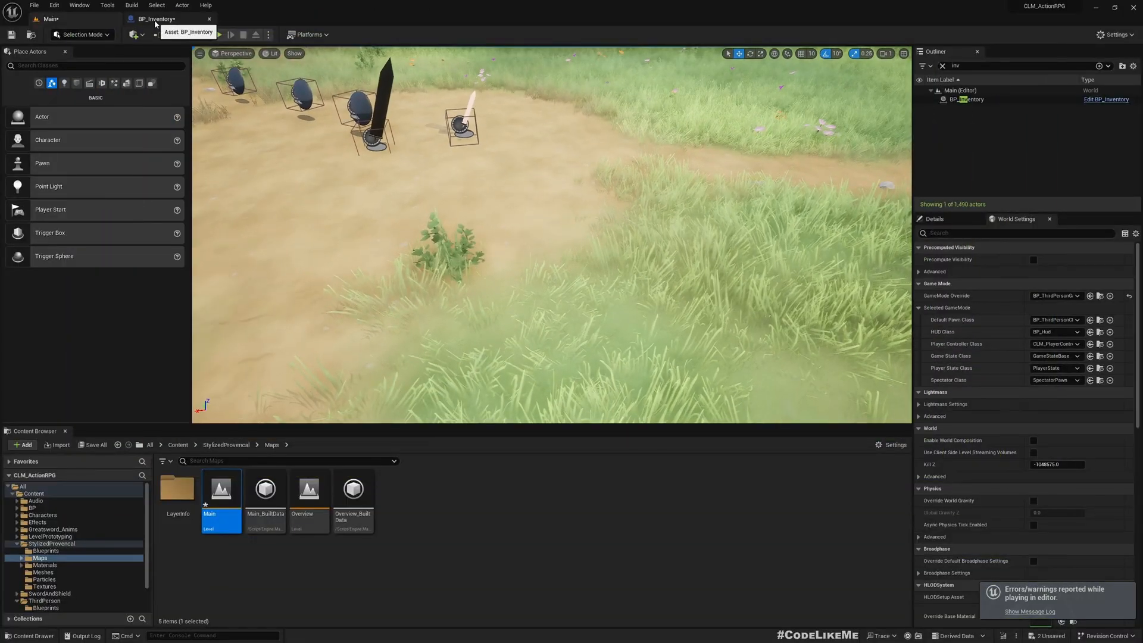
In BP_Inventory, get the player character, check Is Alive, and branch on it before the Inventory Open toggle
{"action": "left_click", "coordinate": [155, 18]}
{"action": "type", "text": "get player"}
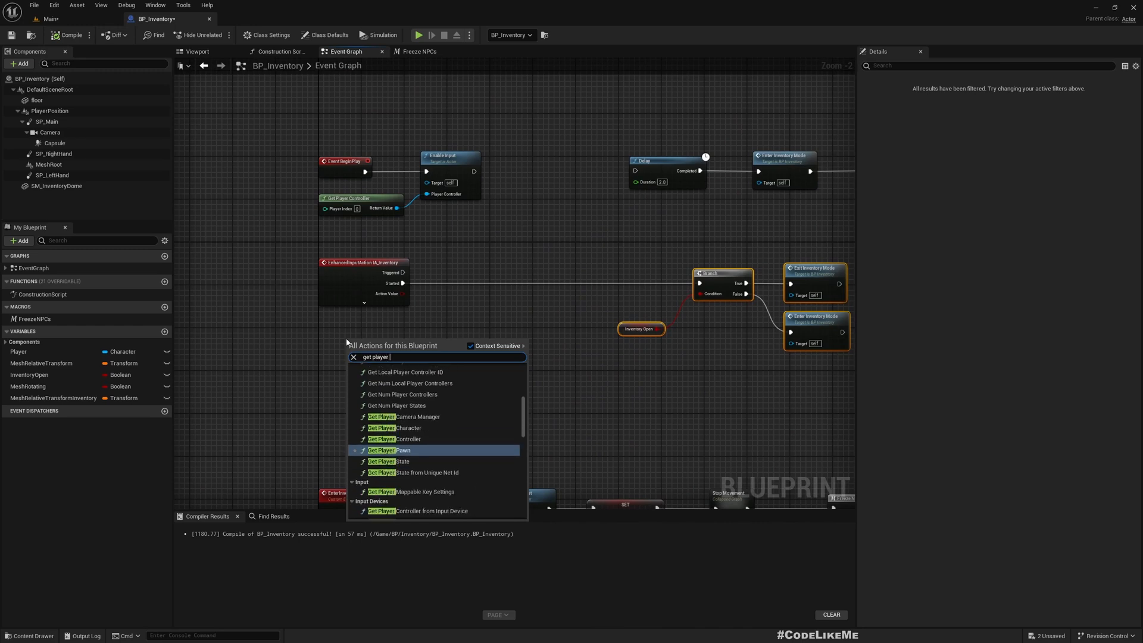
{"action": "left_click", "coordinate": [395, 428]}
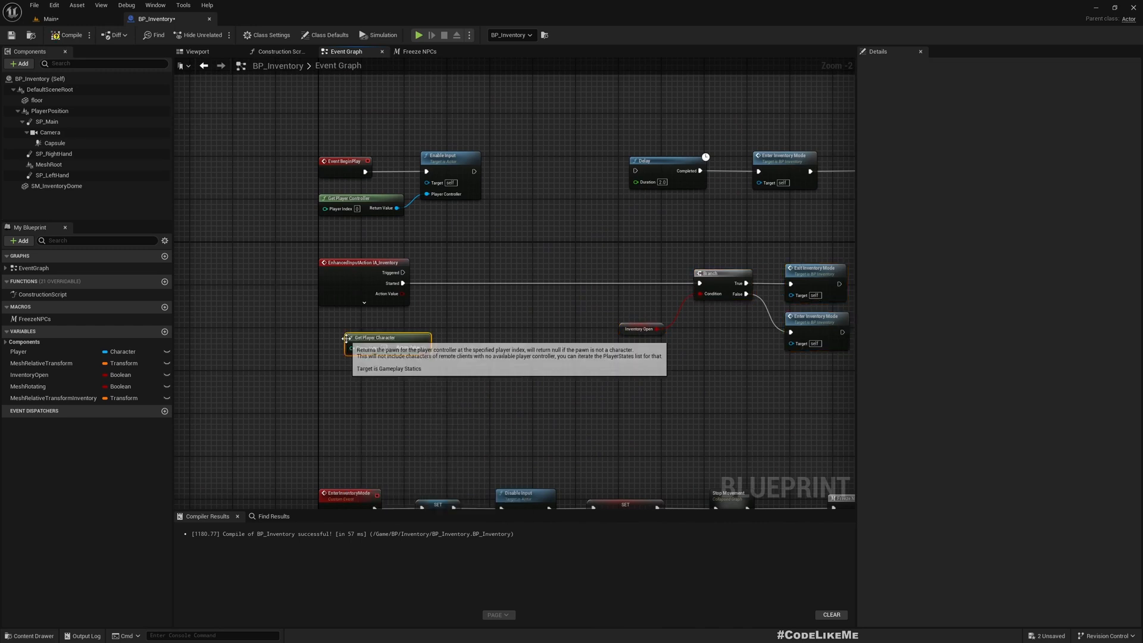
{"action": "left_click_drag", "start_coordinate": [397, 347], "coordinate": [463, 351]}
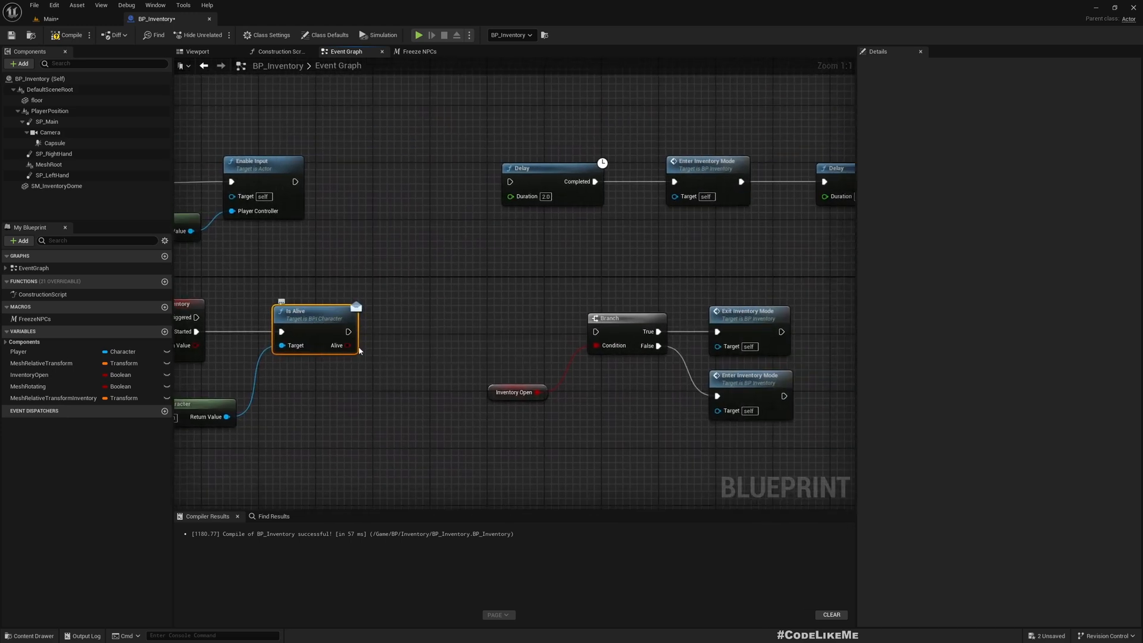
{"action": "left_click_drag", "start_coordinate": [351, 344], "coordinate": [377, 354]}
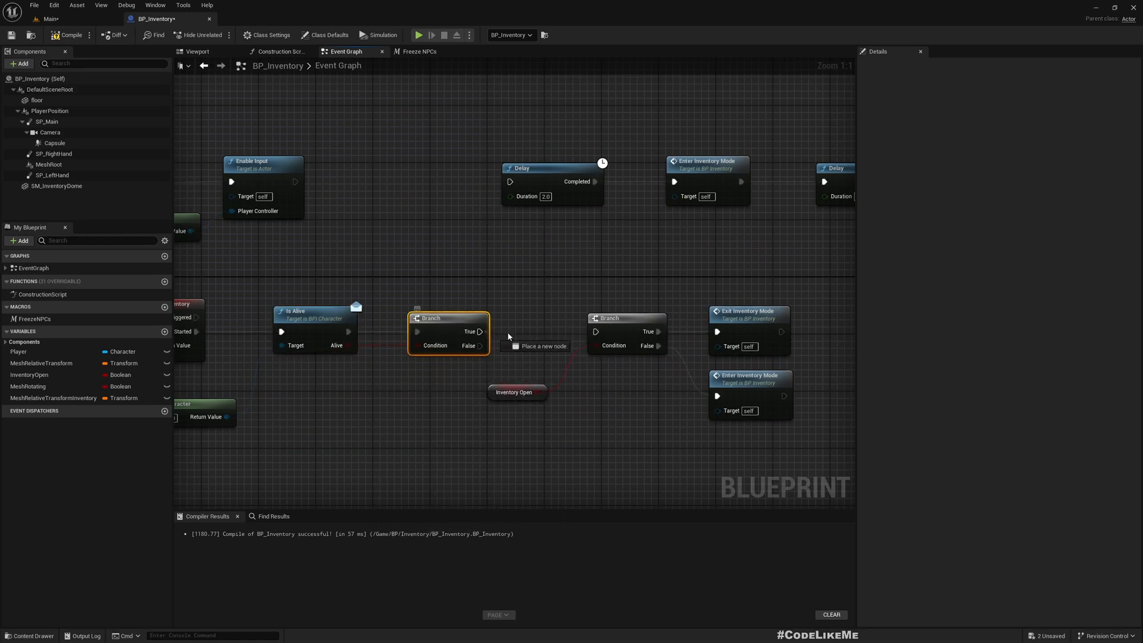
{"action": "mouse_move", "coordinate": [431, 331]}
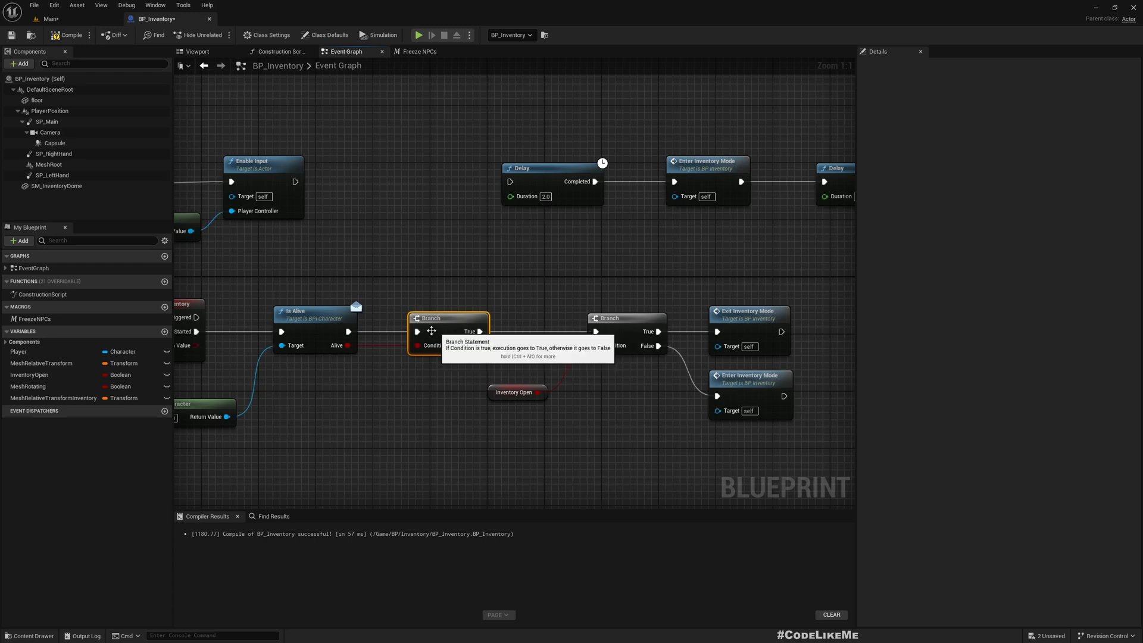
{"action": "mouse_move", "coordinate": [65, 19]}
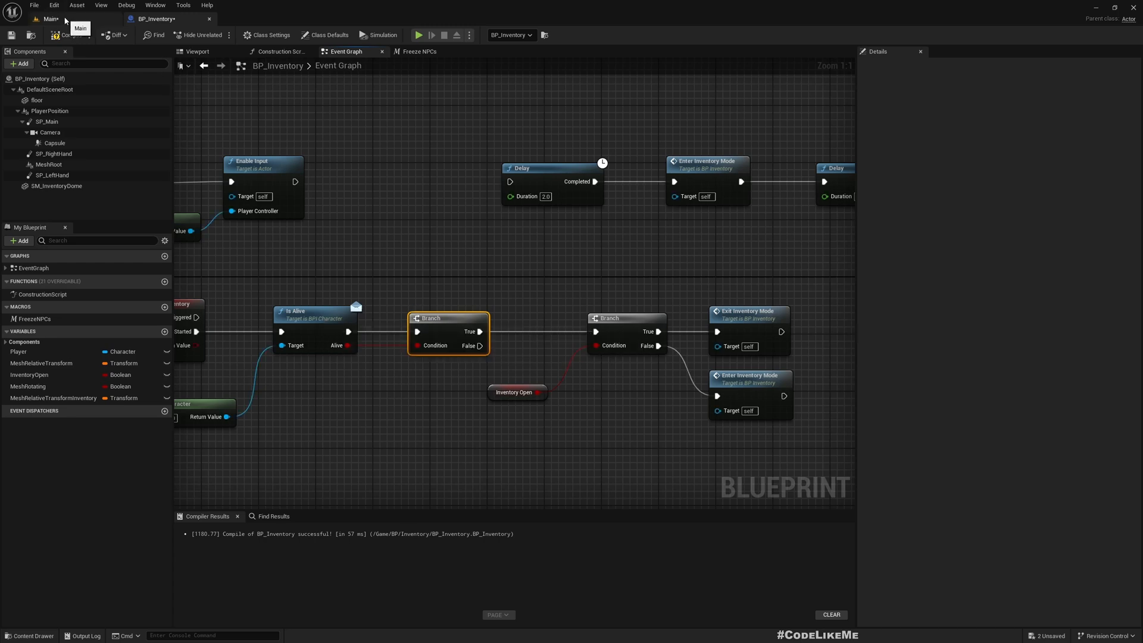
Back in the Main level, start a Play session and give the game mouse control to test the fix
{"action": "left_click", "coordinate": [48, 18]}
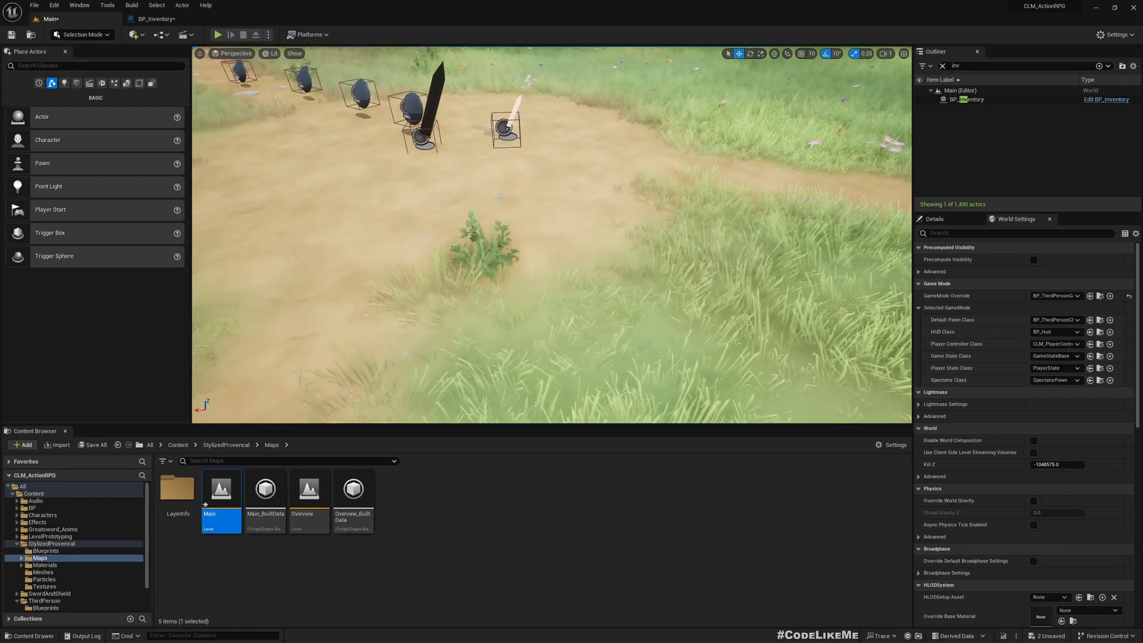
{"action": "left_click", "coordinate": [216, 34]}
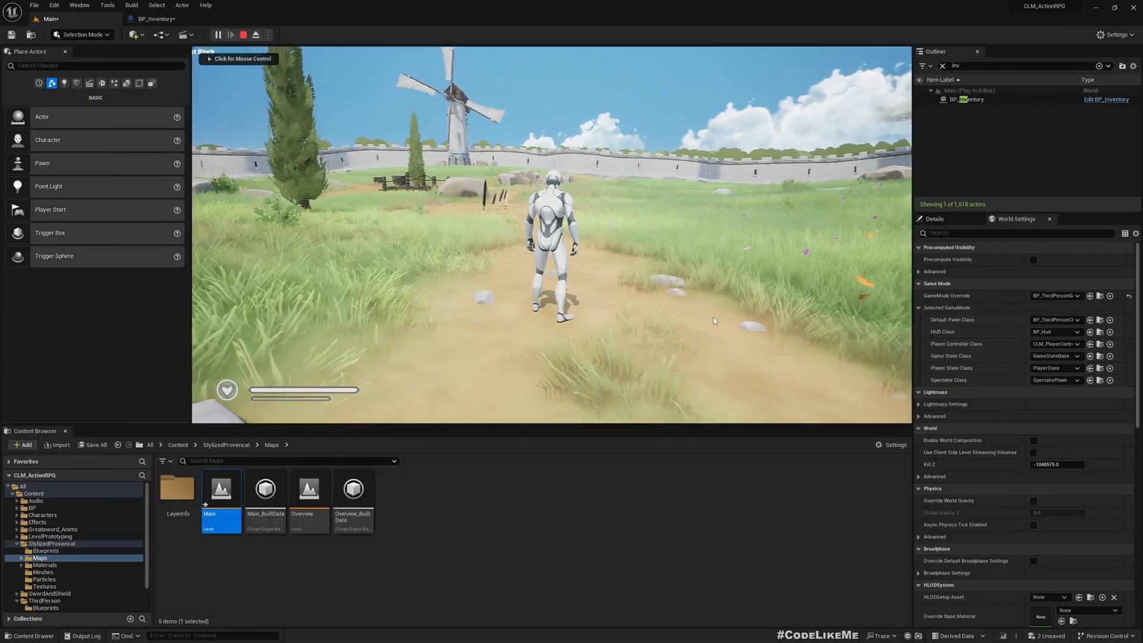
{"action": "left_click", "coordinate": [256, 35]}
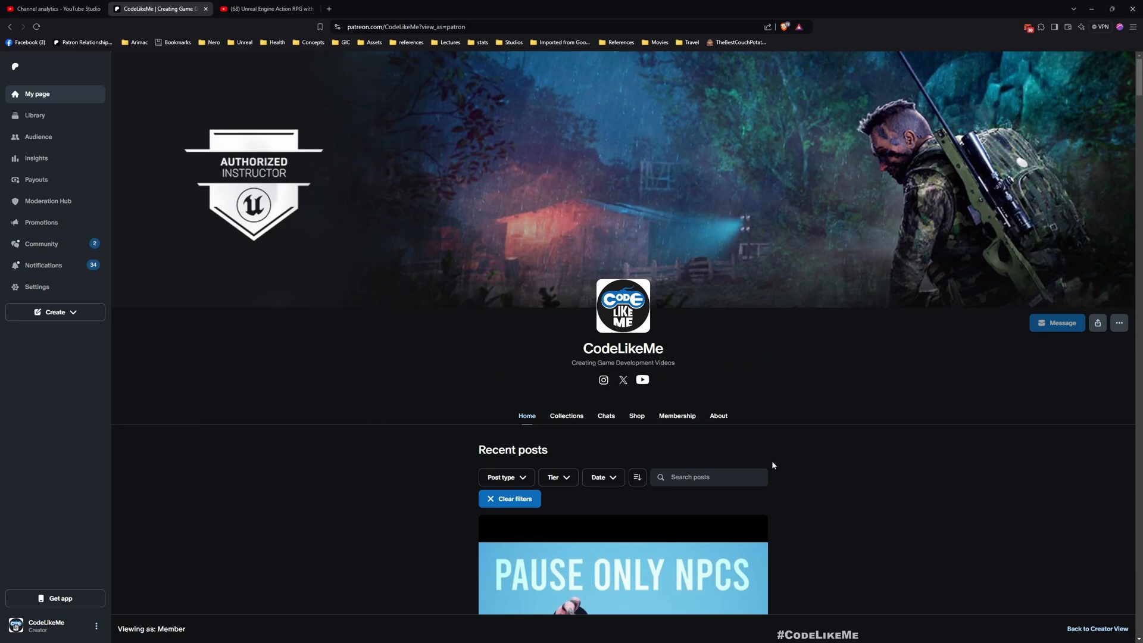
{"action": "scroll", "scroll_direction": "down", "scroll_amount": 3}
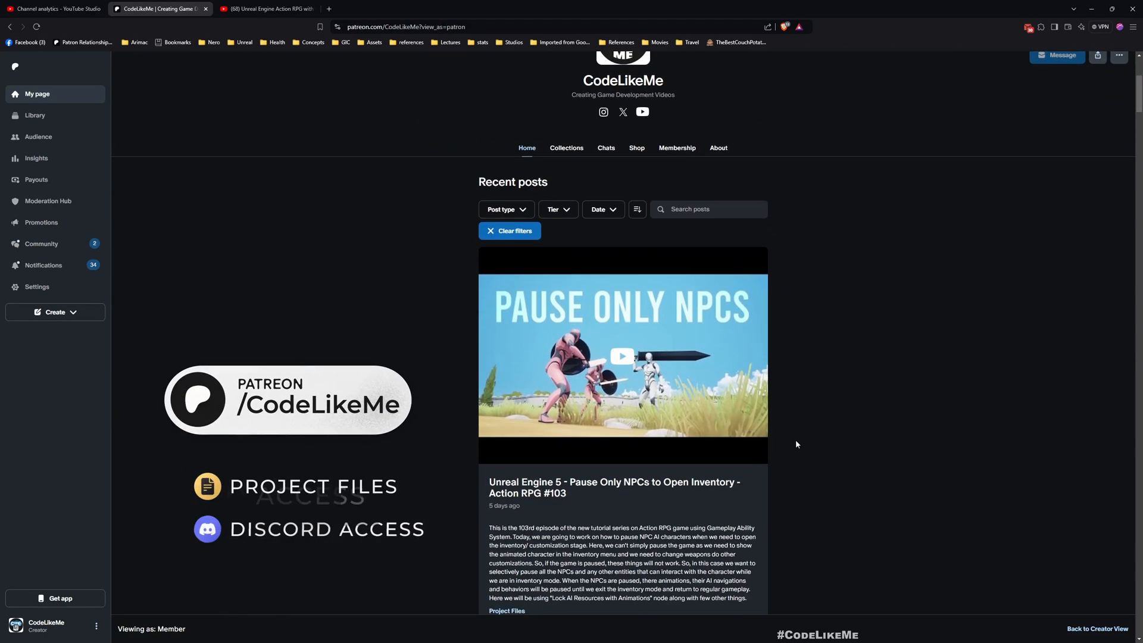
{"action": "scroll", "scroll_direction": "down", "scroll_amount": 3}
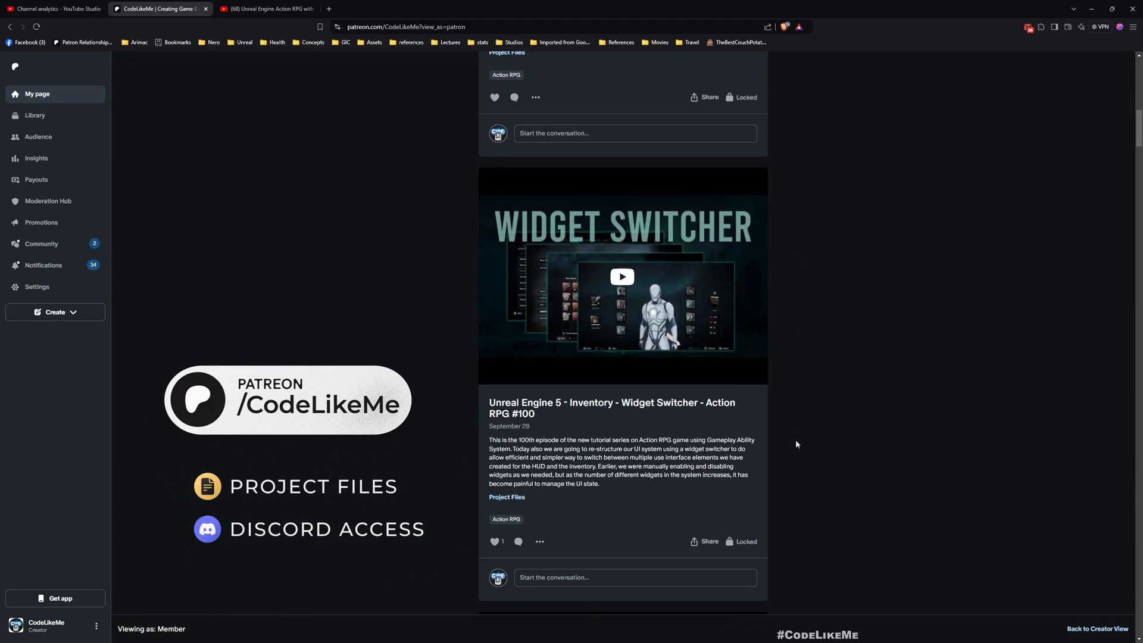
{"action": "scroll", "scroll_direction": "down", "scroll_amount": 3}
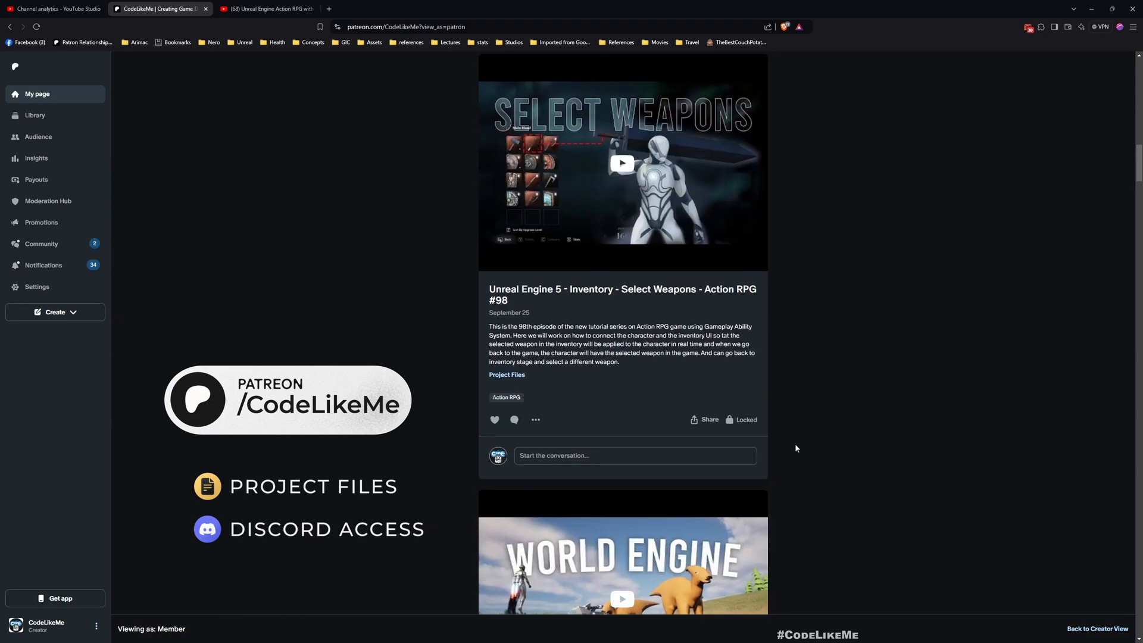
{"action": "scroll", "scroll_direction": "down", "scroll_amount": 3}
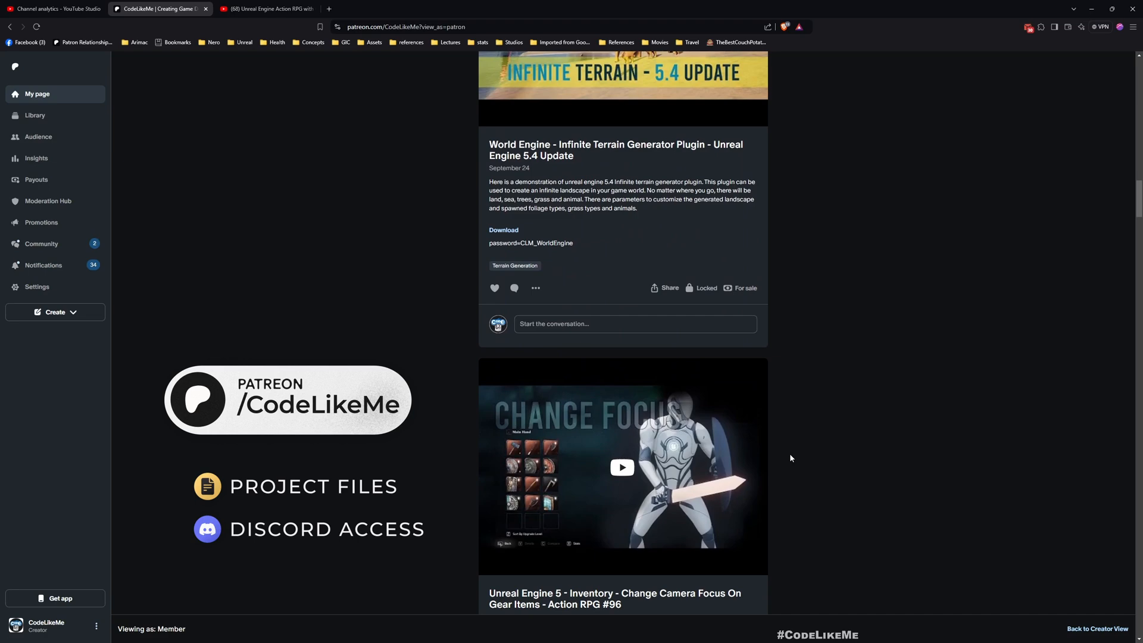
{"action": "scroll", "scroll_direction": "down", "scroll_amount": 3}
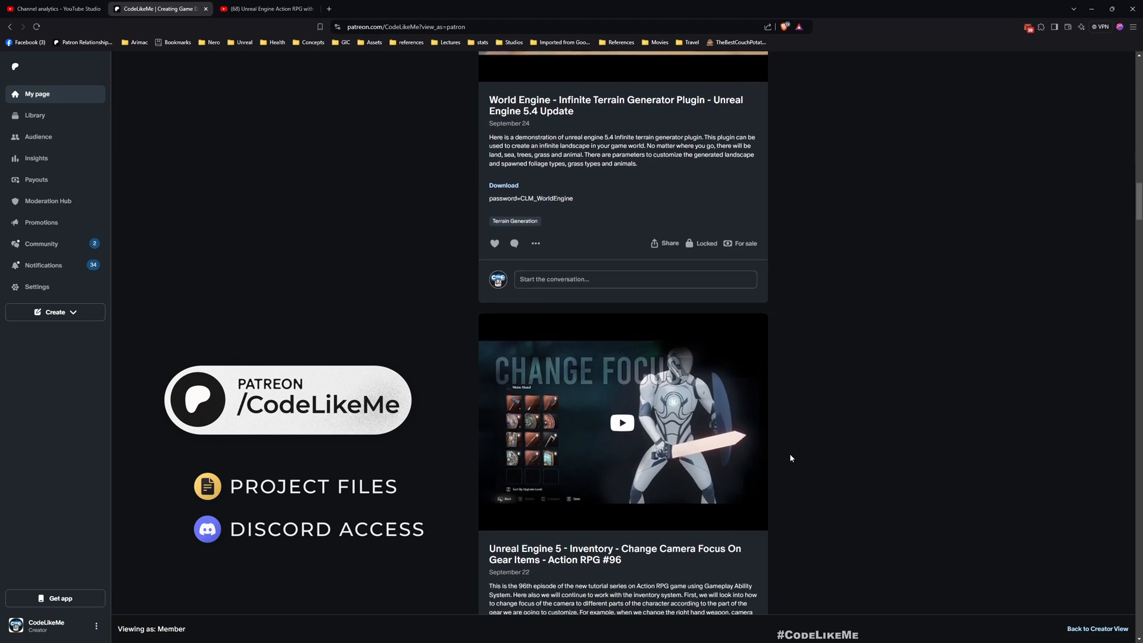
{"action": "scroll", "scroll_direction": "down", "scroll_amount": 3}
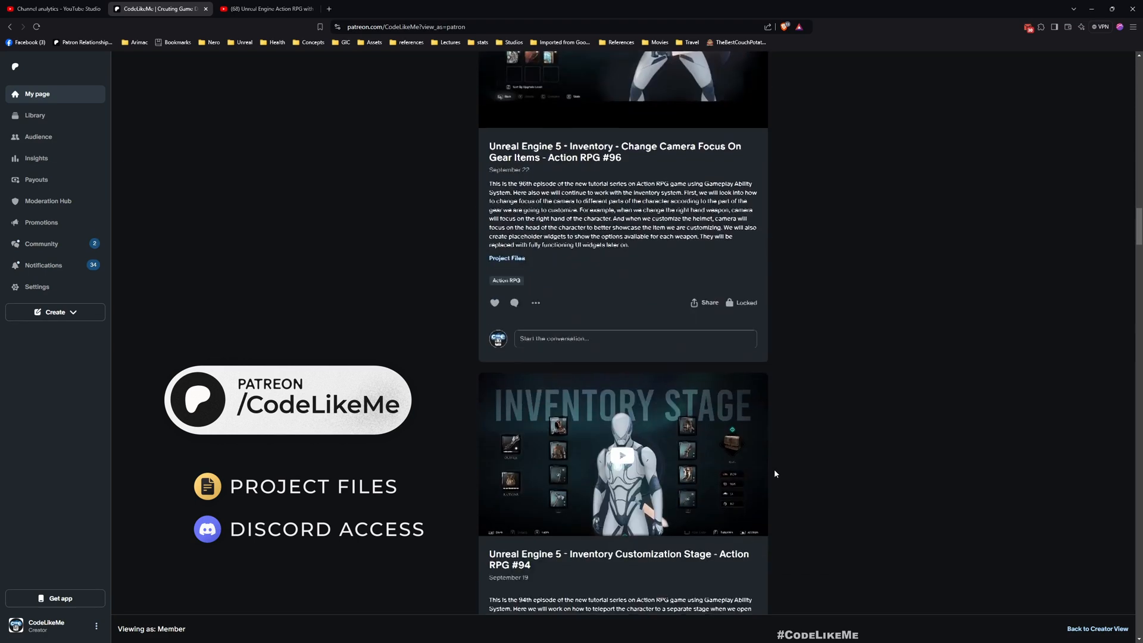
{"action": "scroll", "scroll_direction": "down", "scroll_amount": 3}
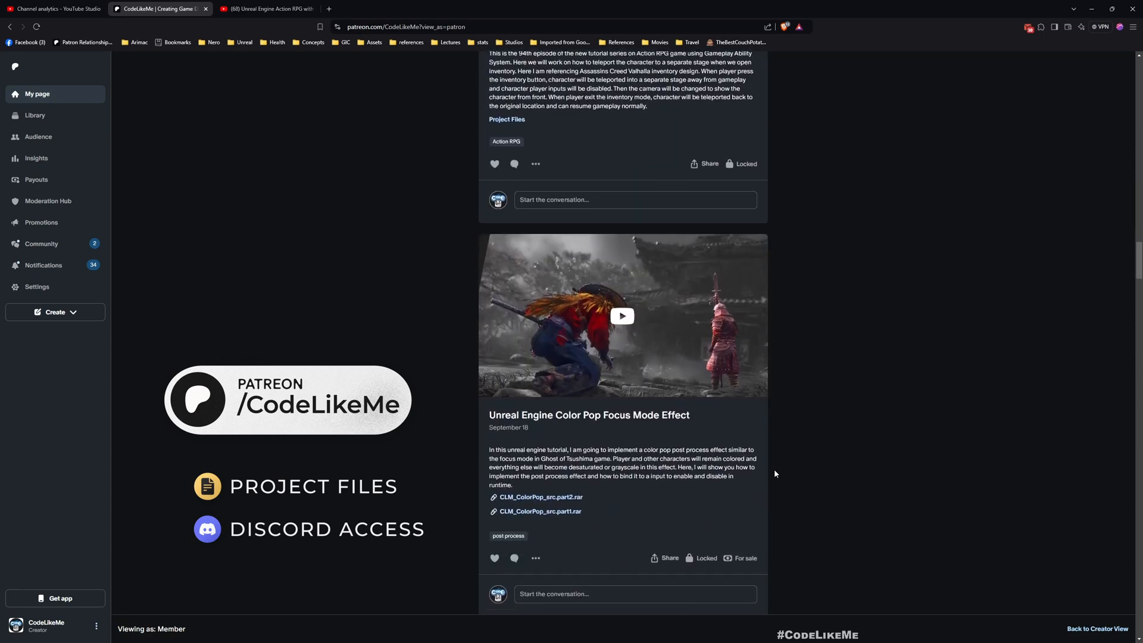
{"action": "scroll", "scroll_direction": "down", "scroll_amount": 3}
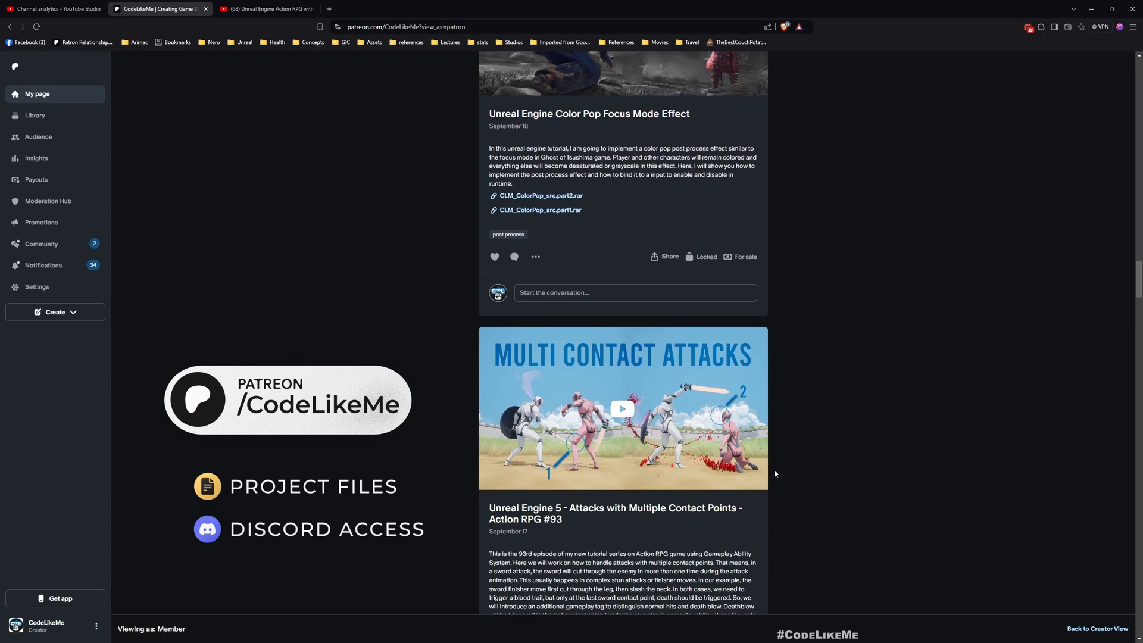
{"action": "scroll", "scroll_direction": "down", "scroll_amount": 3}
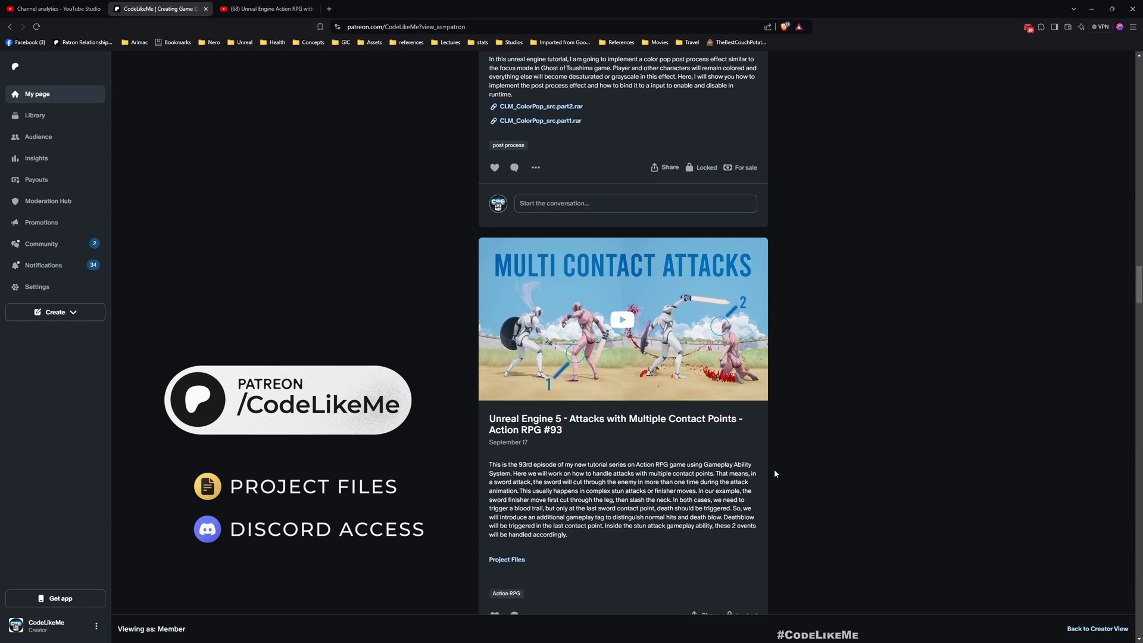
{"action": "scroll", "scroll_direction": "down", "scroll_amount": 3}
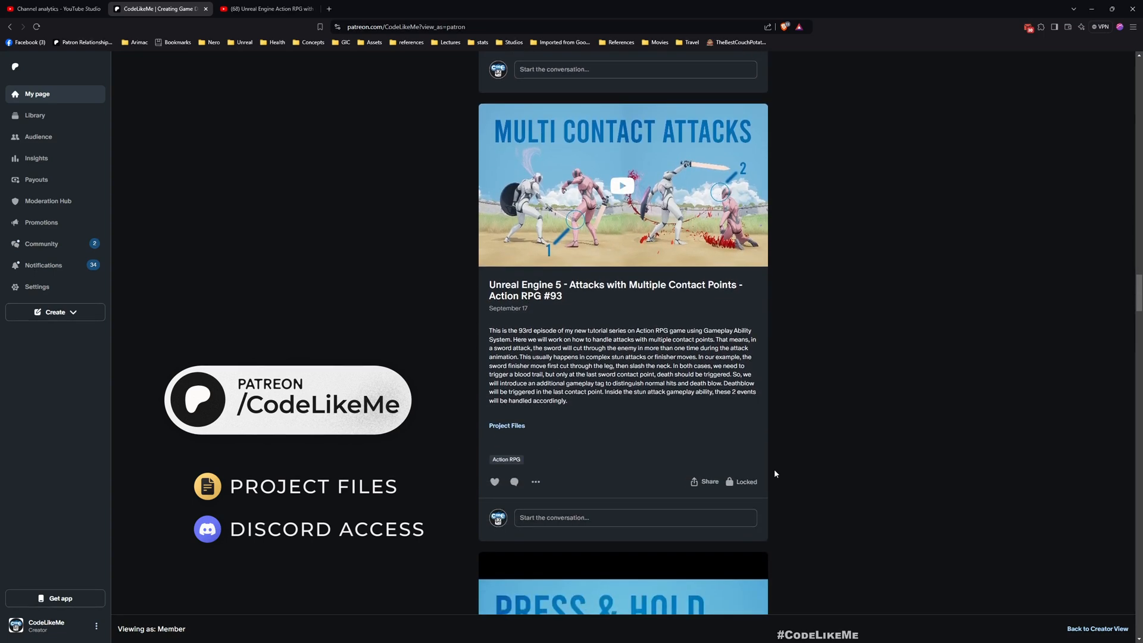
{"action": "scroll", "scroll_direction": "down", "scroll_amount": 3}
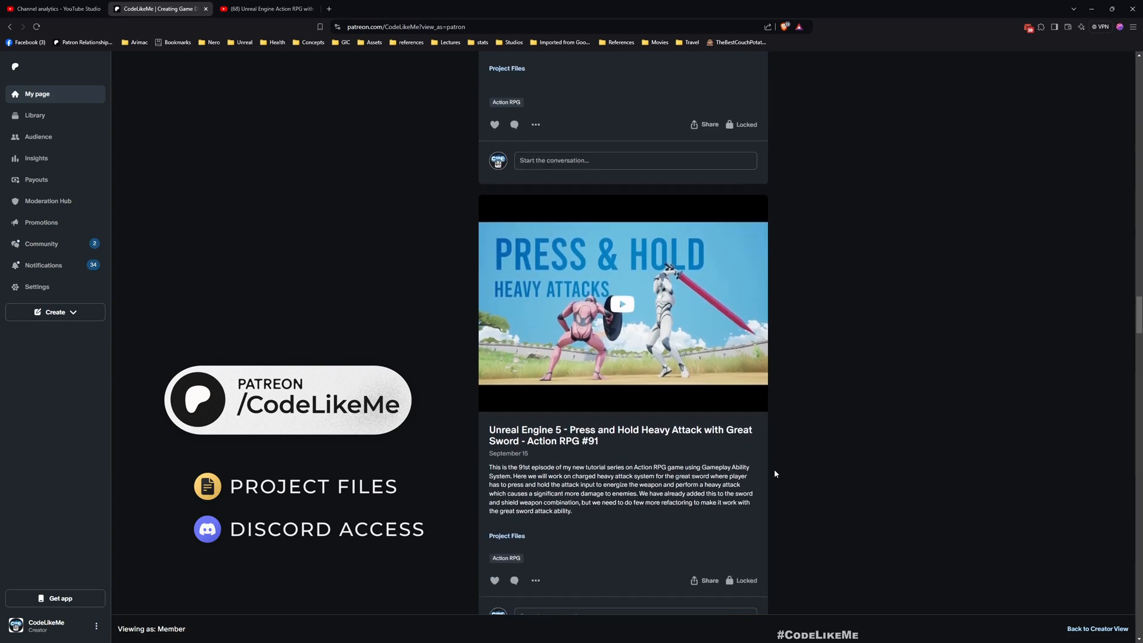
{"action": "scroll", "scroll_direction": "down", "scroll_amount": 3}
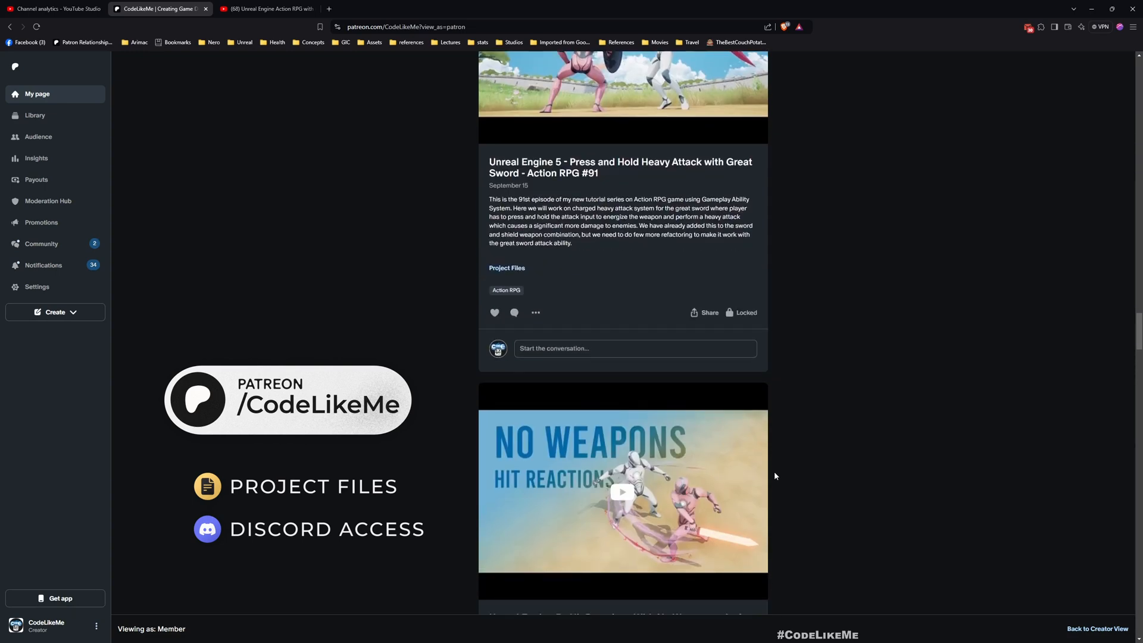
{"action": "scroll", "scroll_direction": "down", "scroll_amount": 3}
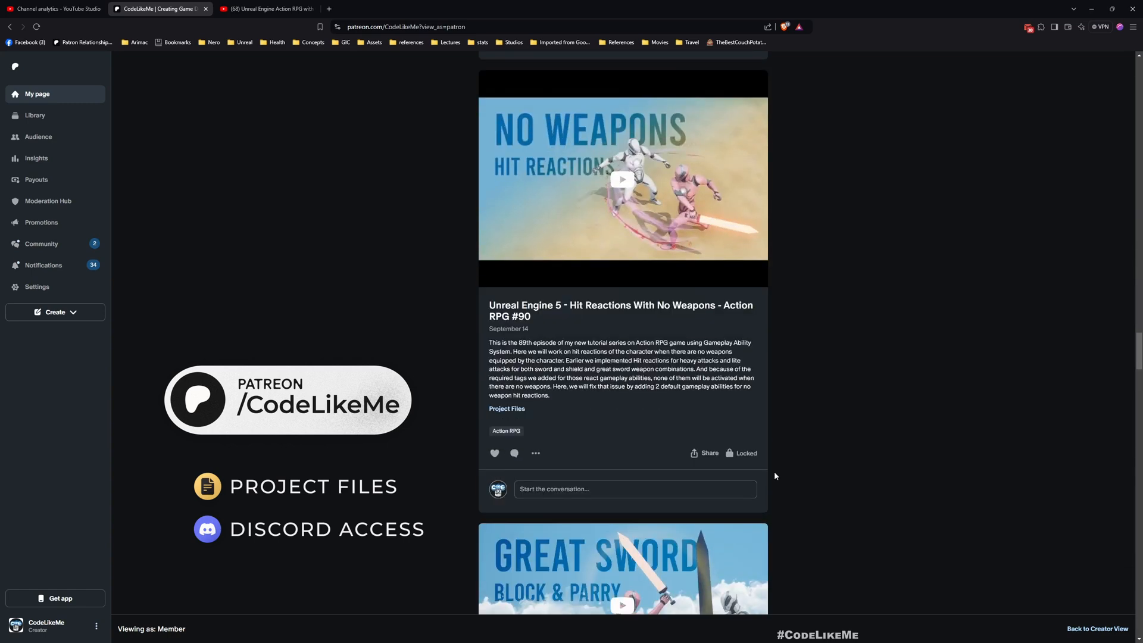
{"action": "scroll", "scroll_direction": "down", "scroll_amount": 3}
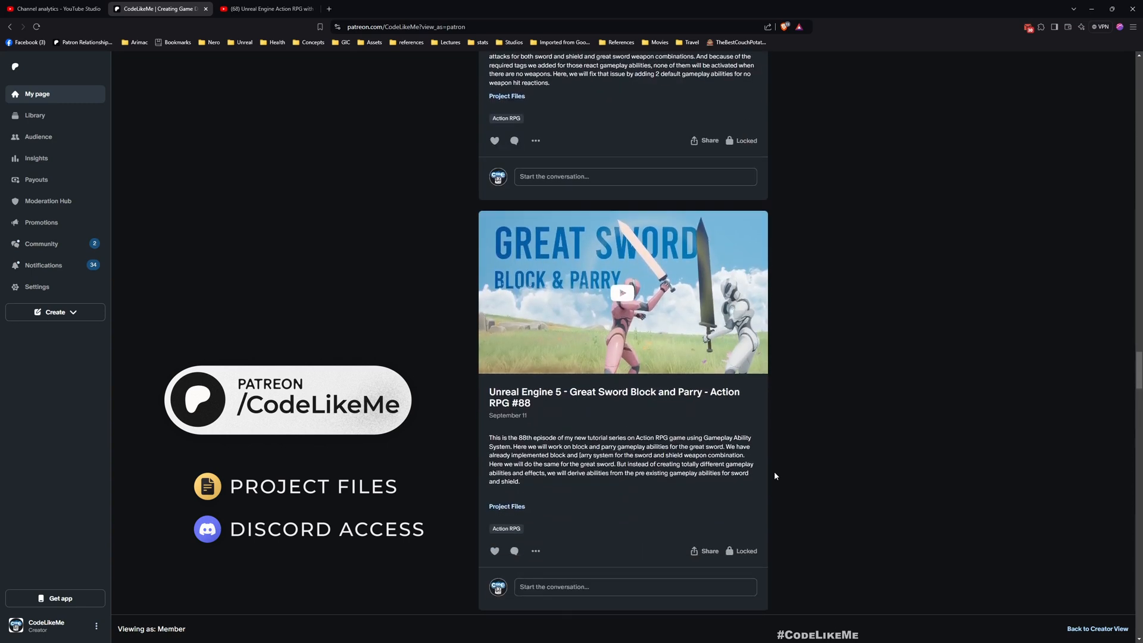
{"action": "scroll", "scroll_direction": "down", "scroll_amount": 3}
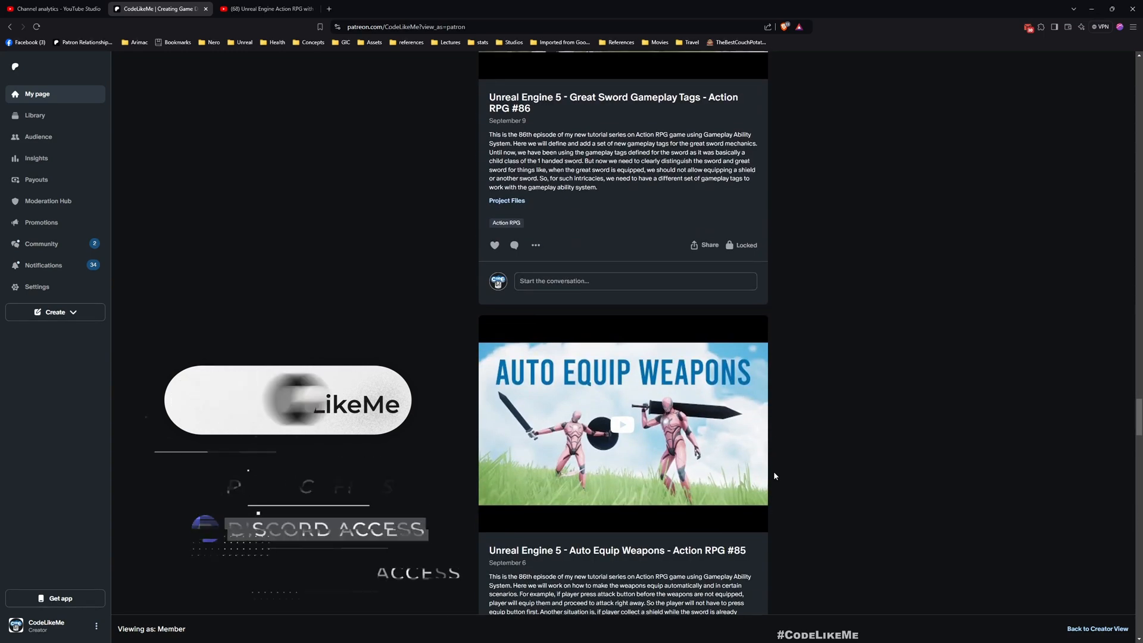
{"action": "scroll", "scroll_direction": "down", "scroll_amount": 3}
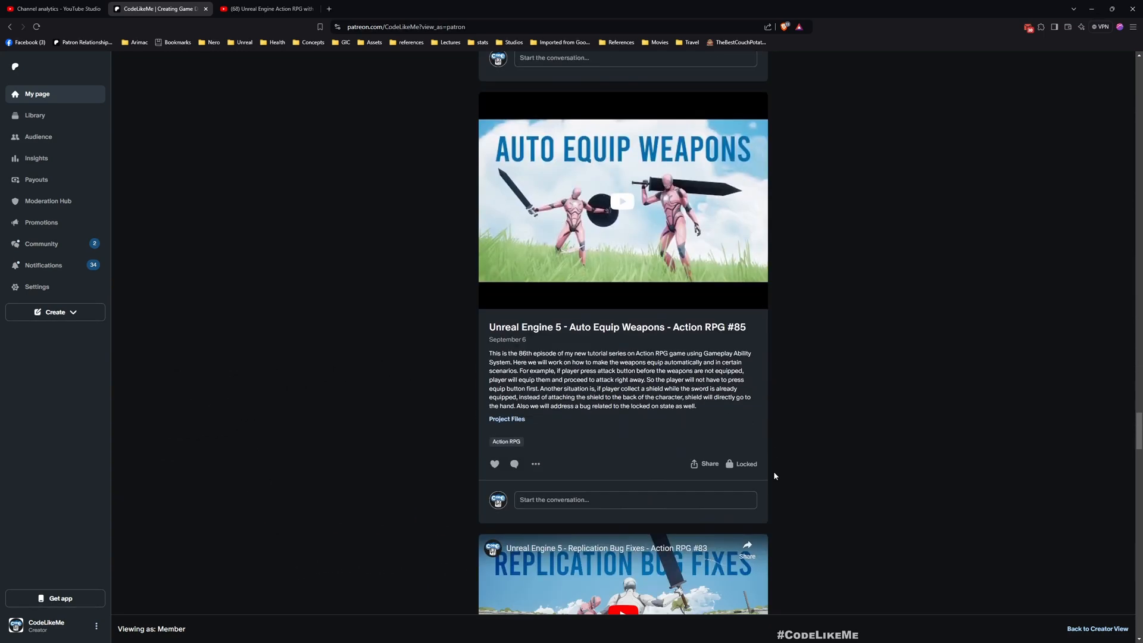
{"action": "scroll", "scroll_direction": "down", "scroll_amount": 3}
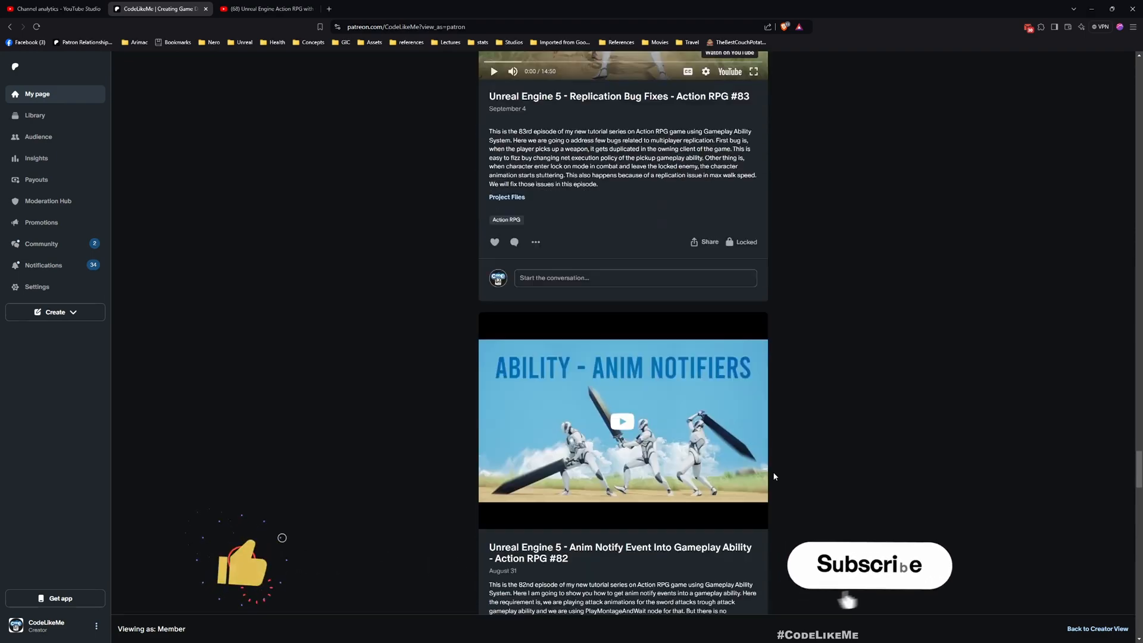
{"action": "scroll", "scroll_direction": "down", "scroll_amount": 3}
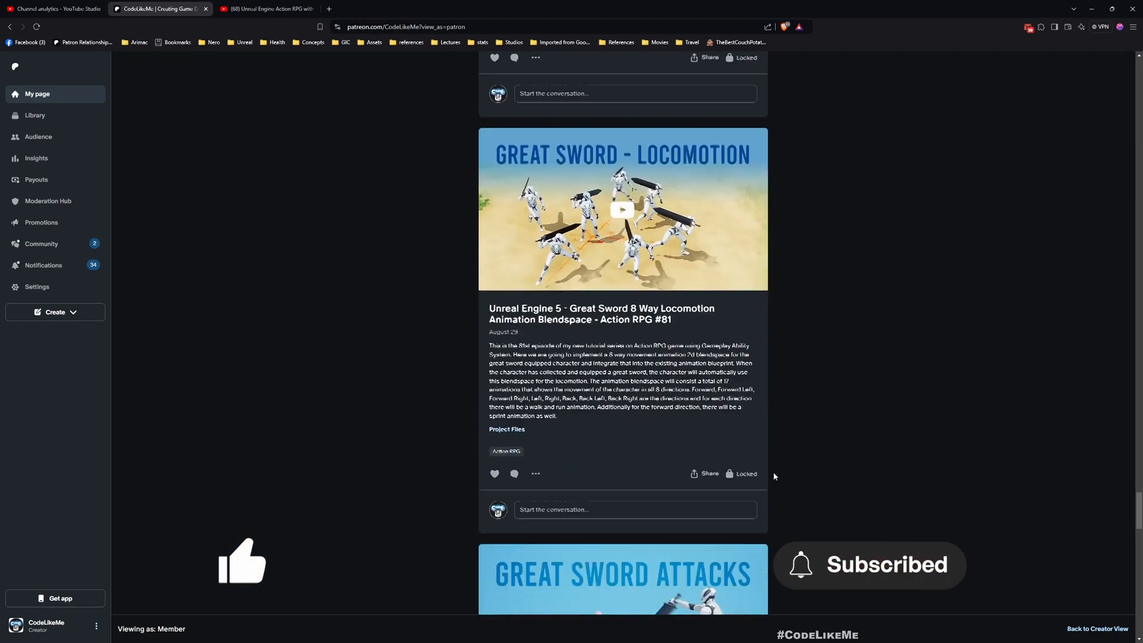